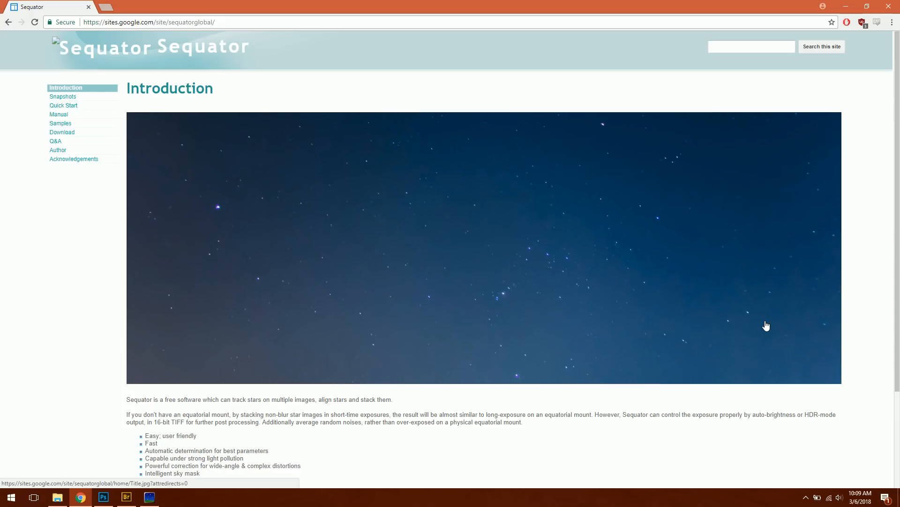
pyautogui.moveTo(753, 331)
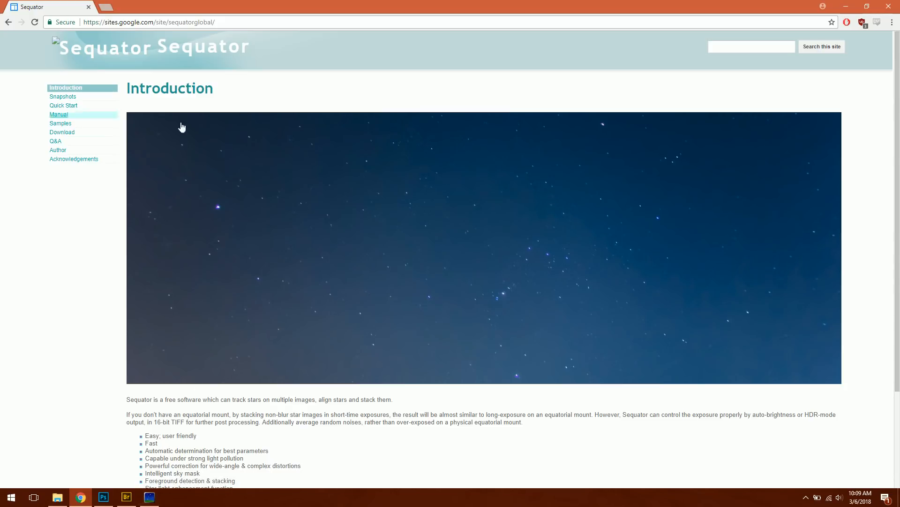
pyautogui.moveTo(166, 91)
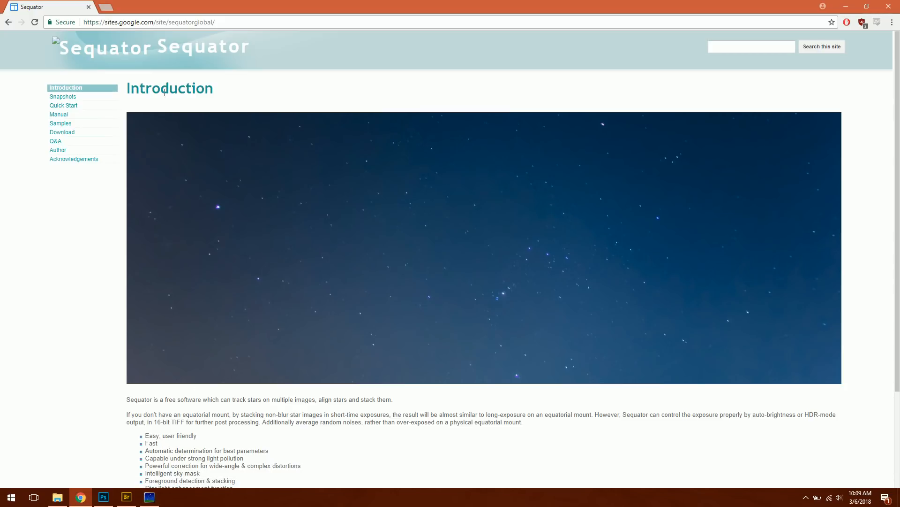
pyautogui.moveTo(169, 107)
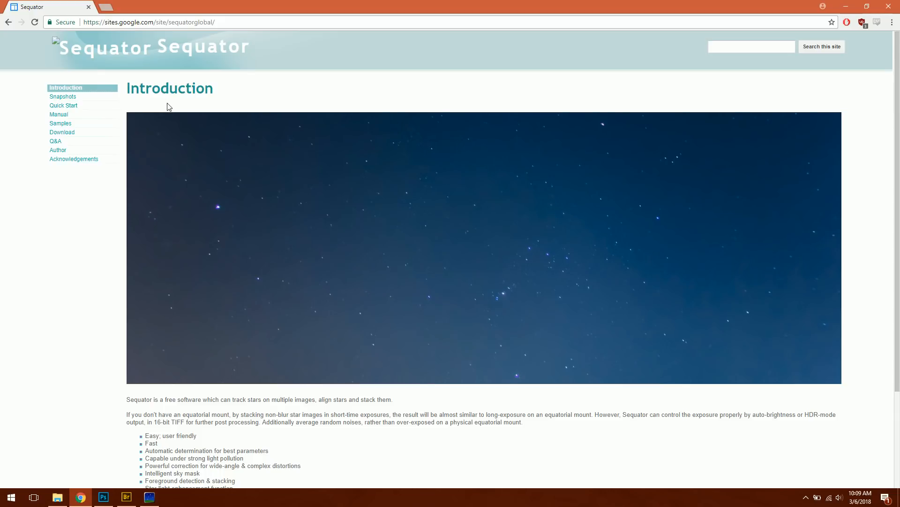
# Open the Quick Start tutorial page from the Sequator site's left sidebar
pyautogui.scroll(-3)
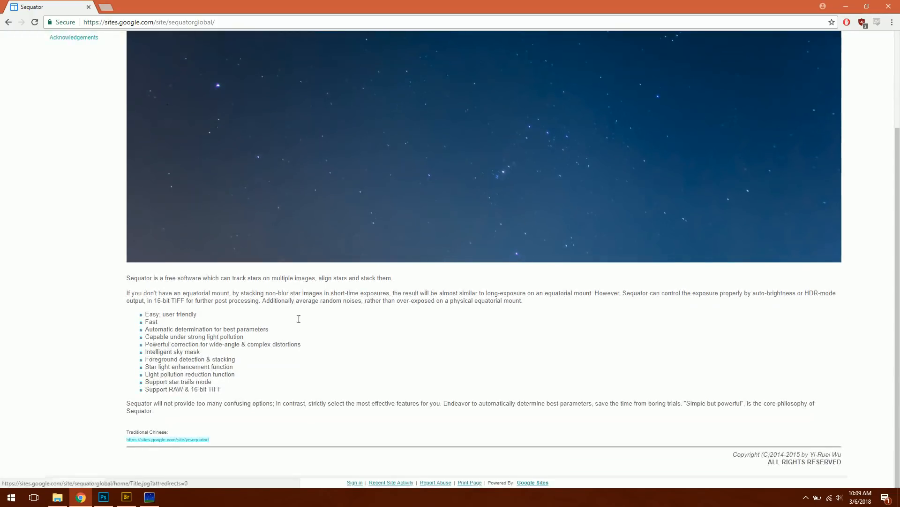
pyautogui.moveTo(321, 286)
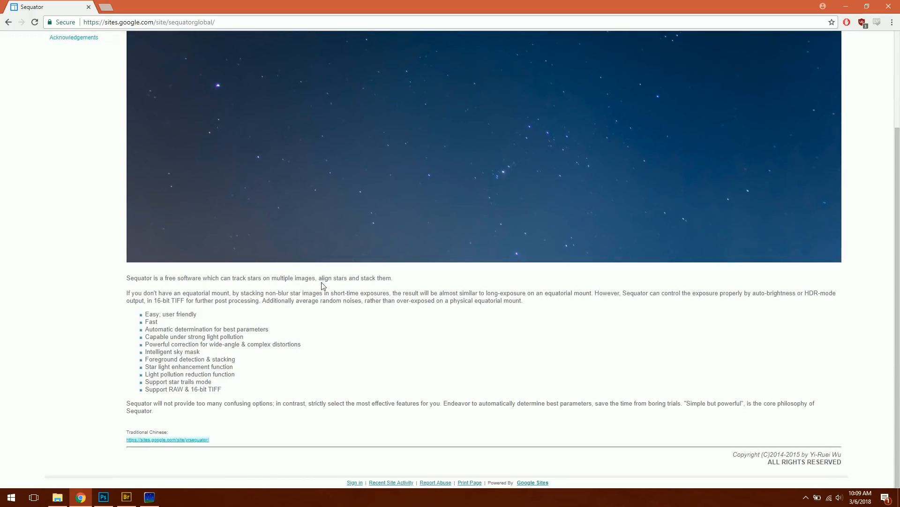
pyautogui.moveTo(807, 451)
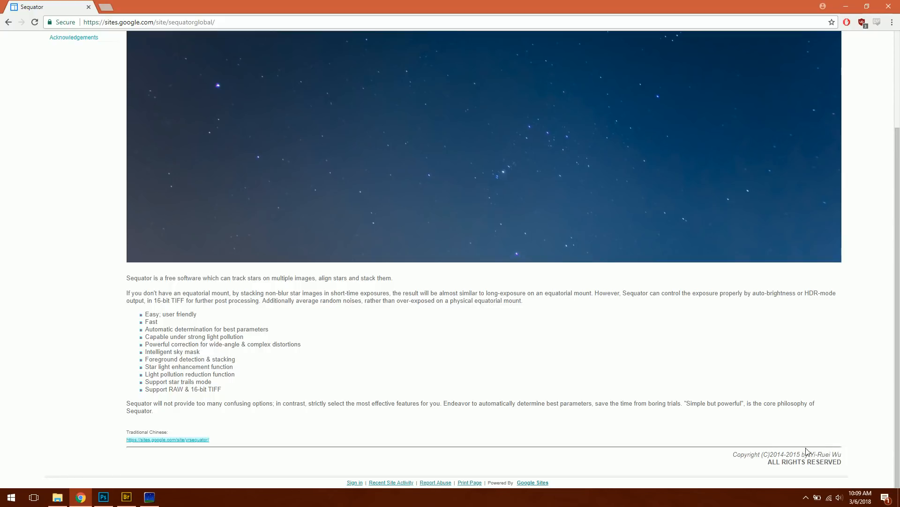
pyautogui.scroll(3)
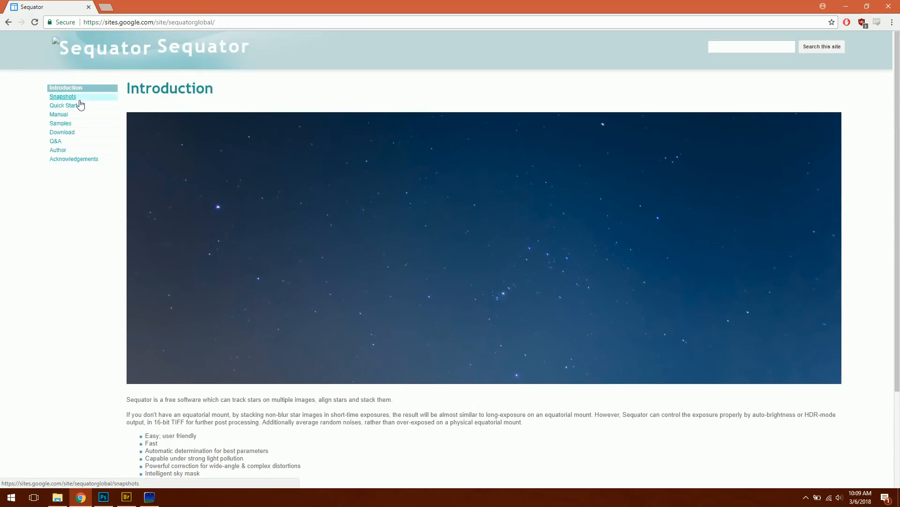
pyautogui.click(63, 105)
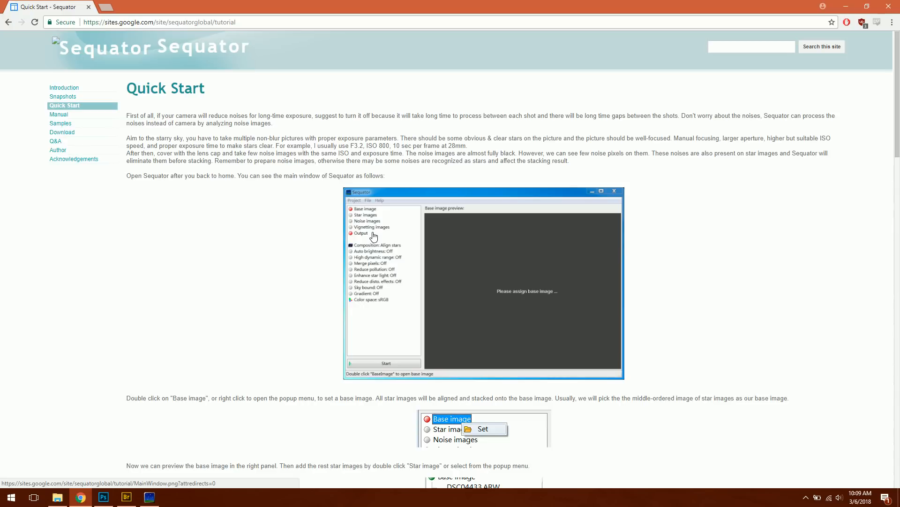
pyautogui.moveTo(126, 497)
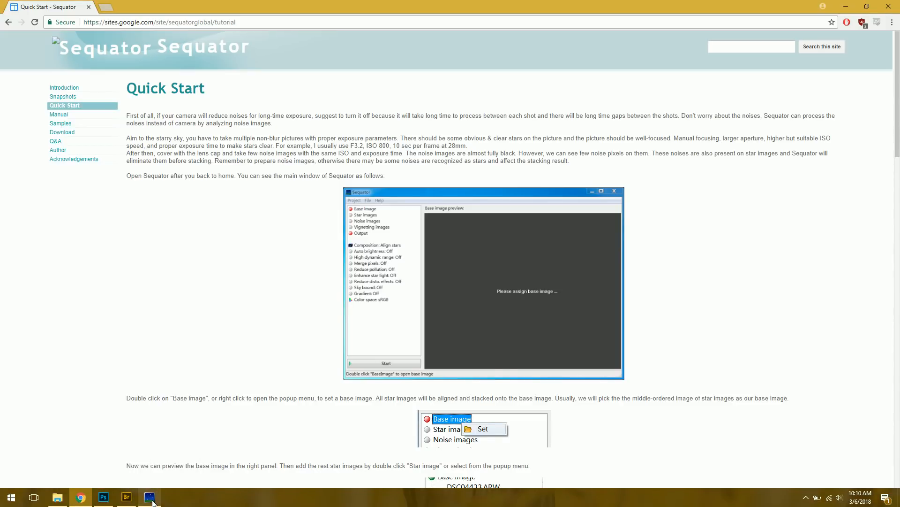
# Switch from the browser to the empty Sequator main window via the taskbar
pyautogui.click(149, 496)
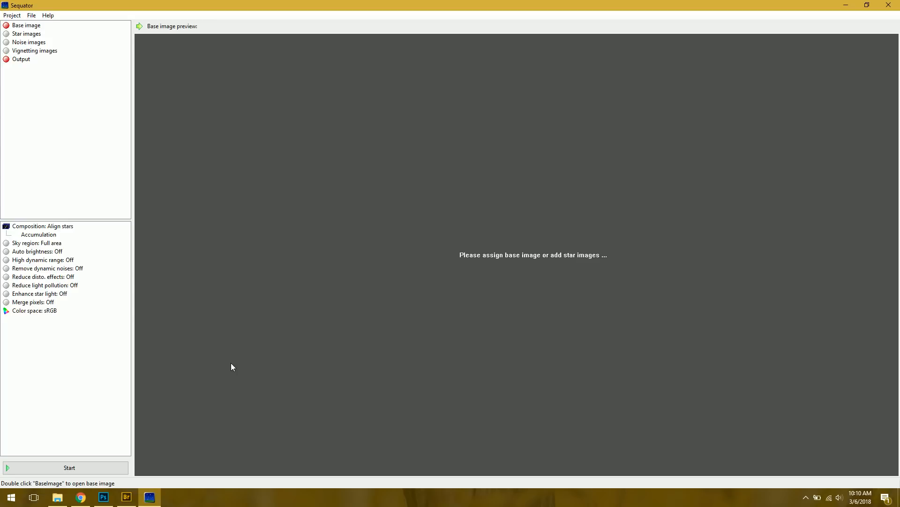
pyautogui.moveTo(170, 131)
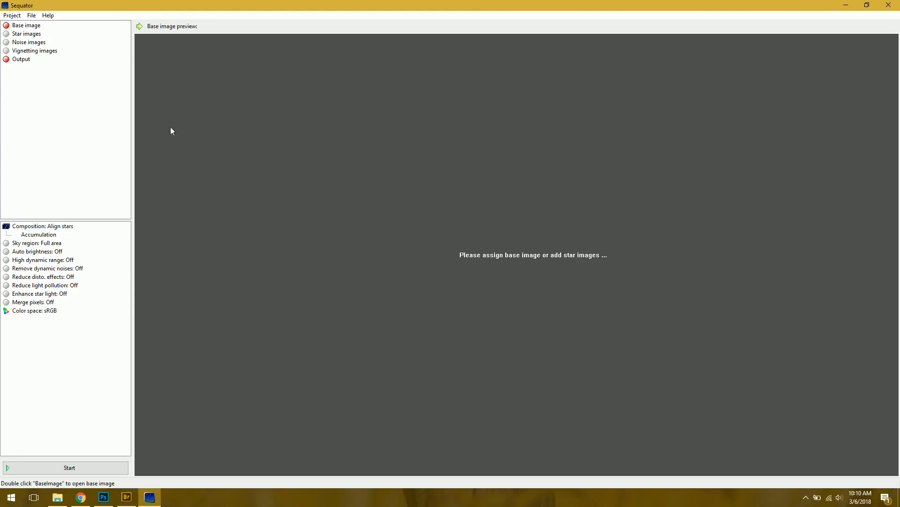
pyautogui.moveTo(108, 199)
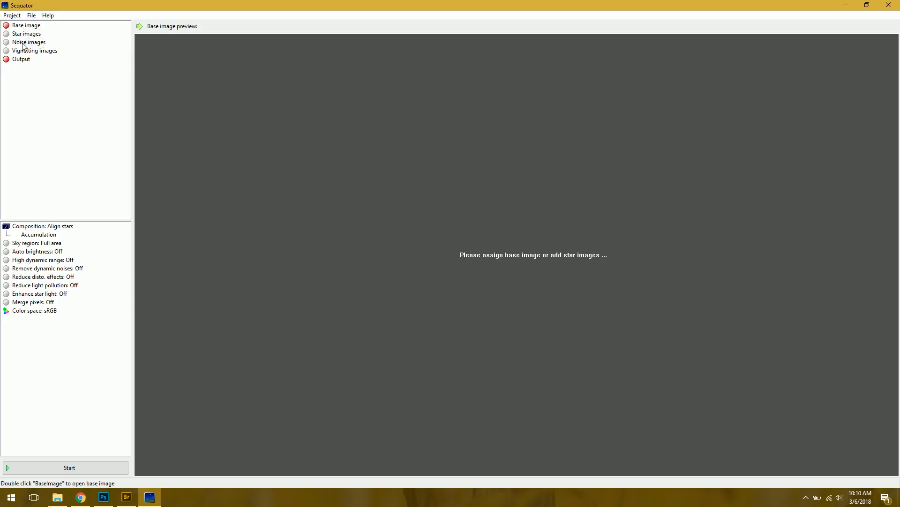
pyautogui.moveTo(45, 78)
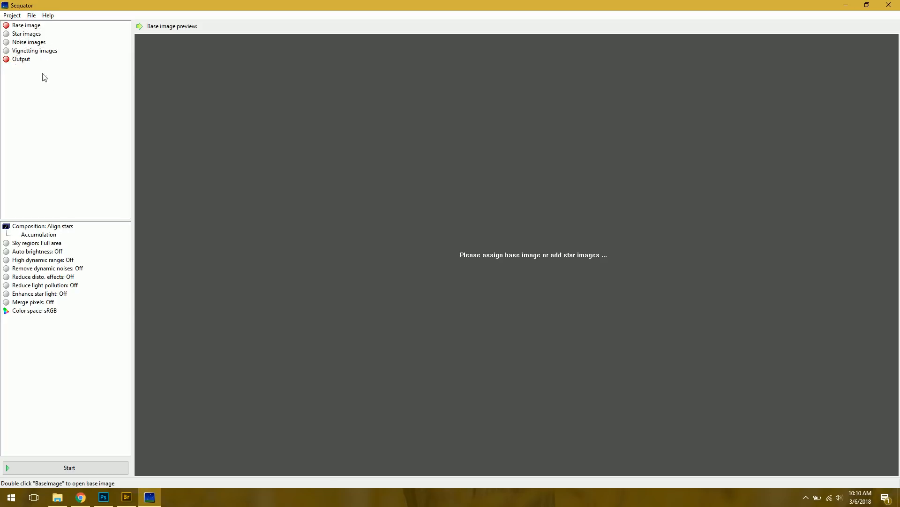
pyautogui.moveTo(27, 26)
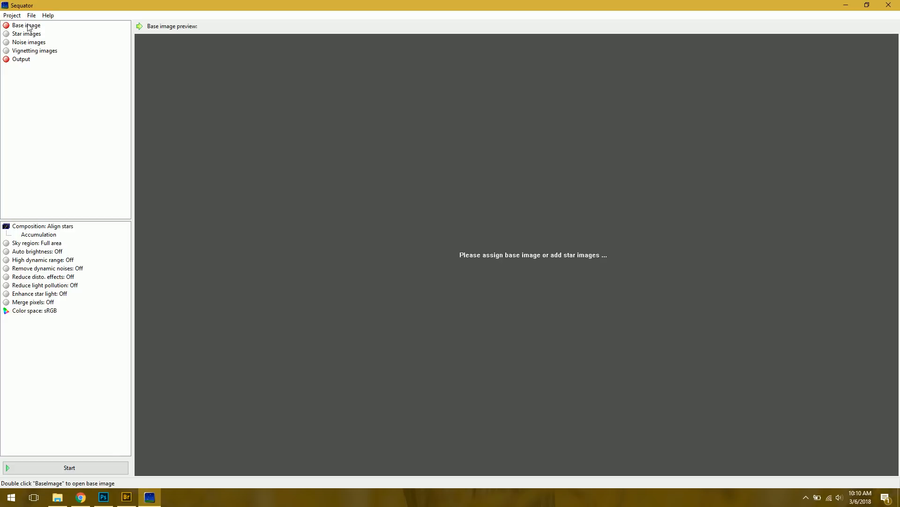
# Load TIFF frames DSC_5810–DSC_5817 from the tiff folder as star images
pyautogui.click(26, 34)
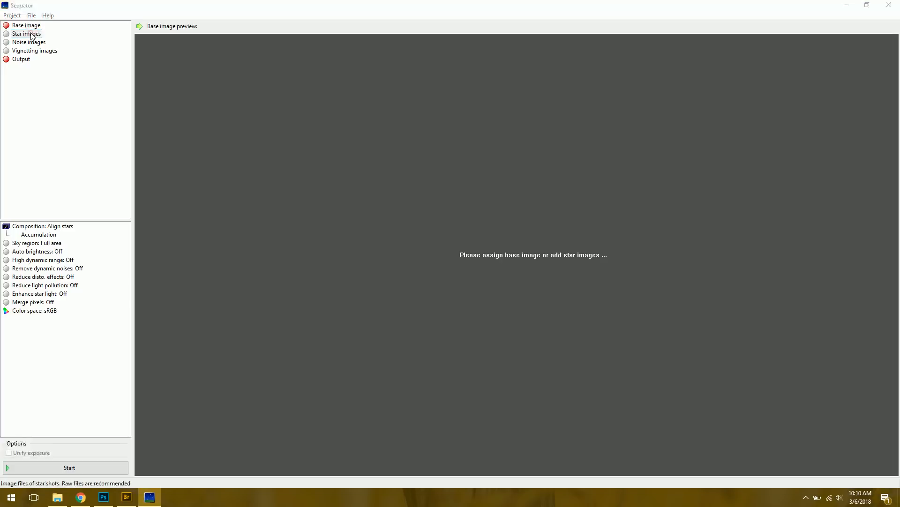
pyautogui.click(26, 34)
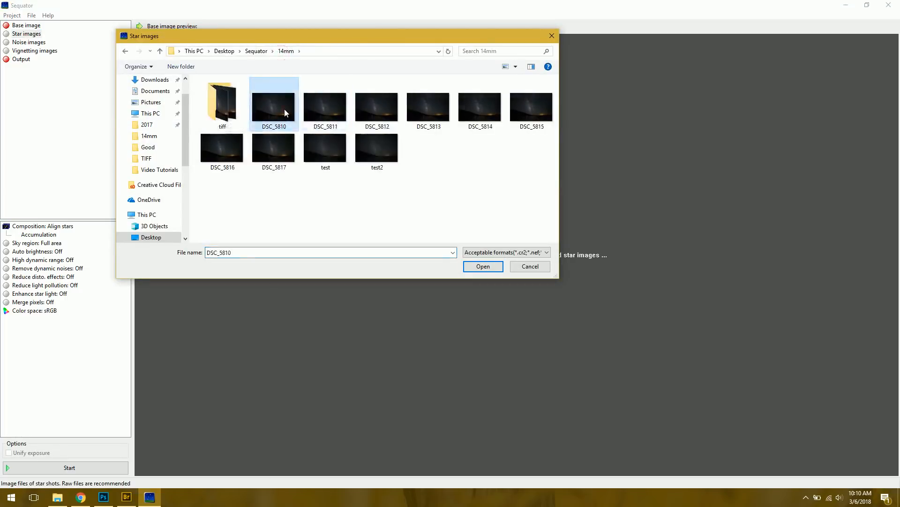
pyautogui.moveTo(282, 136)
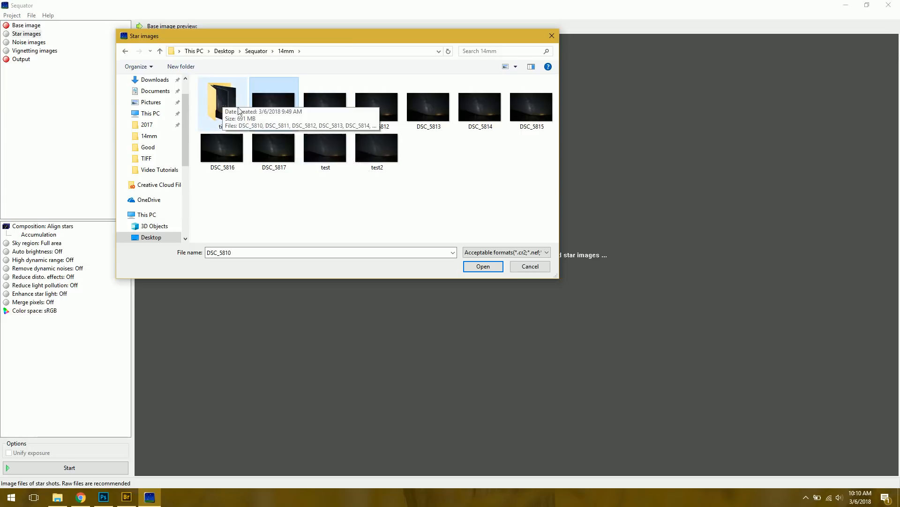
pyautogui.moveTo(326, 104)
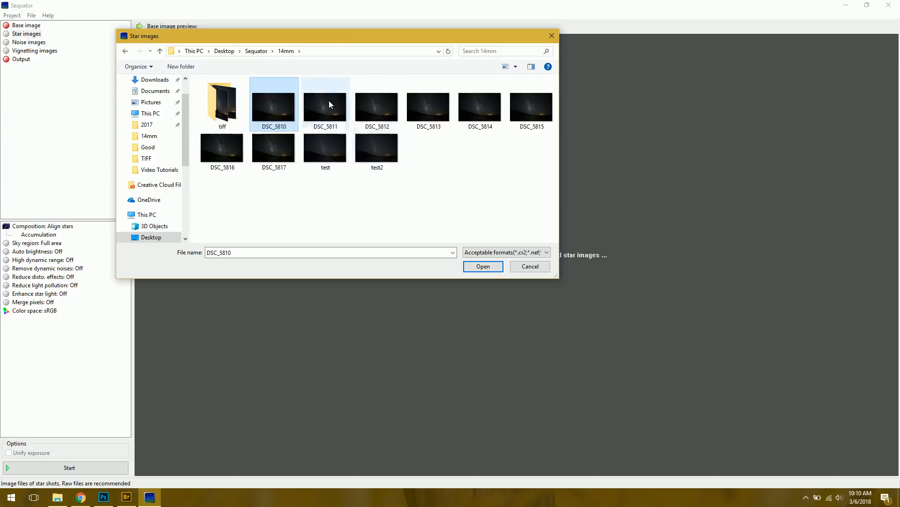
pyautogui.doubleClick(221, 98)
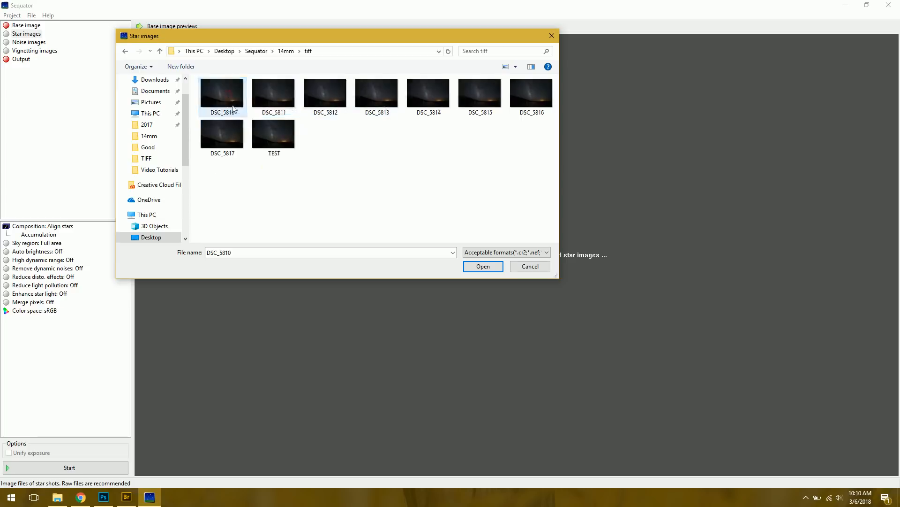
pyautogui.click(274, 132)
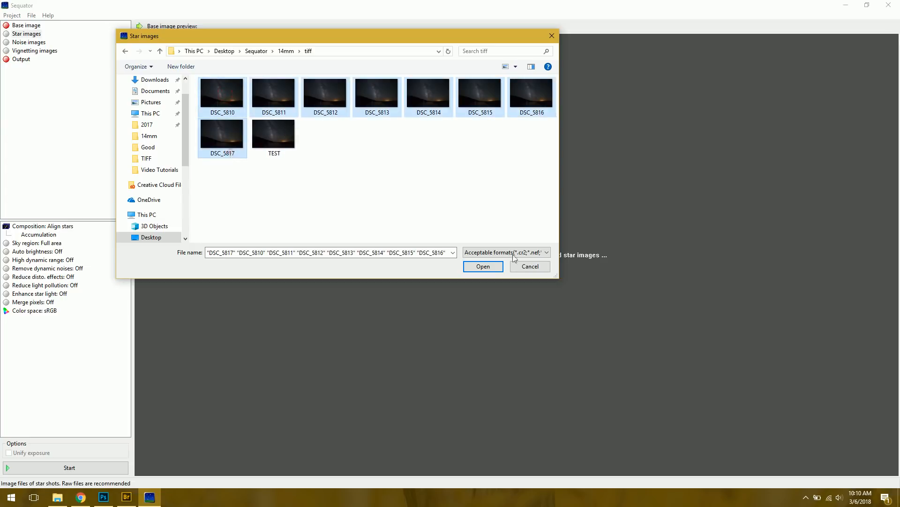
pyautogui.click(482, 266)
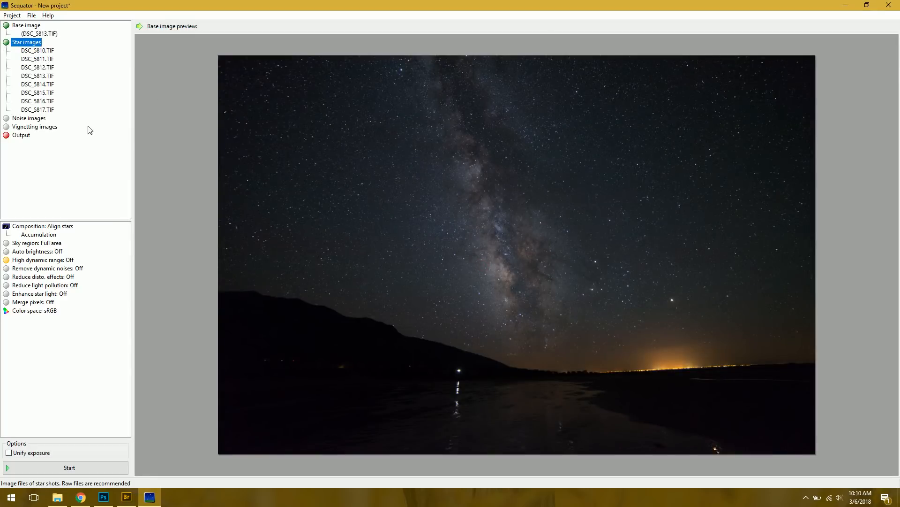
pyautogui.moveTo(213, 123)
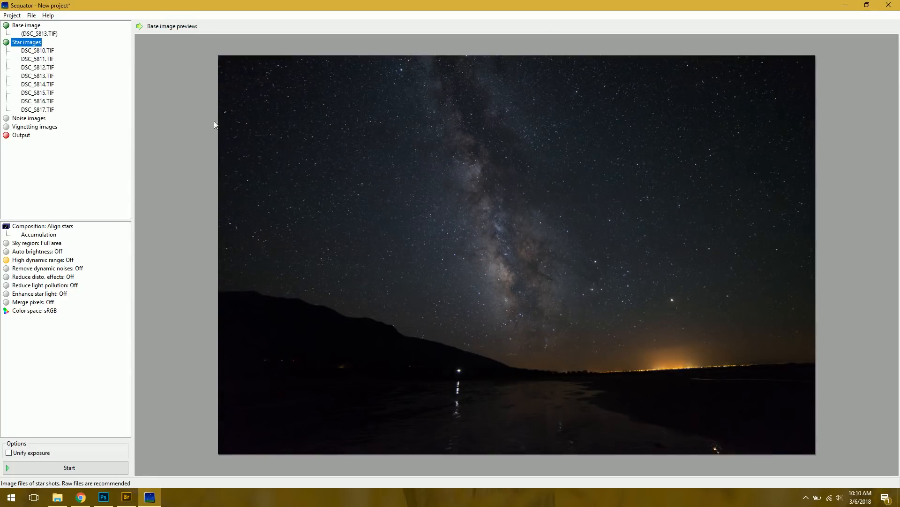
pyautogui.moveTo(8, 32)
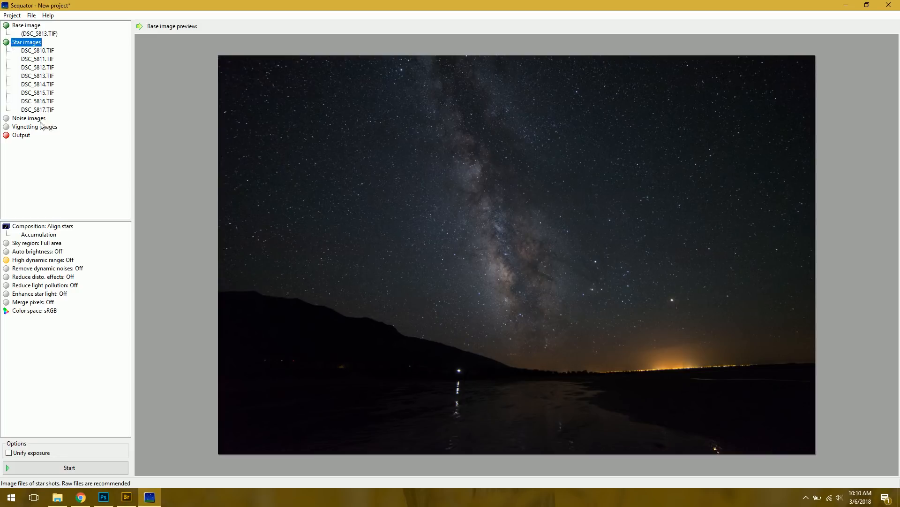
pyautogui.click(29, 118)
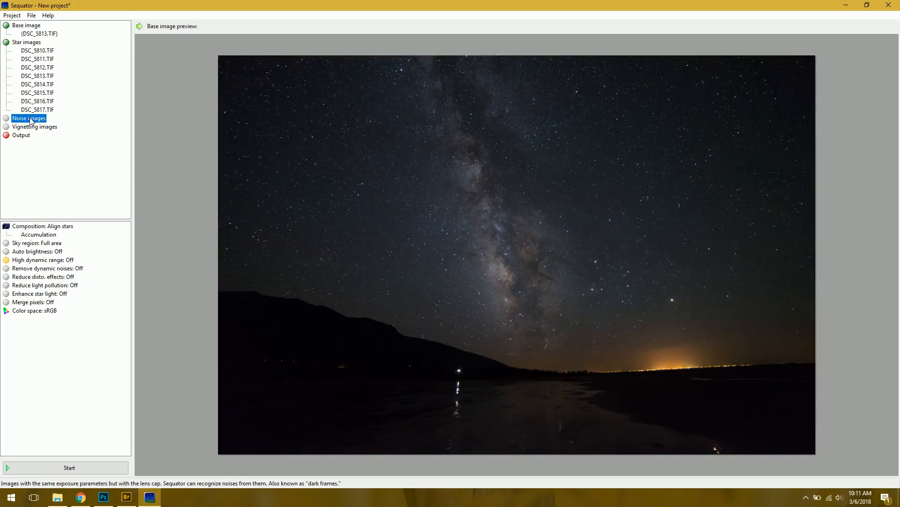
pyautogui.moveTo(38, 128)
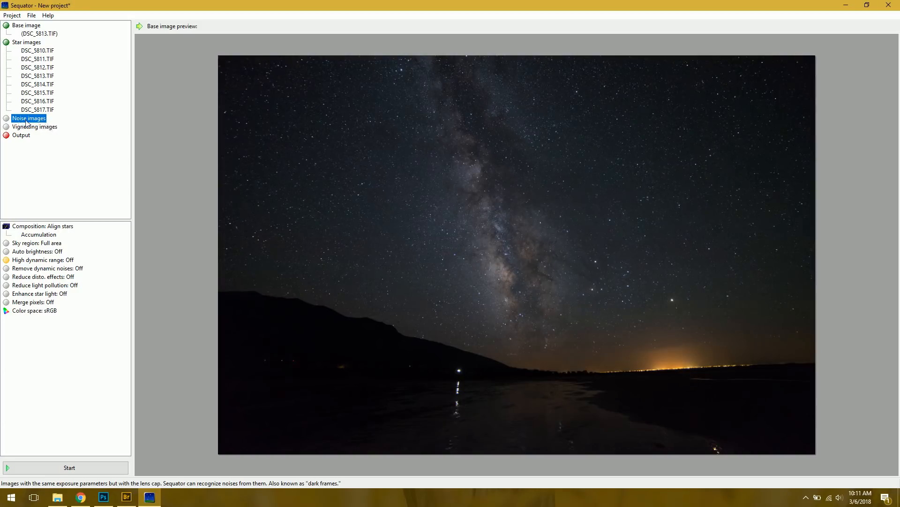
pyautogui.moveTo(583, 278)
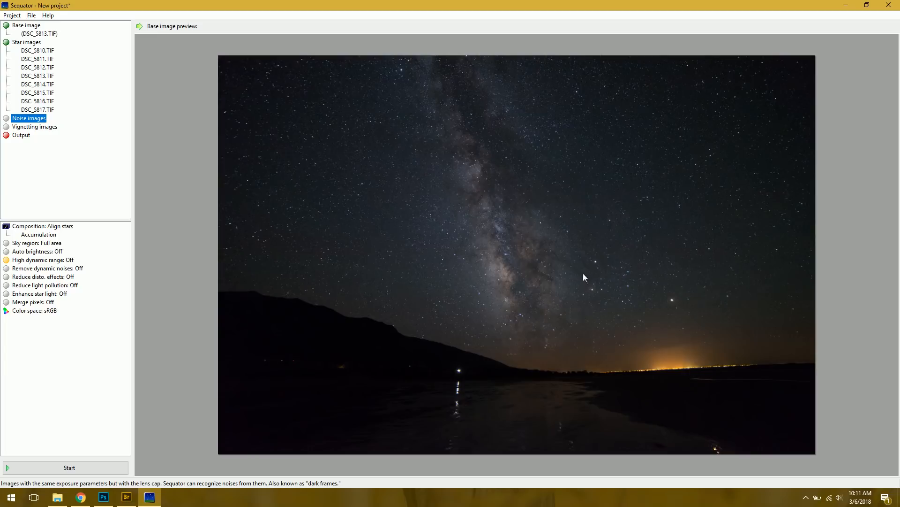
pyautogui.moveTo(610, 388)
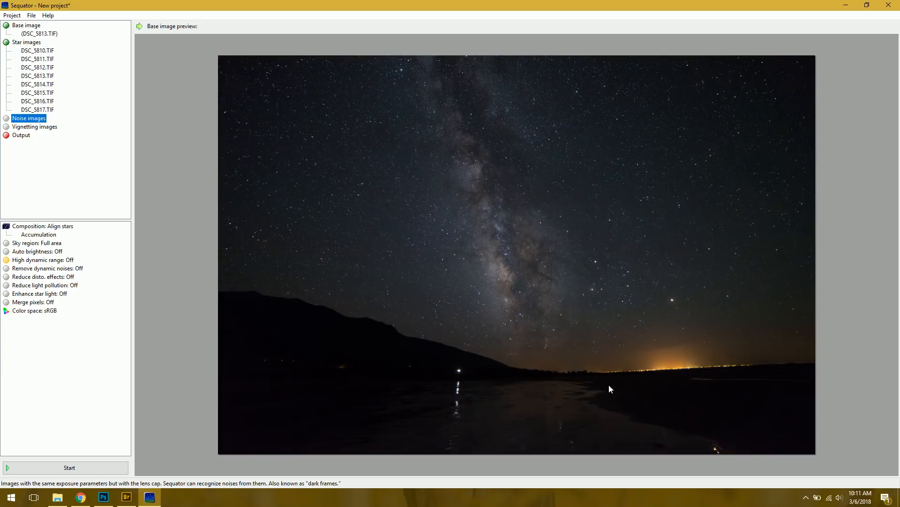
pyautogui.moveTo(522, 197)
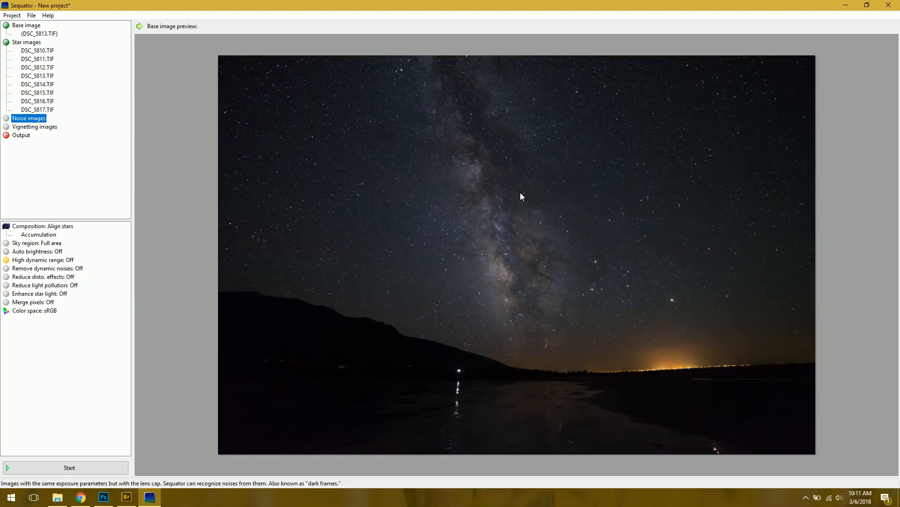
pyautogui.moveTo(403, 324)
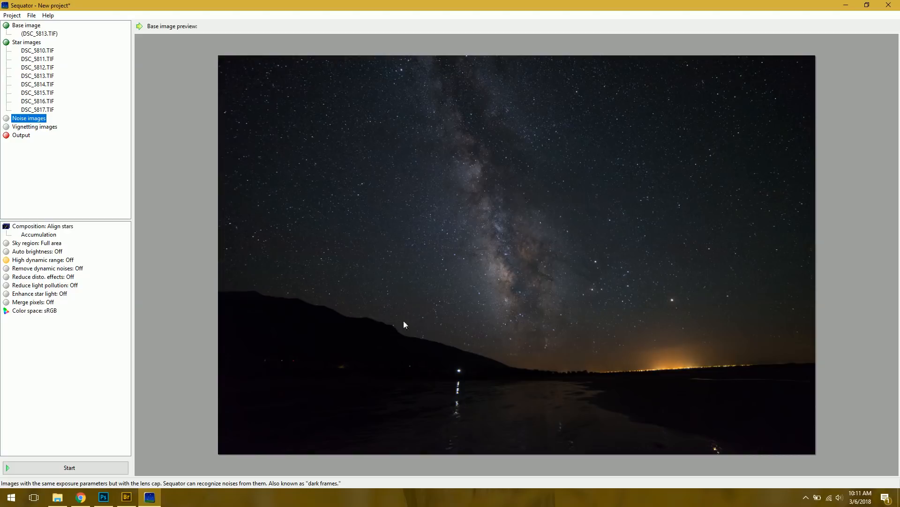
pyautogui.moveTo(417, 360)
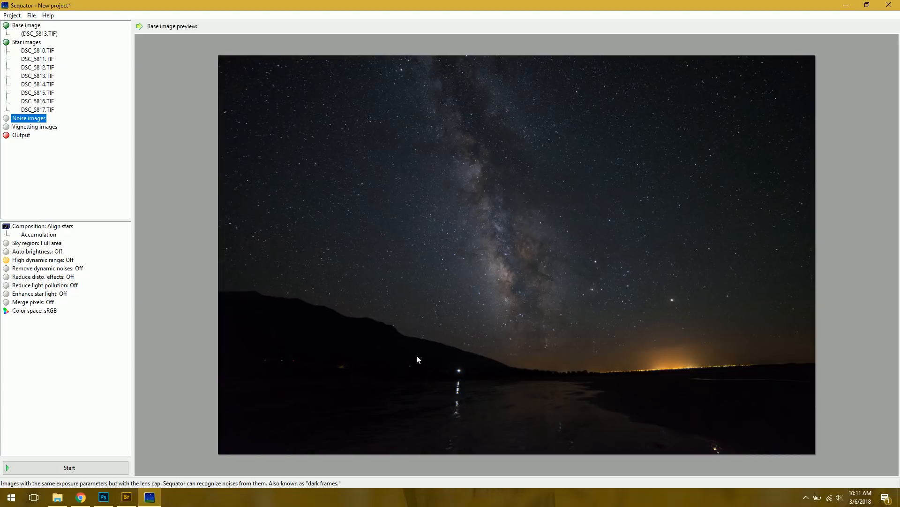
pyautogui.moveTo(459, 375)
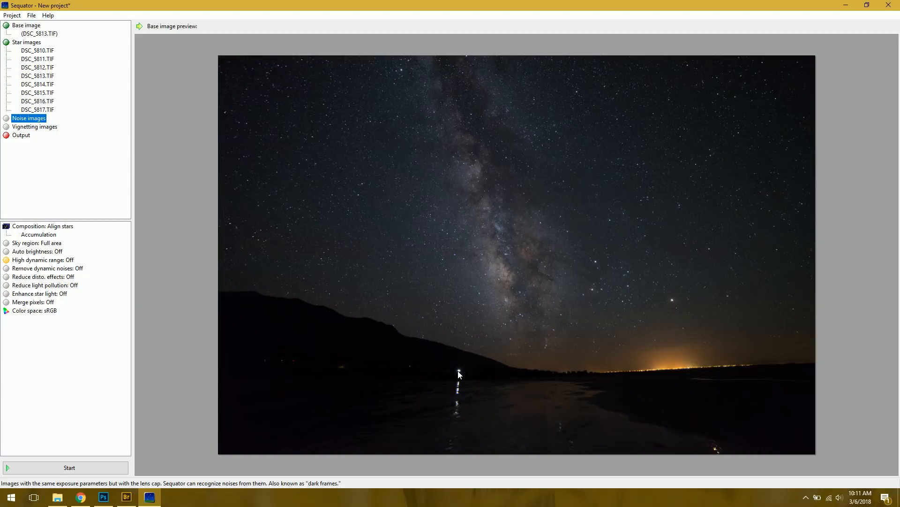
pyautogui.click(35, 126)
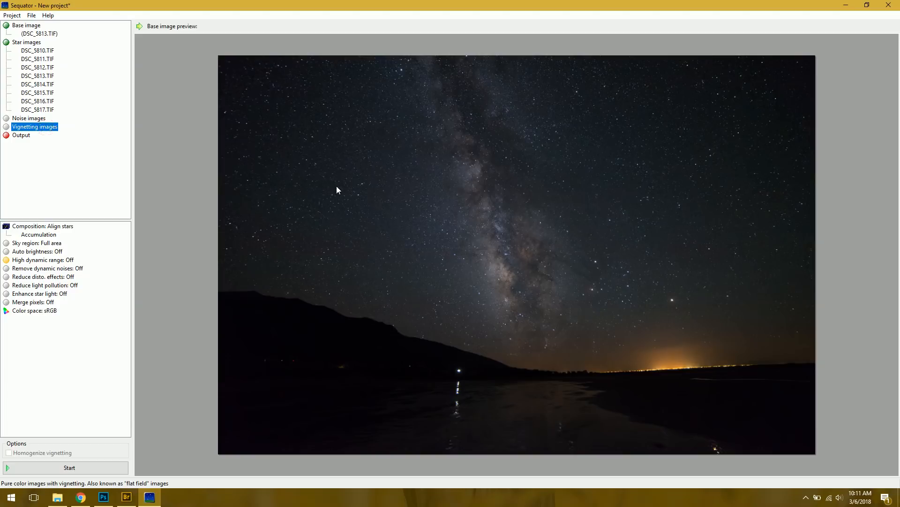
pyautogui.moveTo(451, 279)
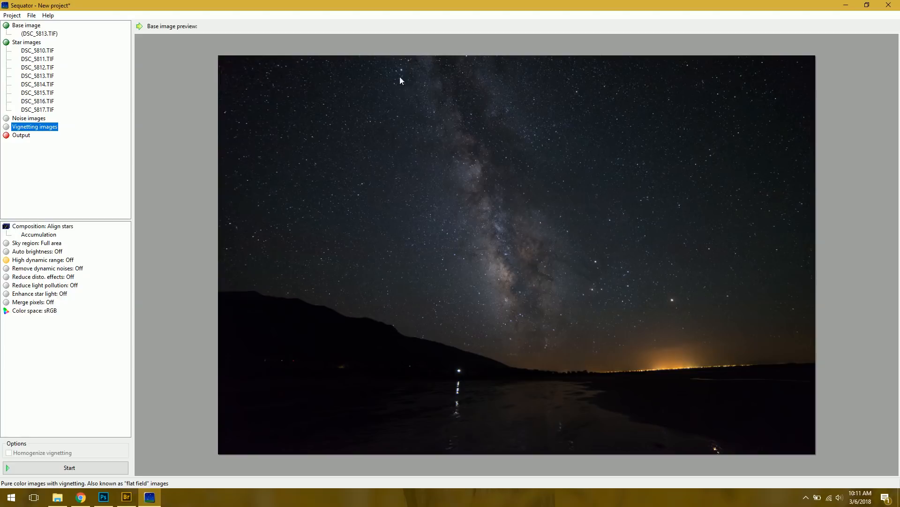
pyautogui.moveTo(726, 124)
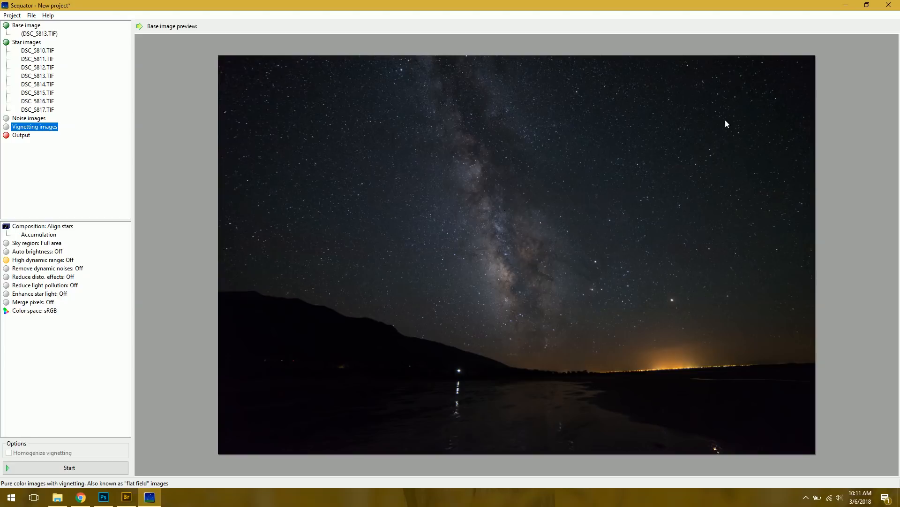
pyautogui.moveTo(716, 129)
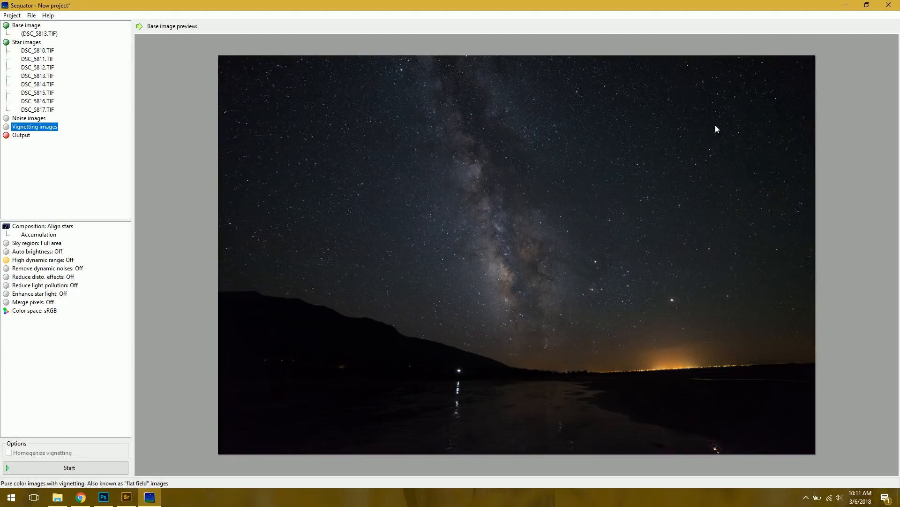
pyautogui.moveTo(106, 150)
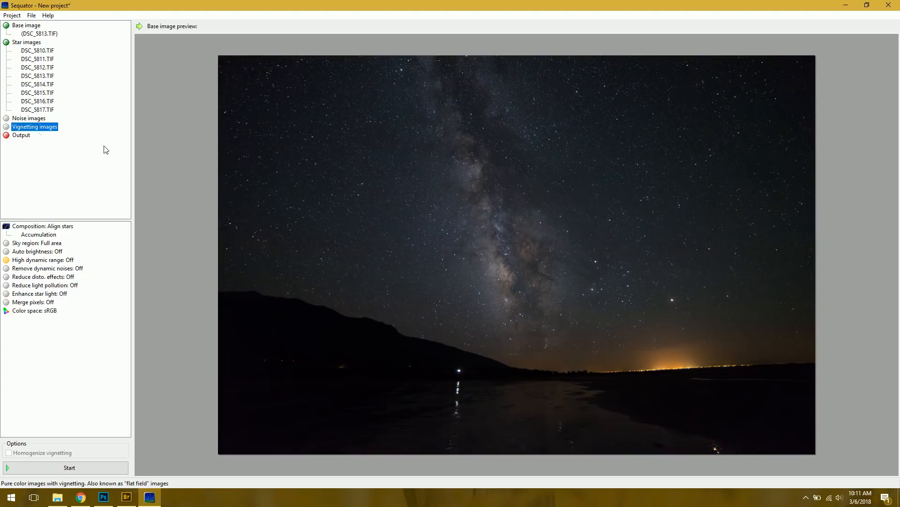
pyautogui.moveTo(386, 256)
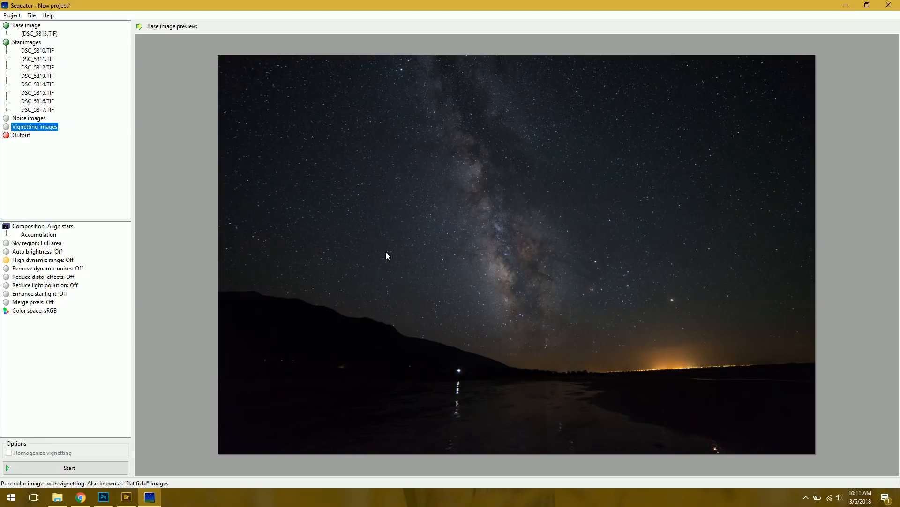
pyautogui.moveTo(99, 171)
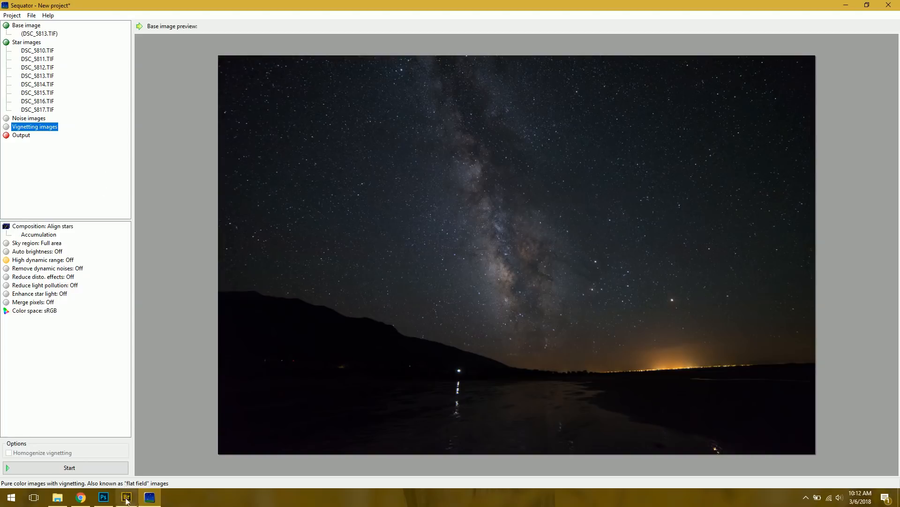
# Switch to Adobe Bridge and open raw frame DSC_5816.NEF in Camera Raw
pyautogui.click(126, 497)
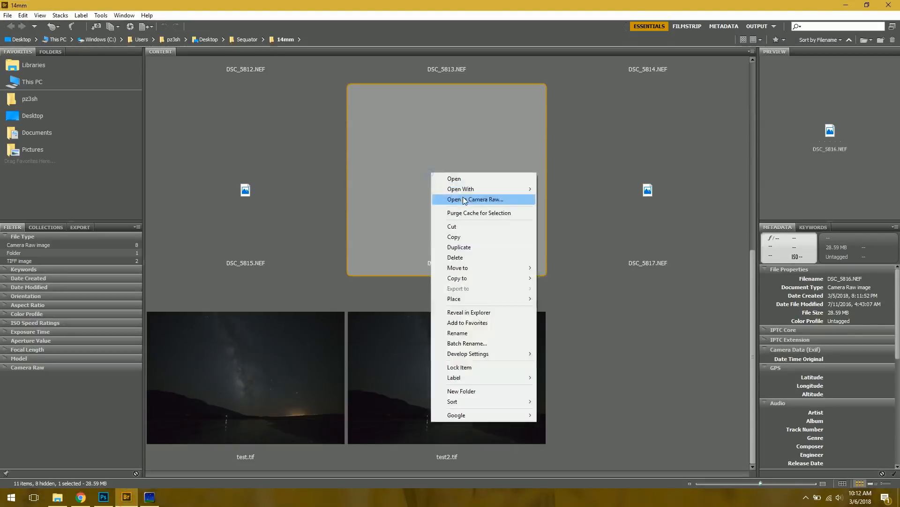
pyautogui.click(480, 199)
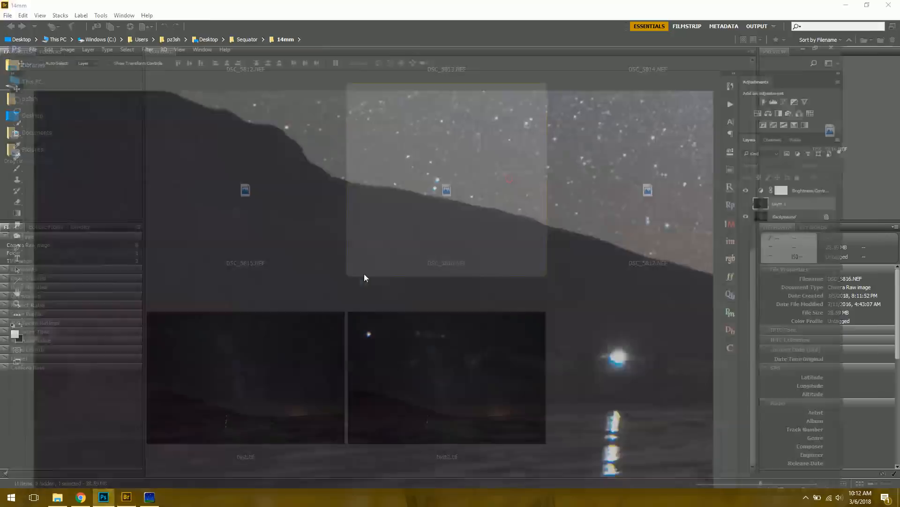
pyautogui.doubleClick(446, 178)
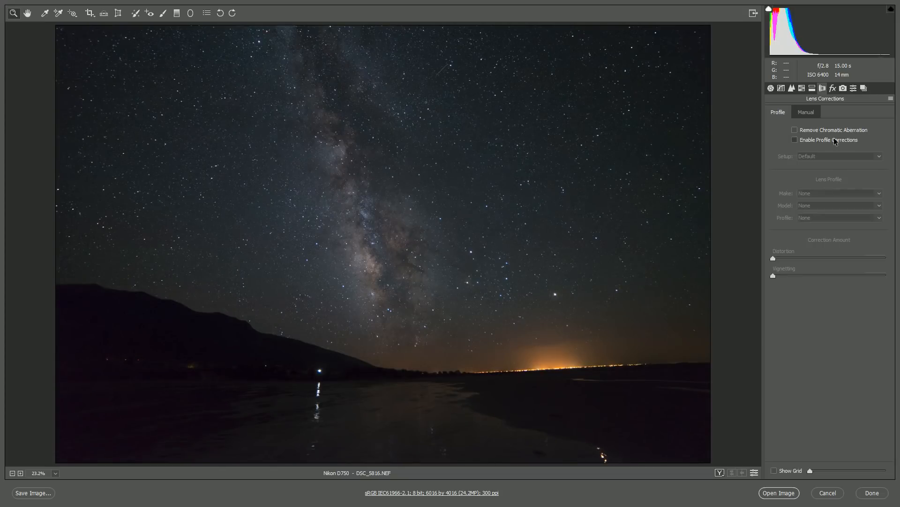
# Set a +72 manual vignetting amount under Lens Corrections for DSC_5816.NEF
pyautogui.click(796, 140)
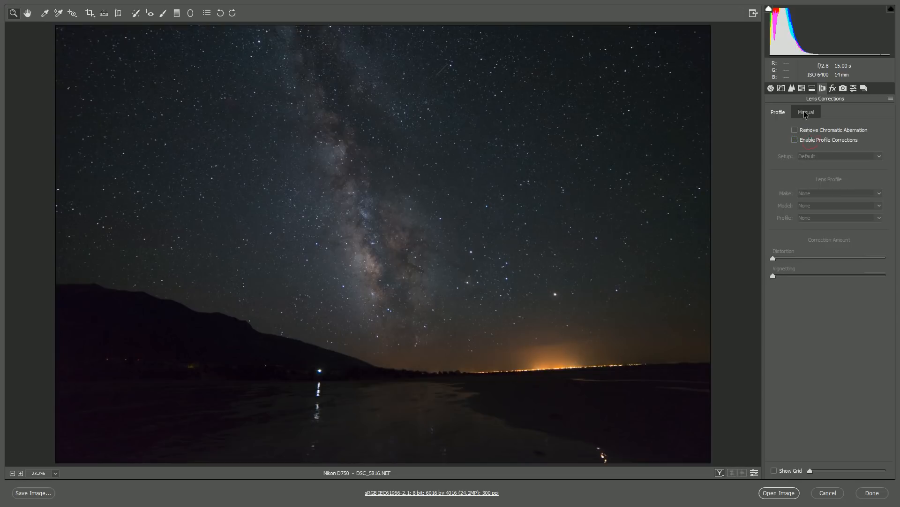
pyautogui.click(806, 112)
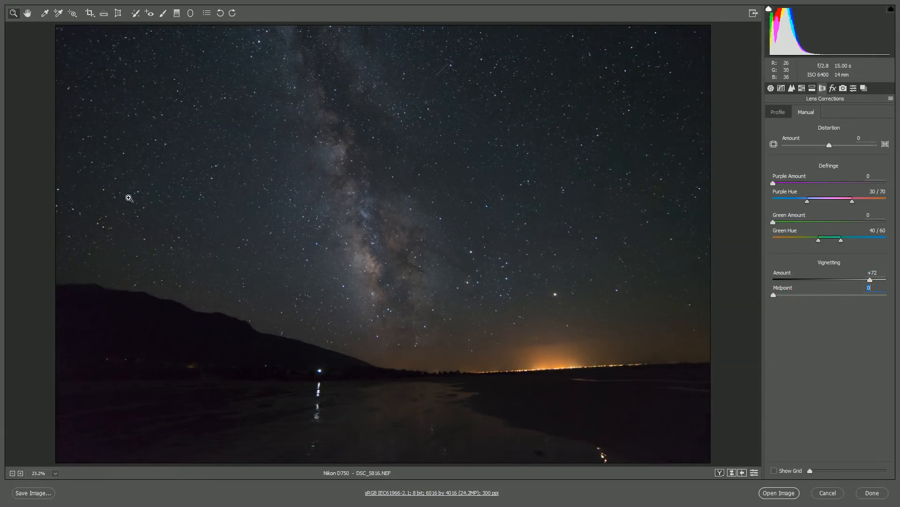
pyautogui.moveTo(235, 154)
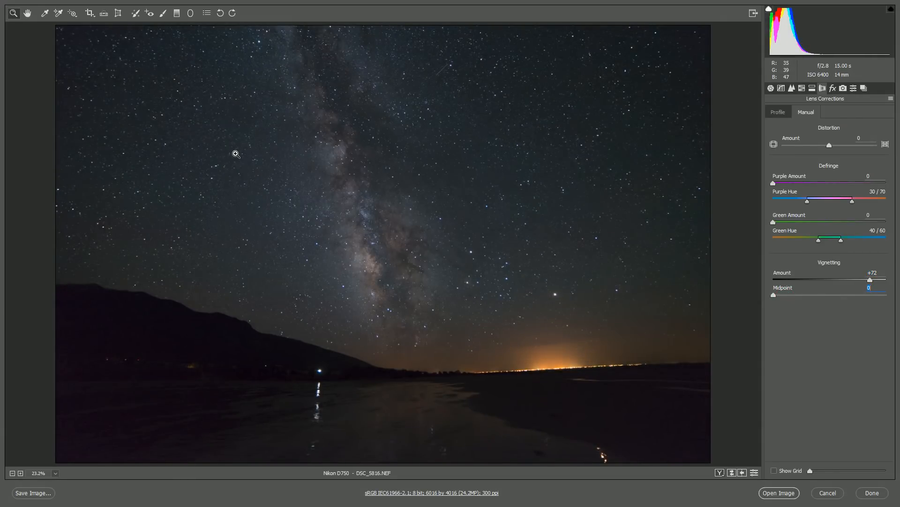
pyautogui.moveTo(778, 232)
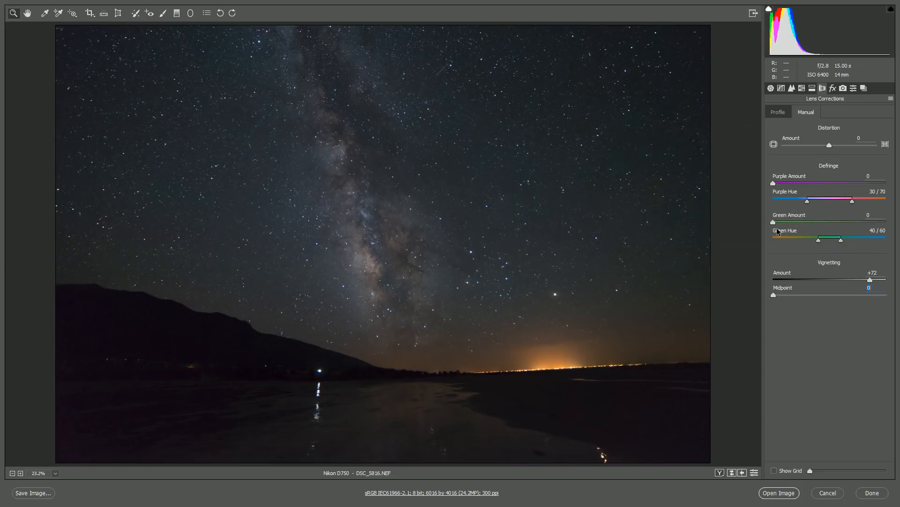
pyautogui.moveTo(850, 504)
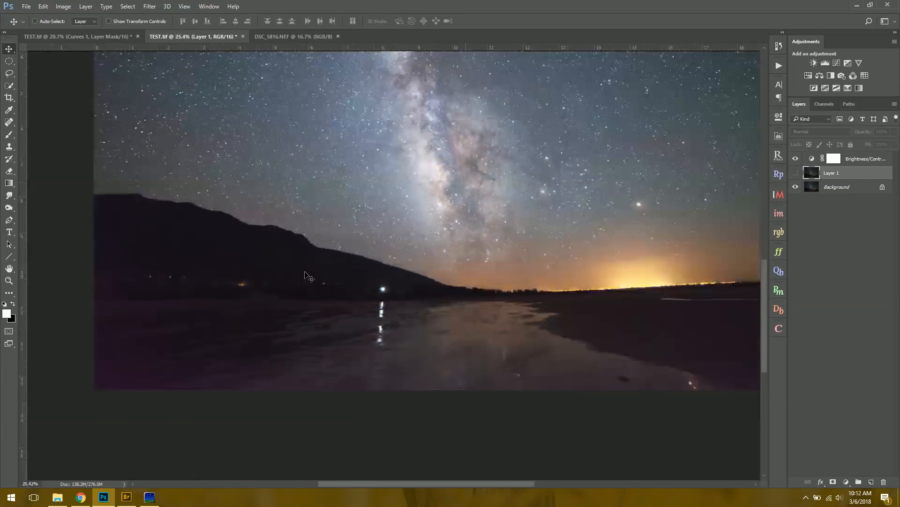
# Return to Sequator and set the output file to TEST2.tif in the tiff folder
pyautogui.click(149, 496)
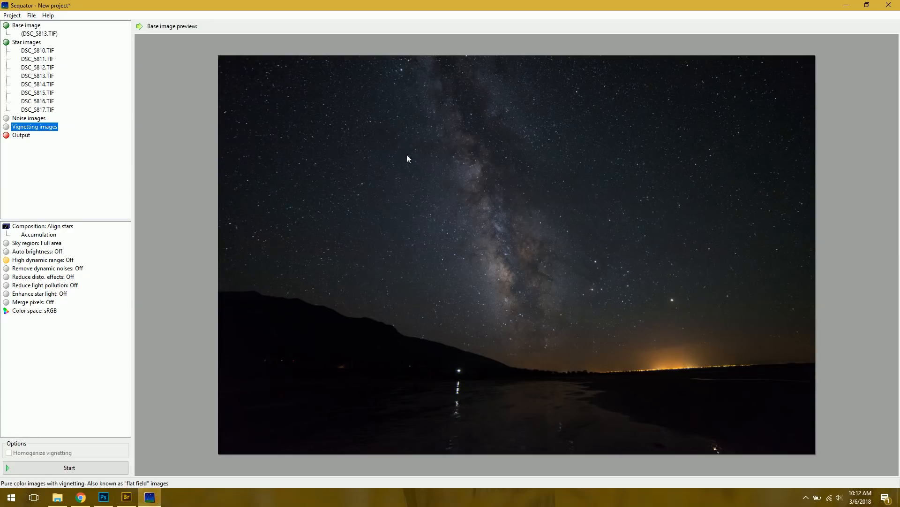
pyautogui.moveTo(19, 138)
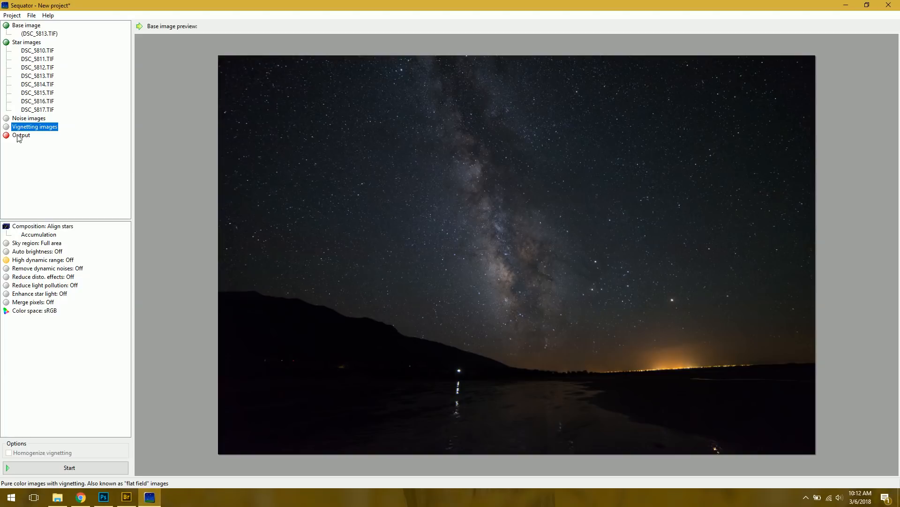
pyautogui.click(22, 135)
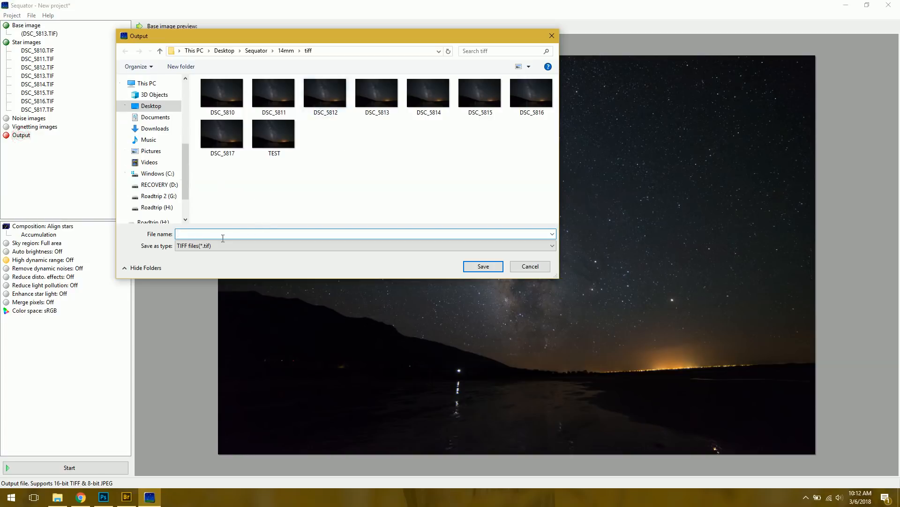
pyautogui.moveTo(261, 200)
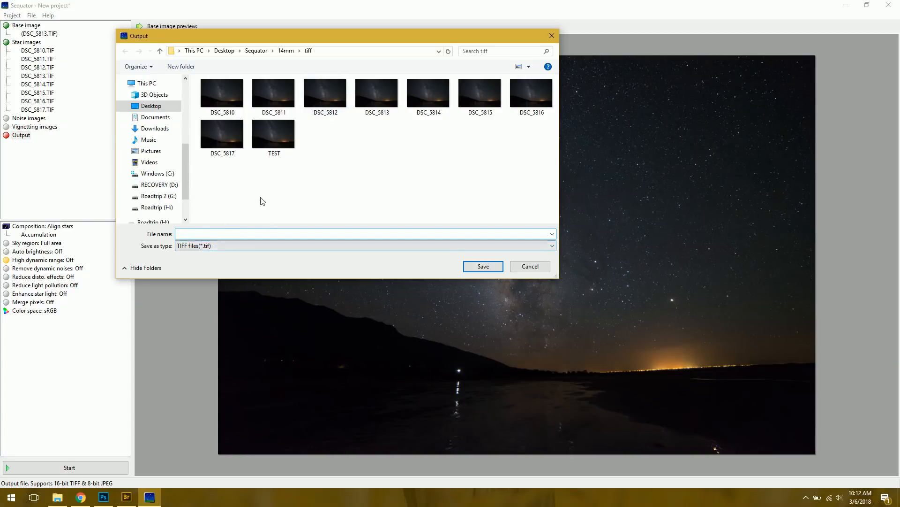
pyautogui.write('TEST2')
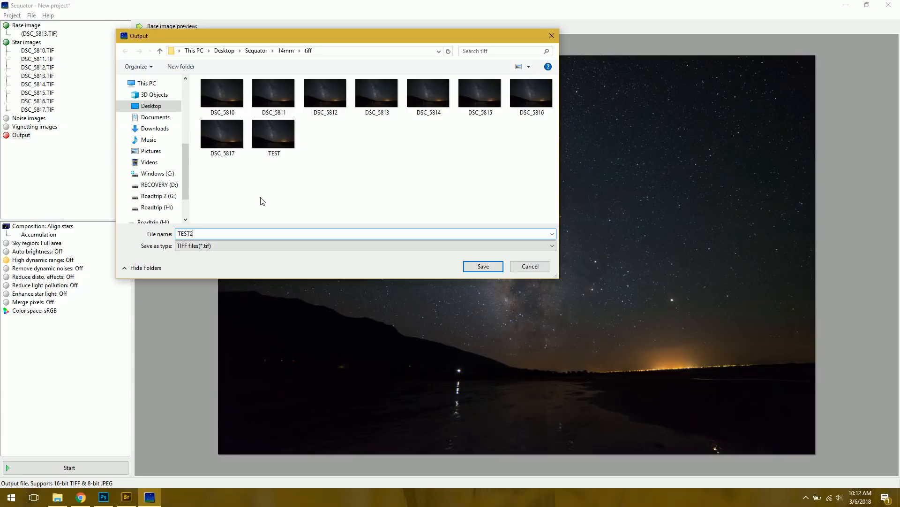
pyautogui.click(482, 266)
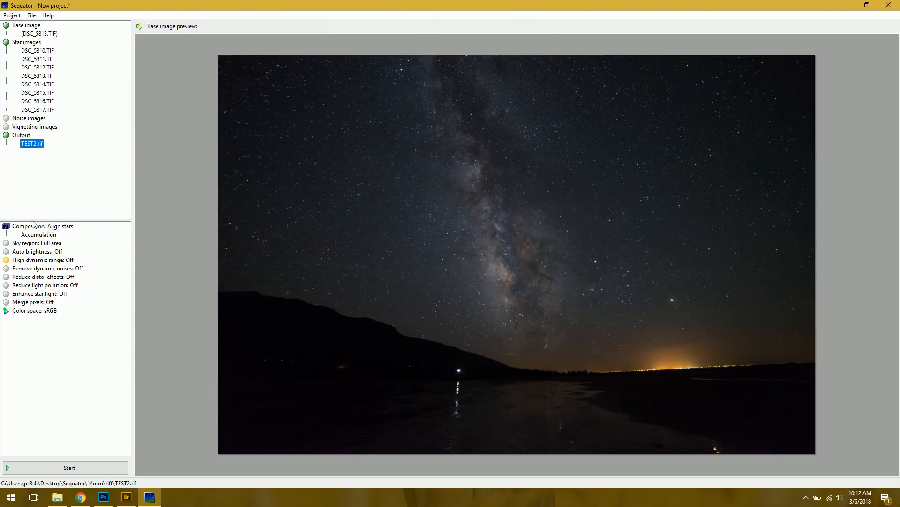
pyautogui.moveTo(29, 322)
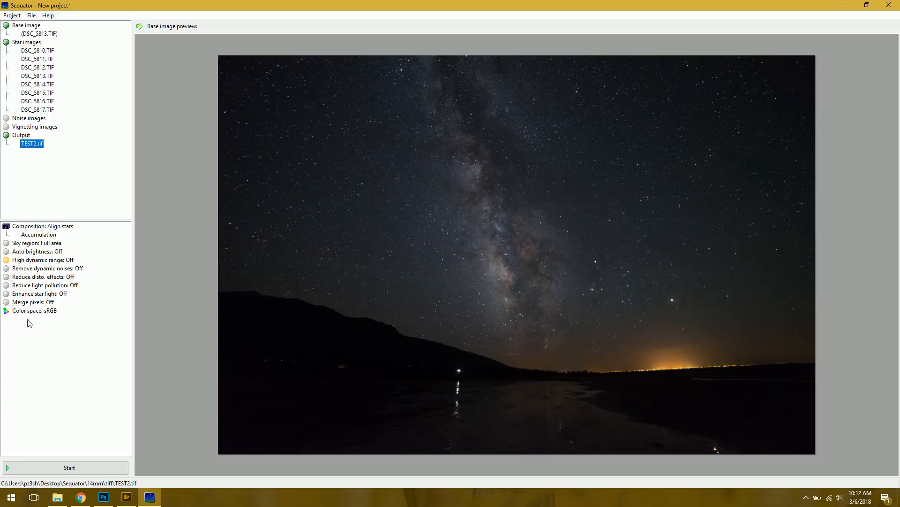
# Set Composition to align stars with Freeze ground instead of accumulation
pyautogui.click(42, 226)
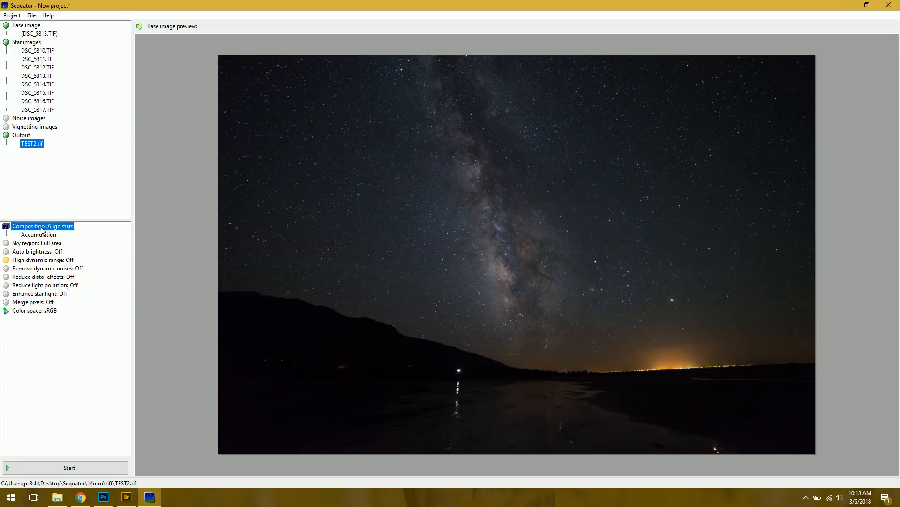
pyautogui.click(42, 226)
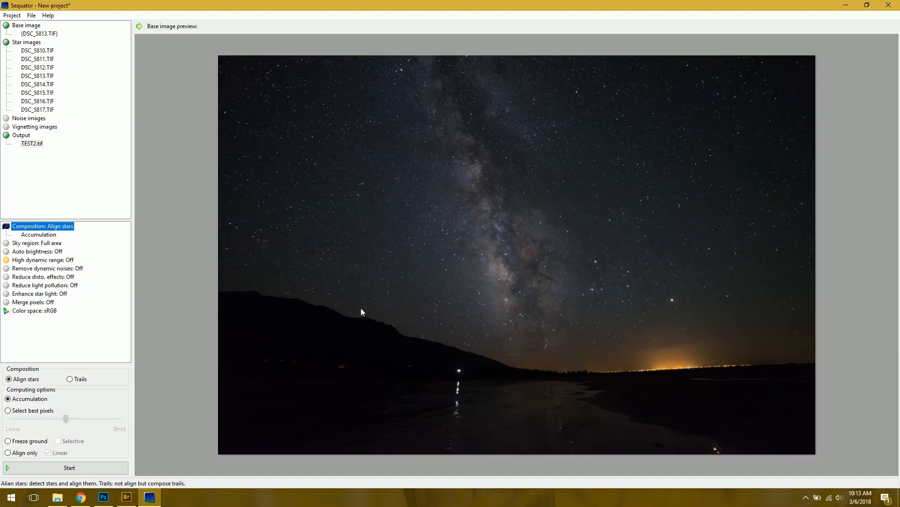
pyautogui.moveTo(177, 371)
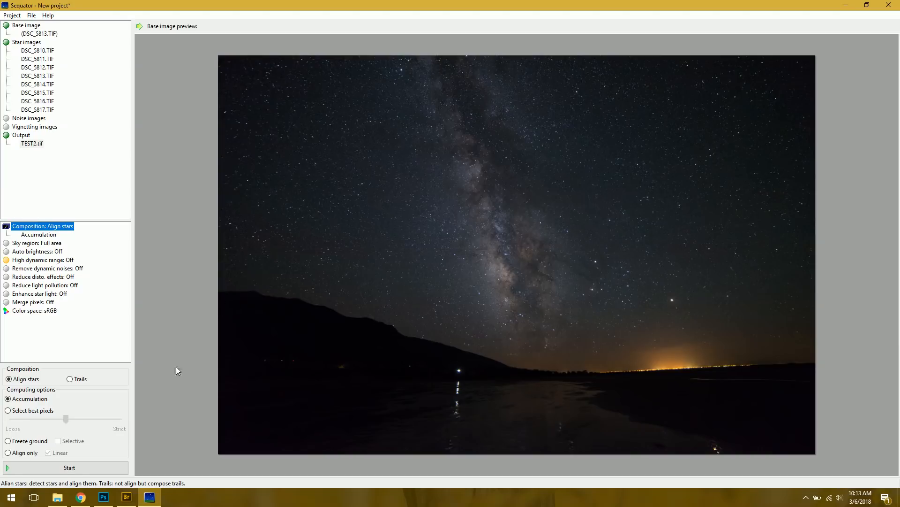
pyautogui.moveTo(9, 441)
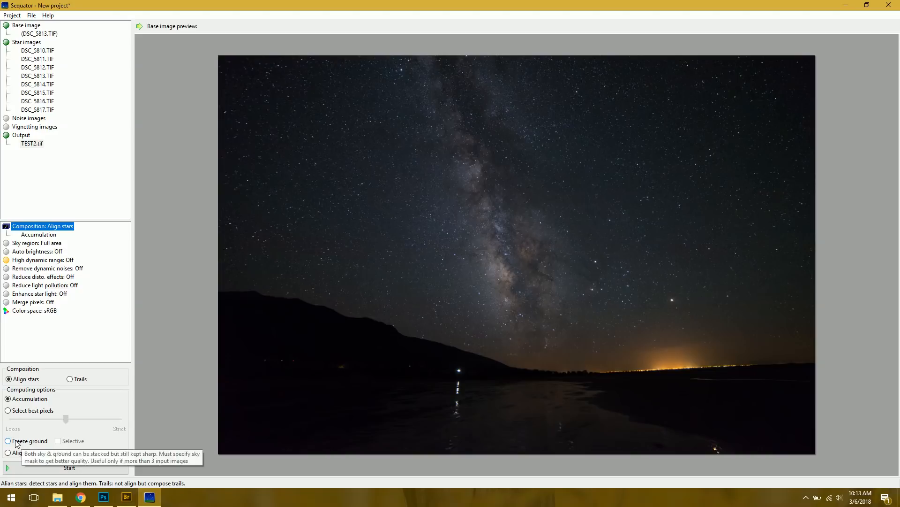
pyautogui.click(9, 441)
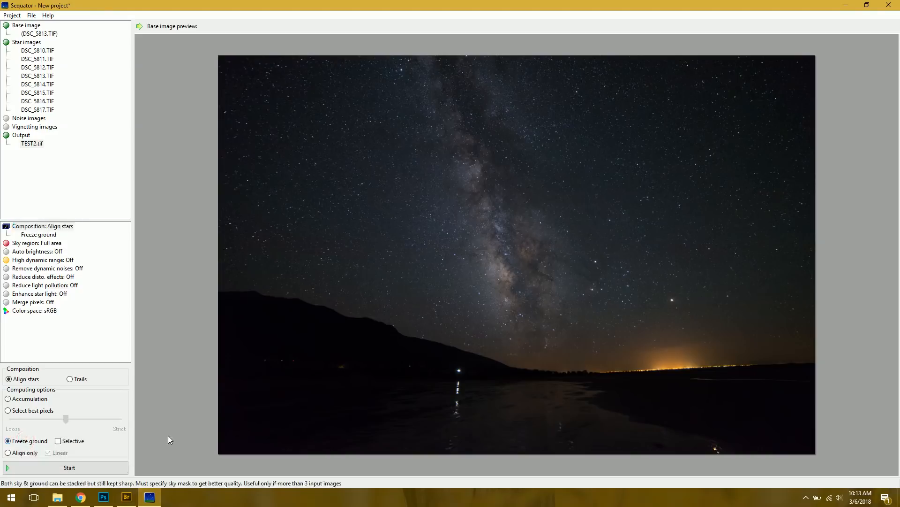
pyautogui.moveTo(97, 446)
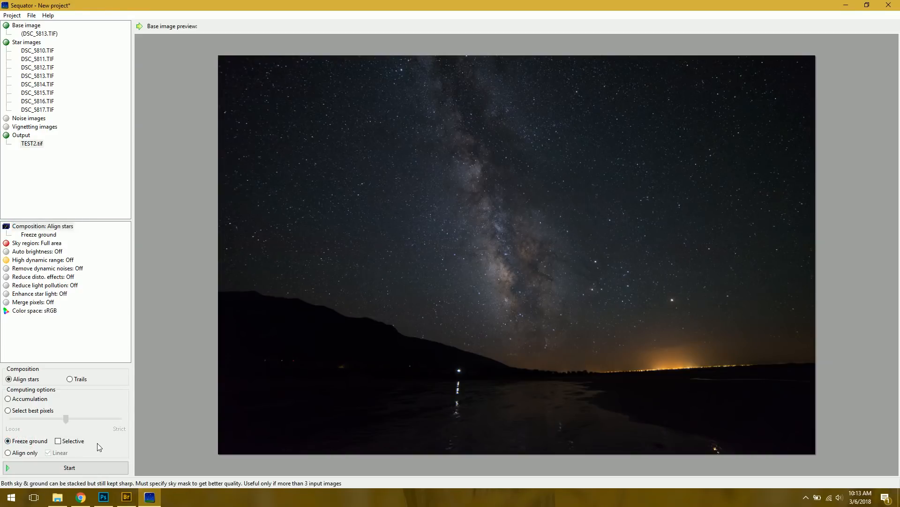
pyautogui.moveTo(72, 441)
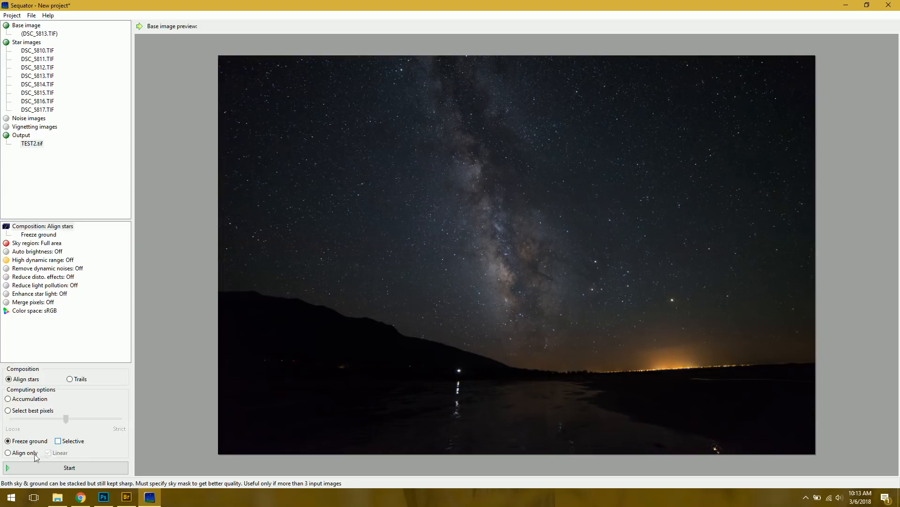
pyautogui.moveTo(26, 455)
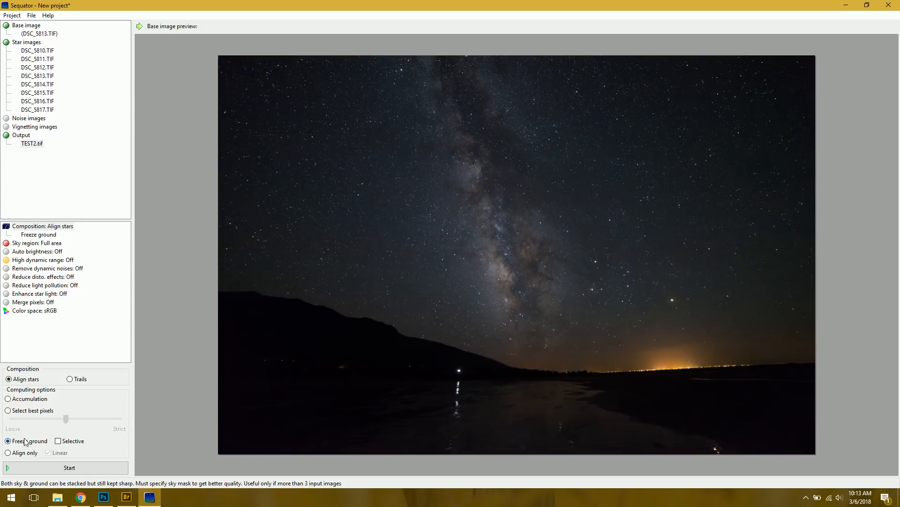
pyautogui.click(9, 399)
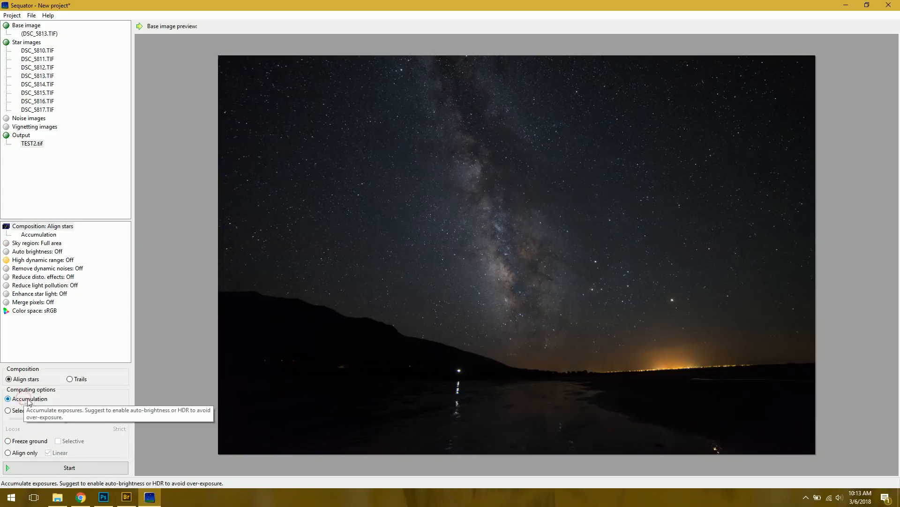
pyautogui.click(8, 441)
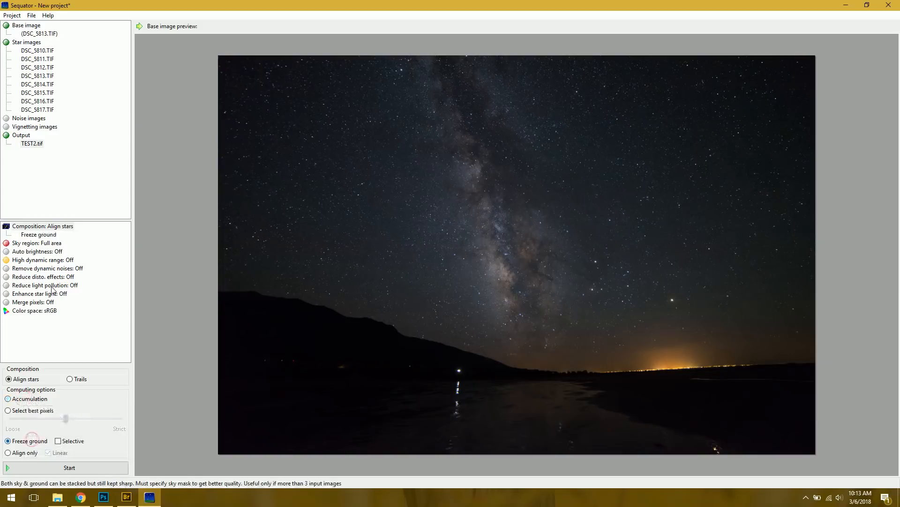
pyautogui.click(36, 242)
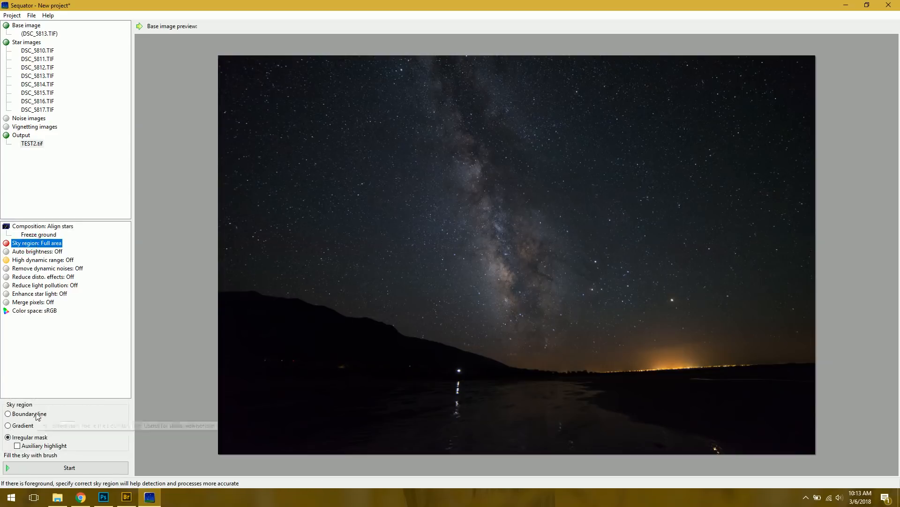
pyautogui.moveTo(29, 414)
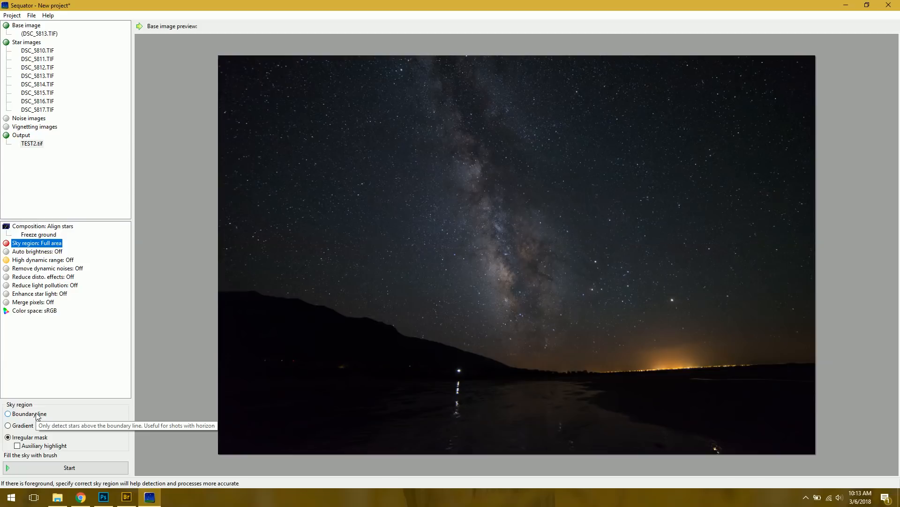
# Define a Partial sky region with a boundary line drawn along the horizon
pyautogui.click(8, 413)
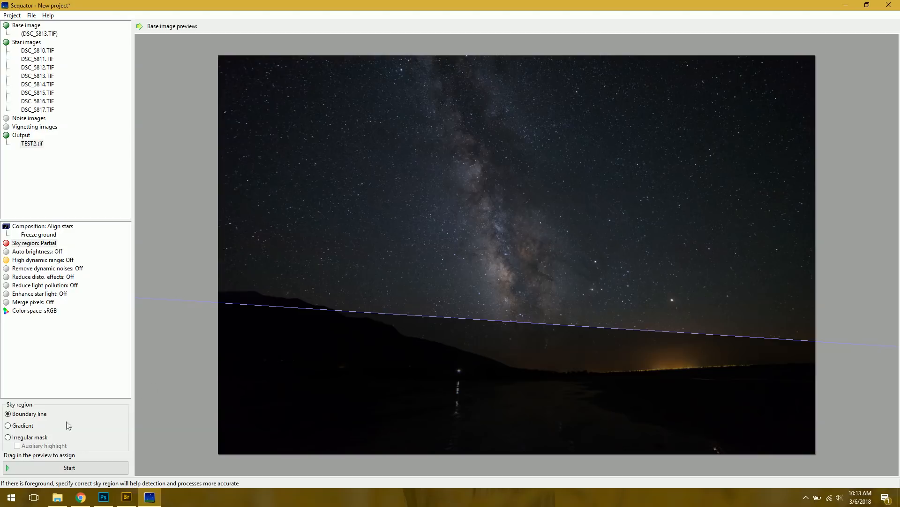
pyautogui.moveTo(35, 438)
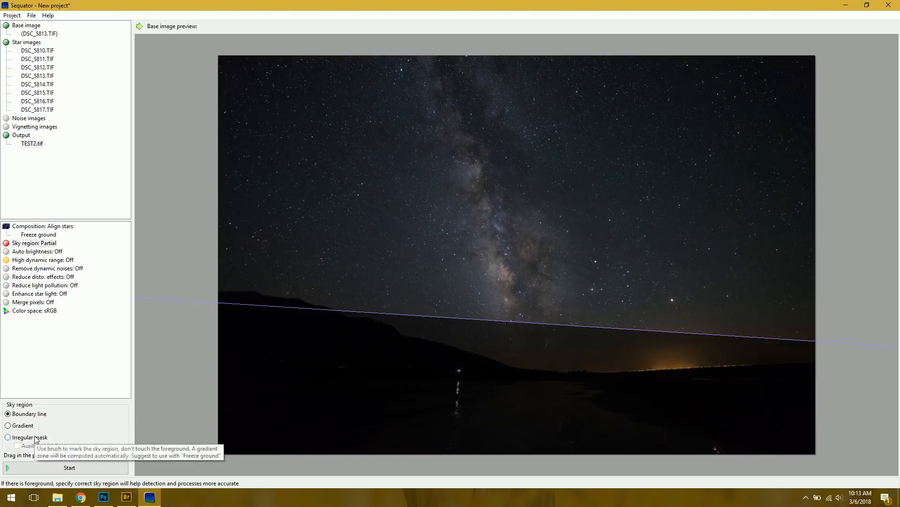
# Switch the sky region to an irregular mask brushed over the sky down to the ridge
pyautogui.click(8, 437)
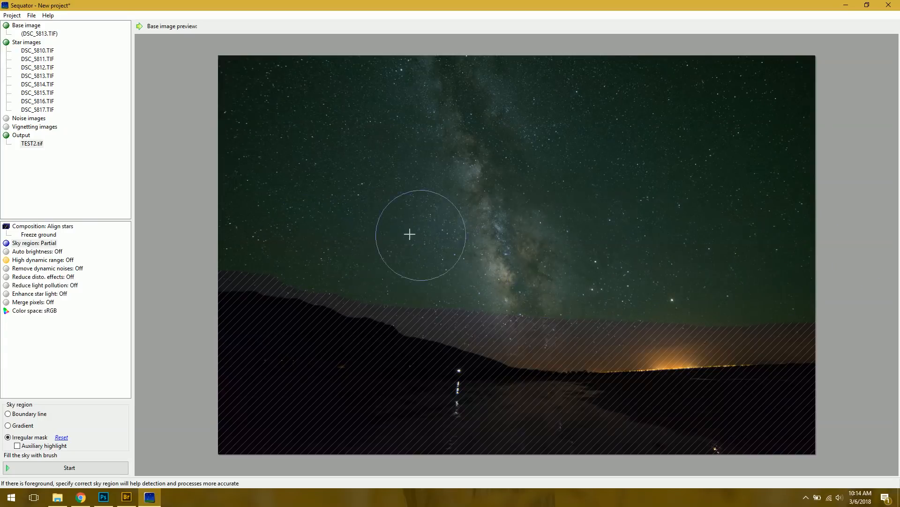
pyautogui.moveTo(409, 346)
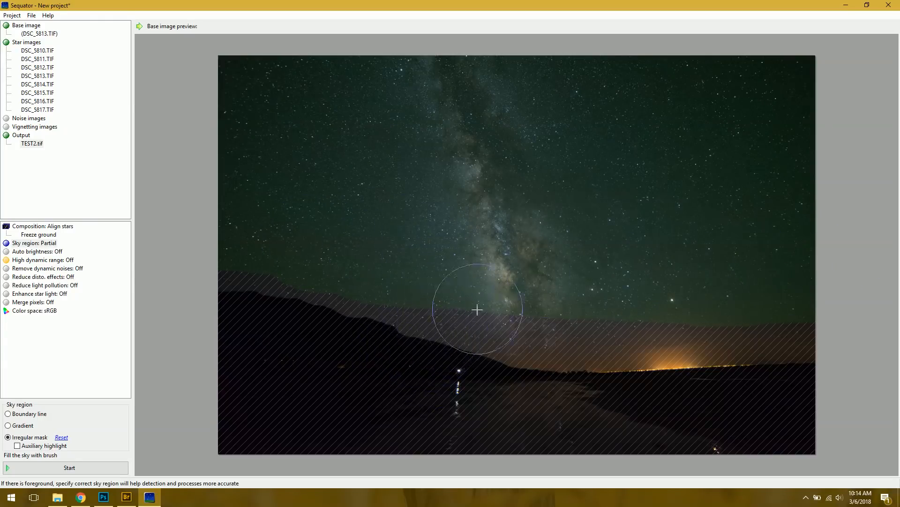
pyautogui.moveTo(487, 270)
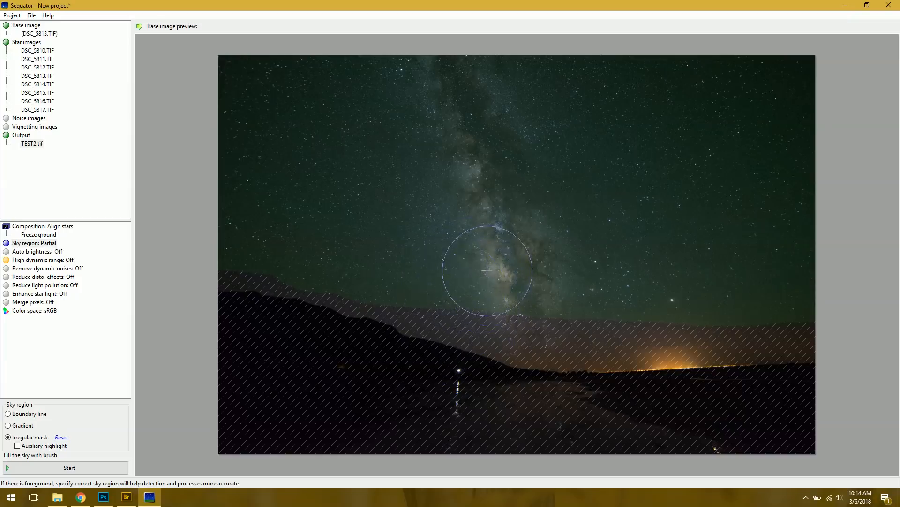
pyautogui.moveTo(488, 310)
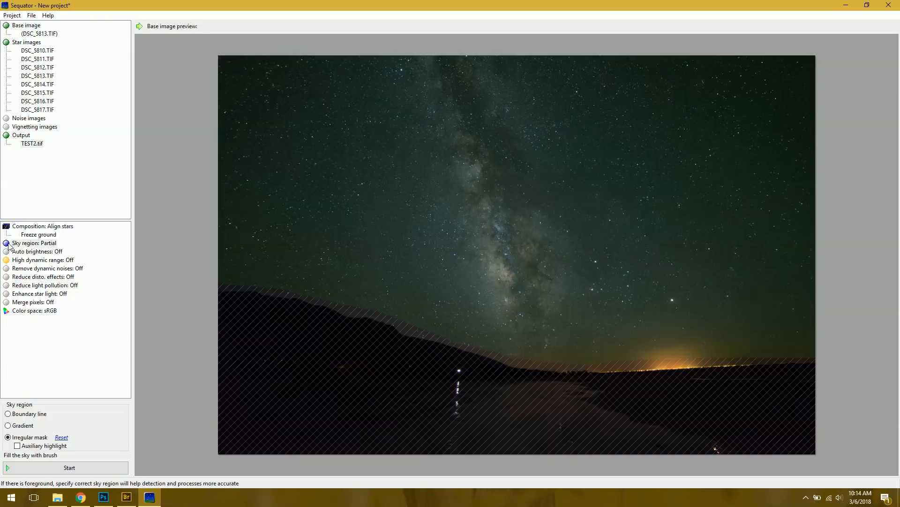
# Try Auto brightness On then Off, and set High dynamic range to On
pyautogui.click(37, 251)
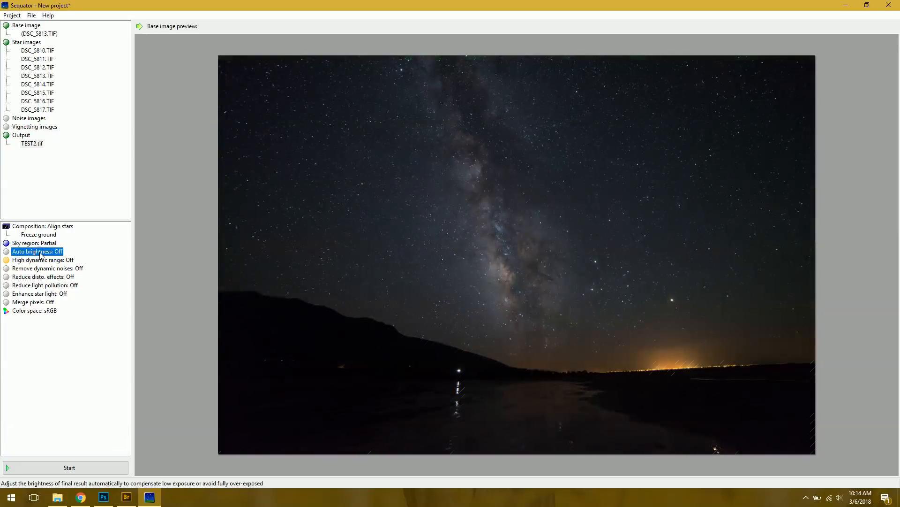
pyautogui.click(37, 252)
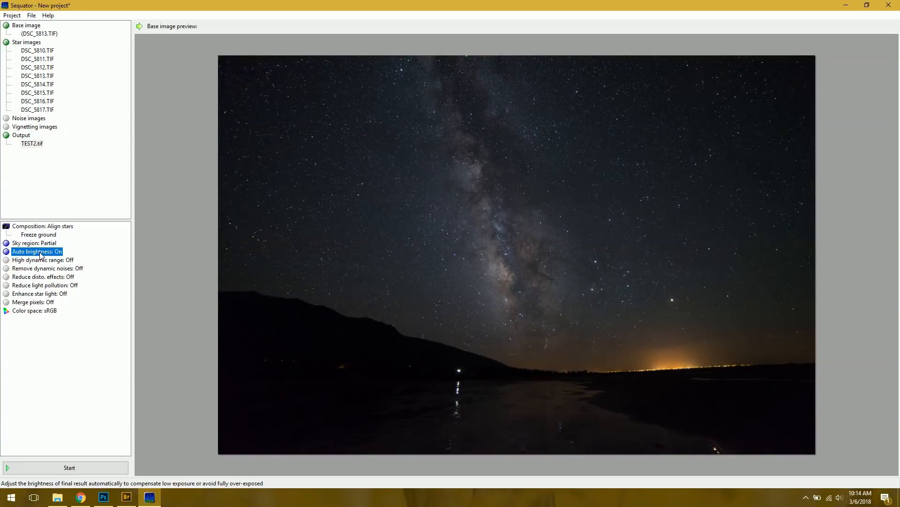
pyautogui.click(44, 259)
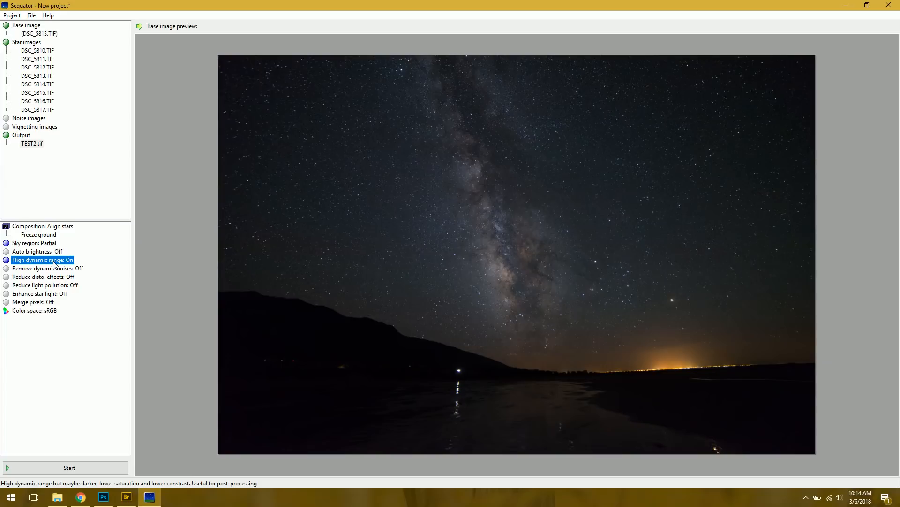
pyautogui.click(48, 269)
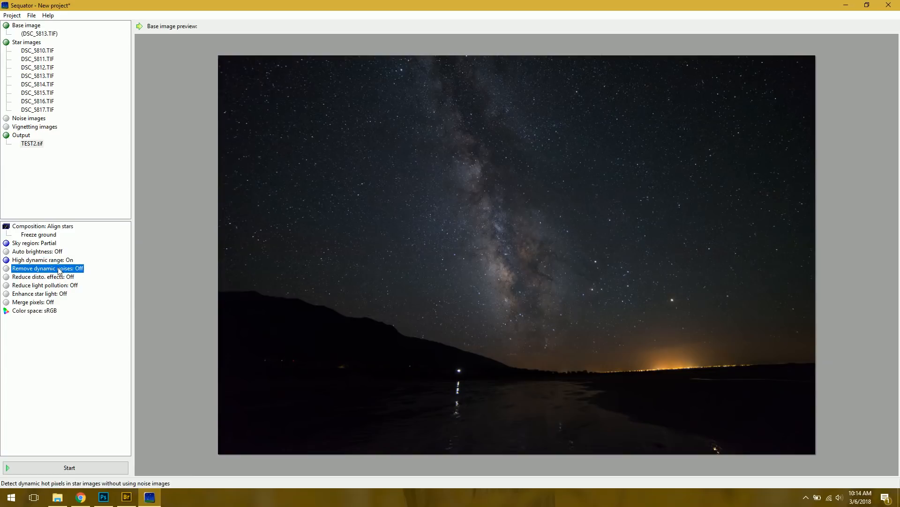
pyautogui.moveTo(416, 376)
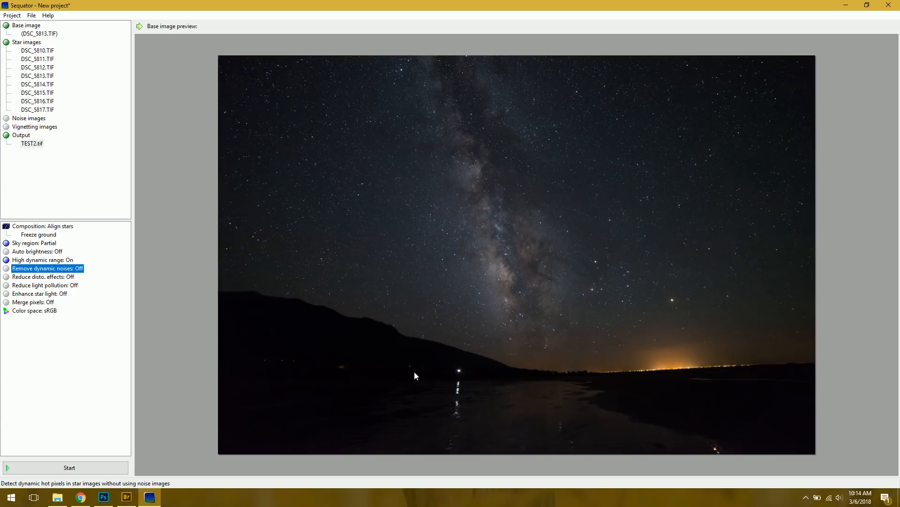
pyautogui.moveTo(57, 269)
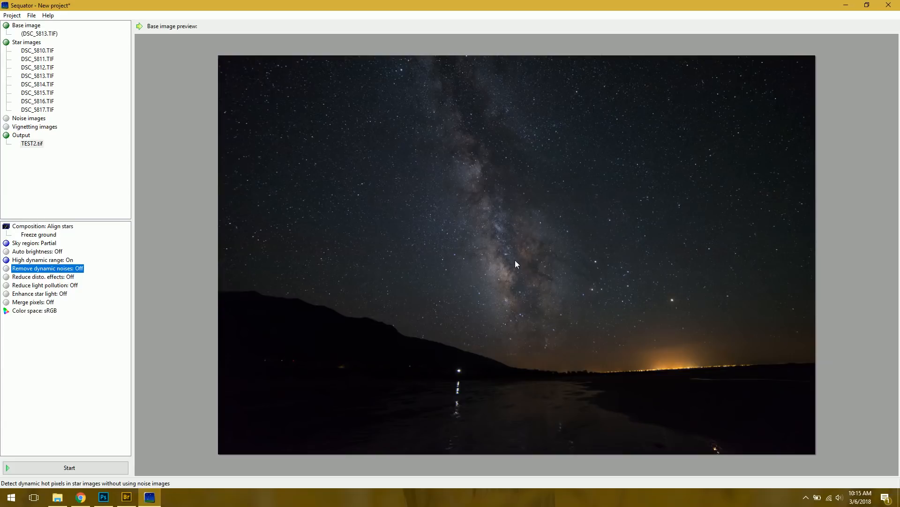
pyautogui.moveTo(142, 275)
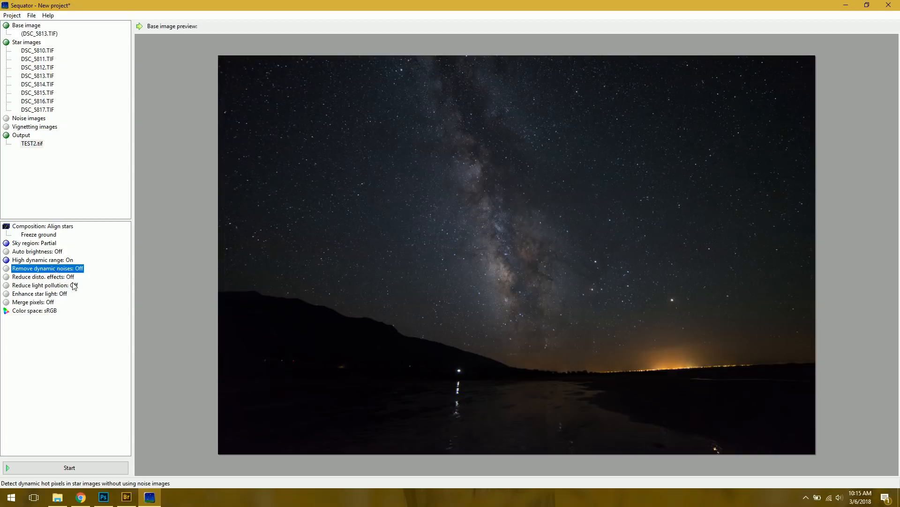
# Try Complex distortion reduction, set it back to Off, then show light pollution reduction options
pyautogui.click(43, 276)
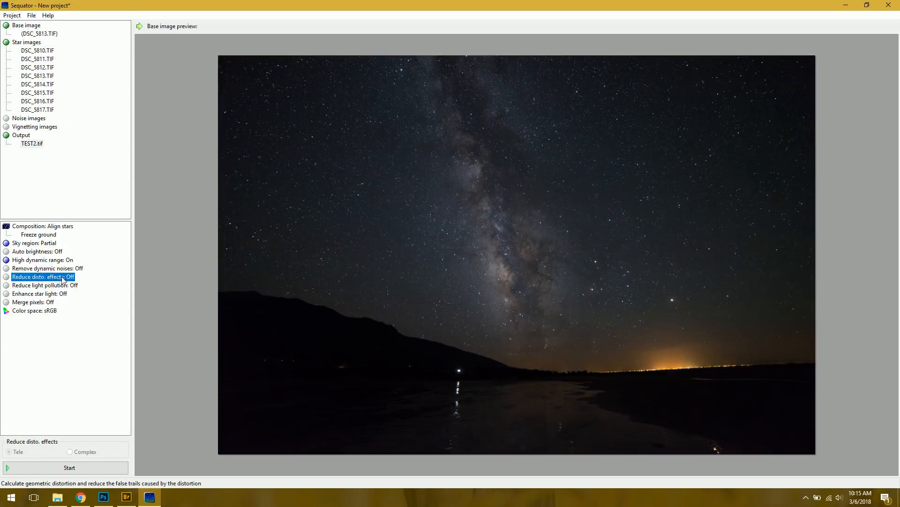
pyautogui.moveTo(95, 274)
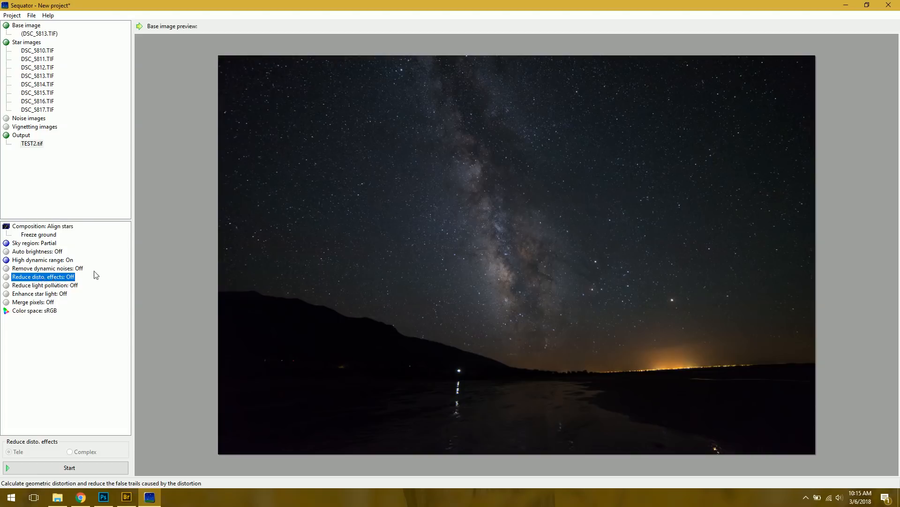
pyautogui.moveTo(45, 285)
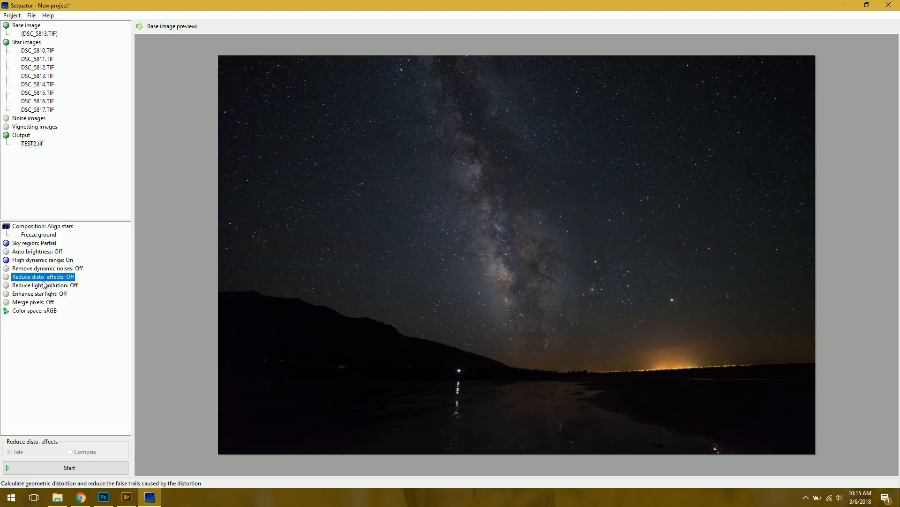
pyautogui.moveTo(241, 71)
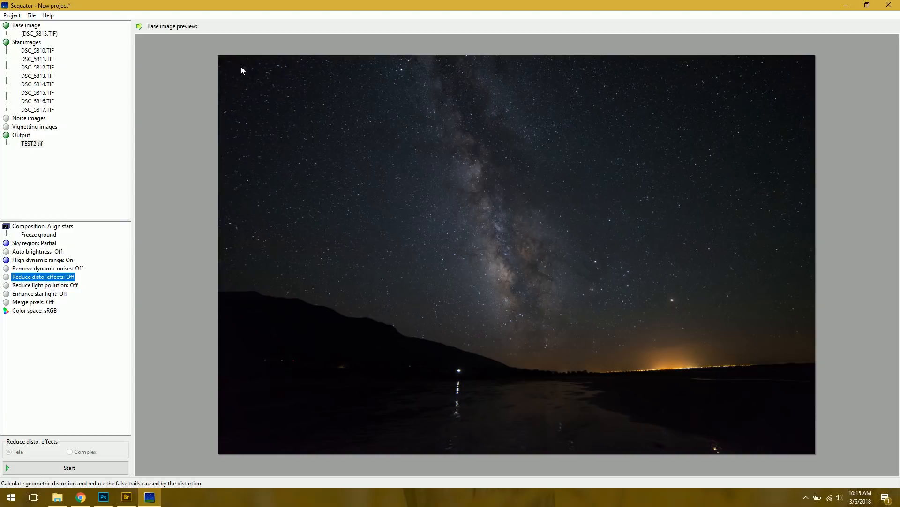
pyautogui.moveTo(255, 78)
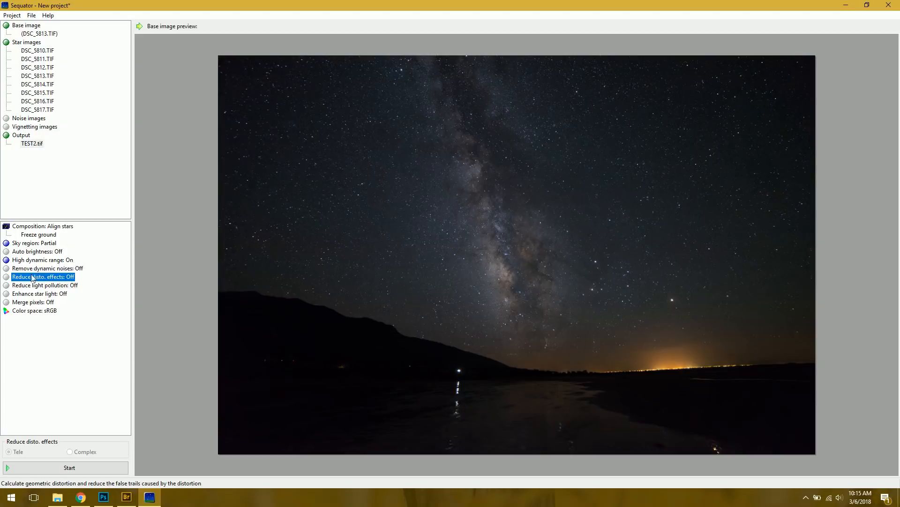
pyautogui.click(68, 451)
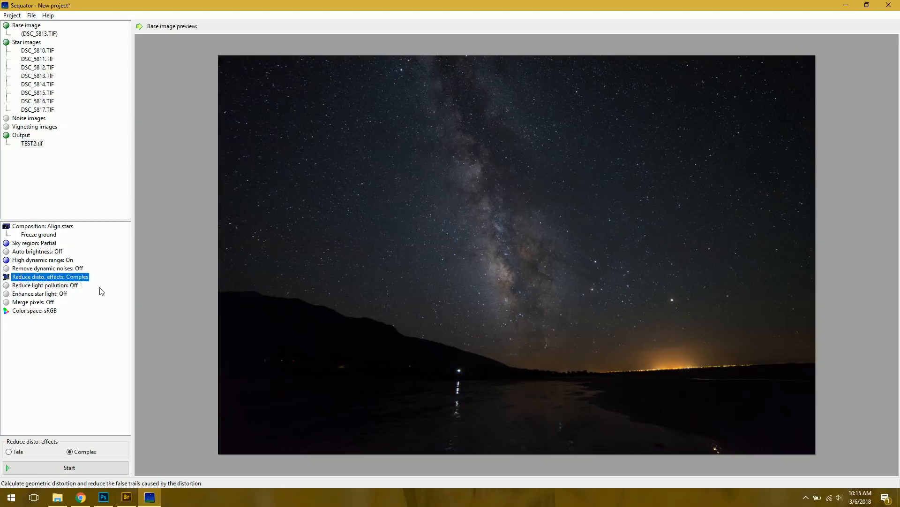
pyautogui.moveTo(62, 285)
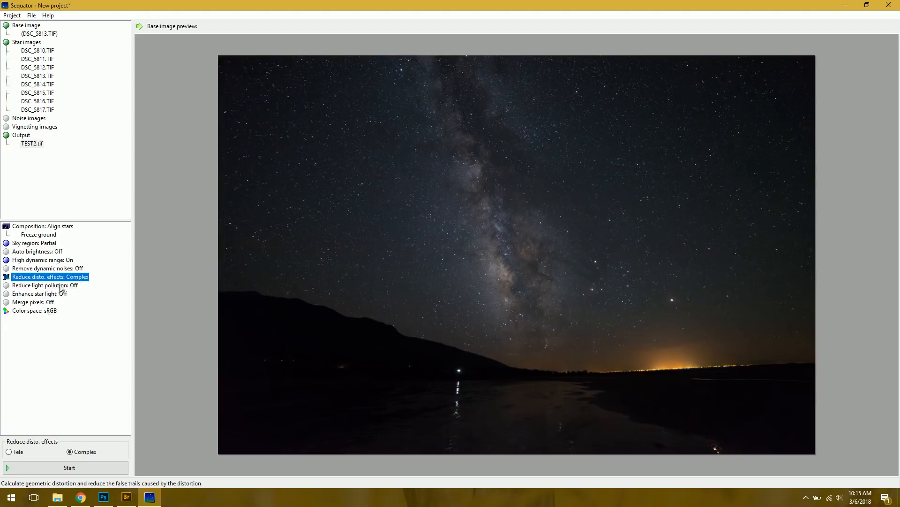
pyautogui.click(9, 452)
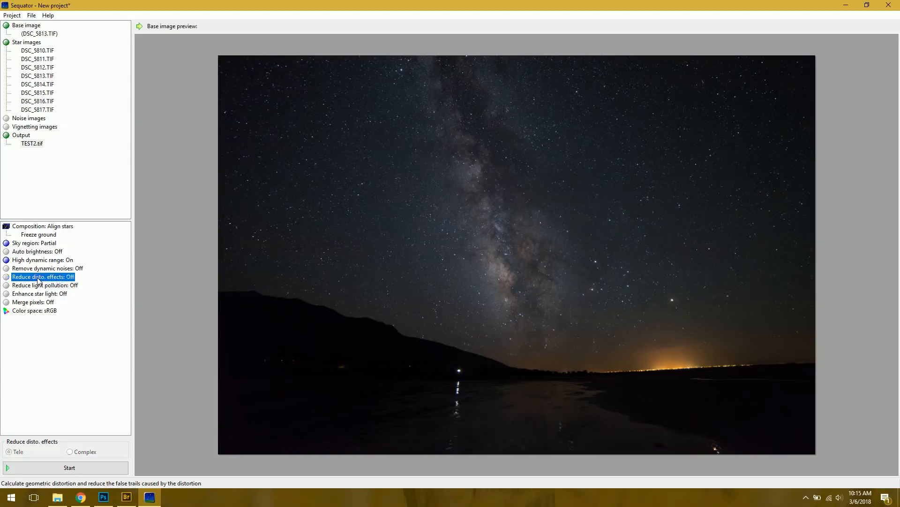
pyautogui.click(45, 285)
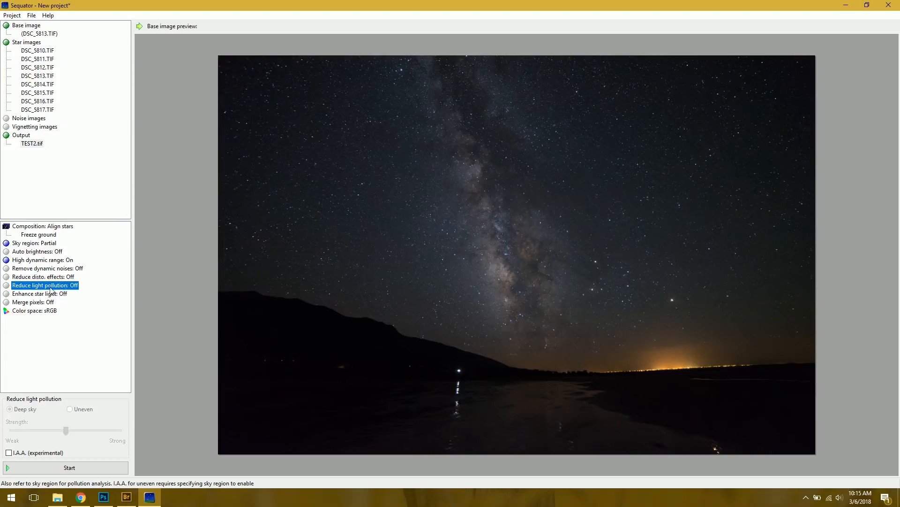
pyautogui.moveTo(664, 355)
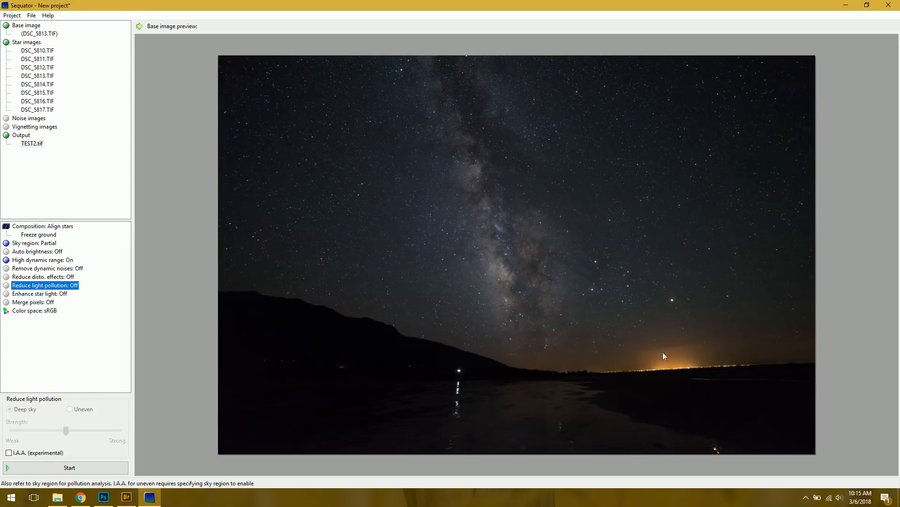
pyautogui.moveTo(733, 352)
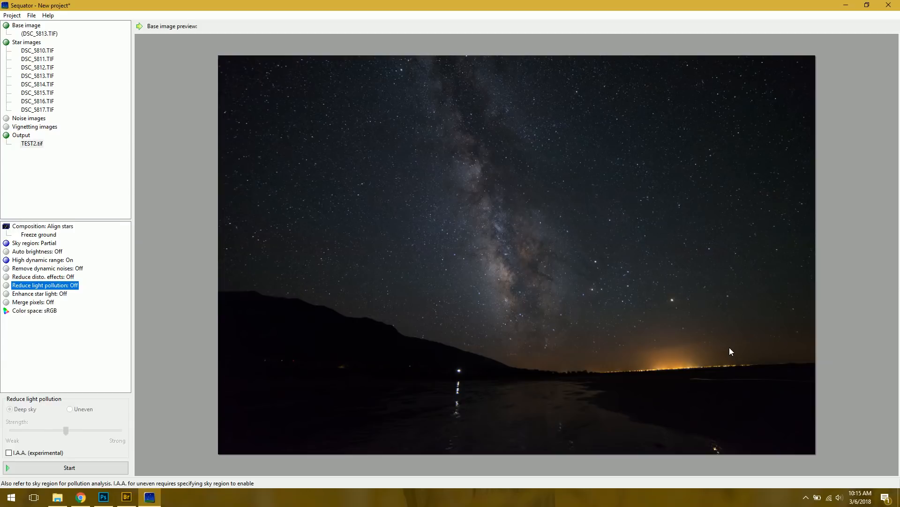
pyautogui.moveTo(119, 349)
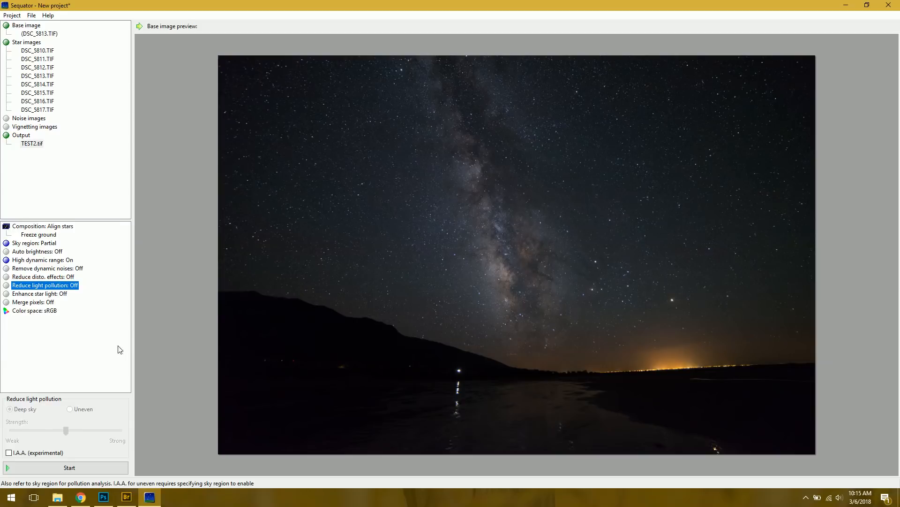
pyautogui.moveTo(49, 298)
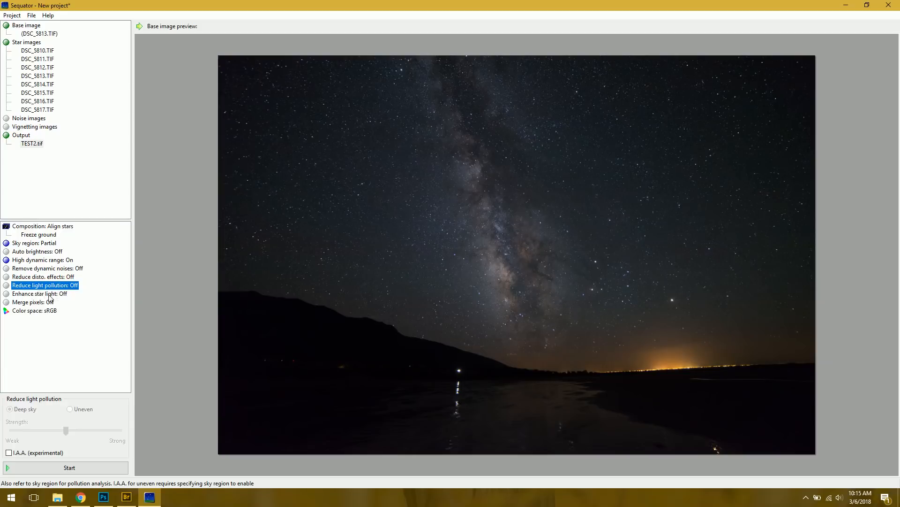
# Switch Enhance star light to On with strength toward Strong
pyautogui.click(39, 293)
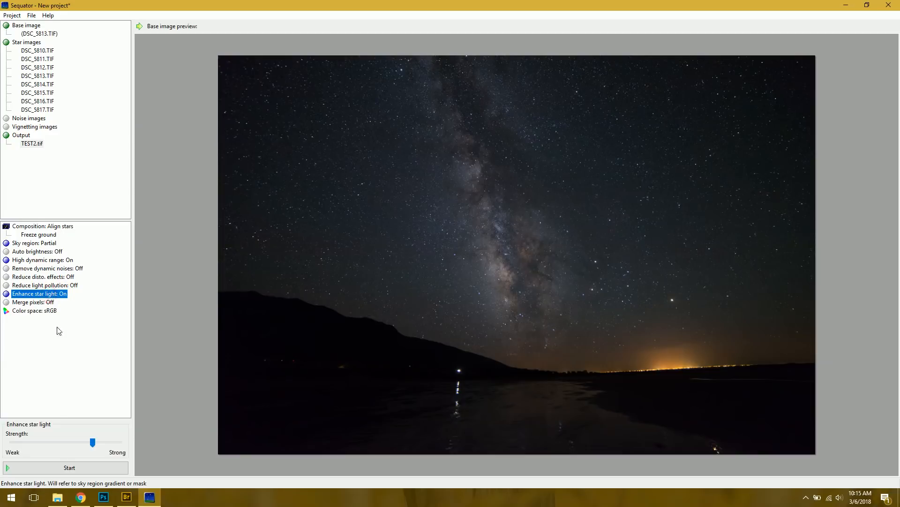
pyautogui.moveTo(511, 254)
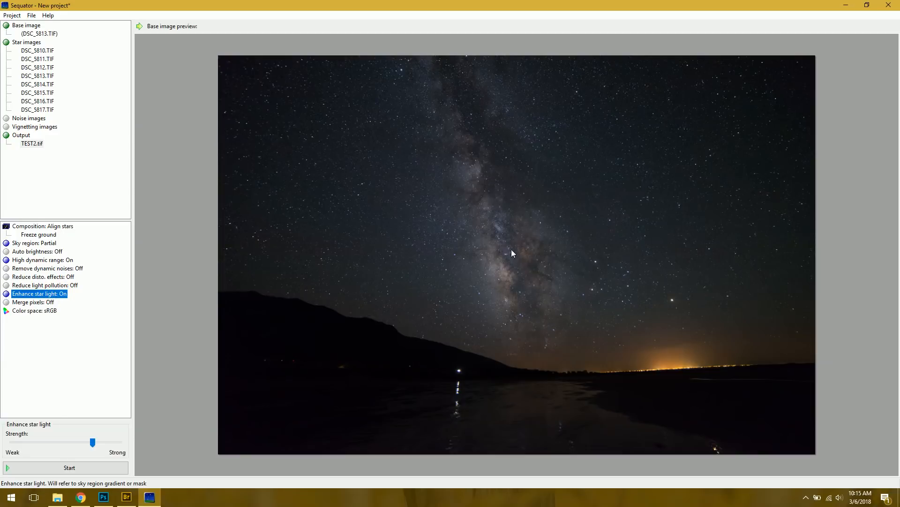
pyautogui.moveTo(468, 247)
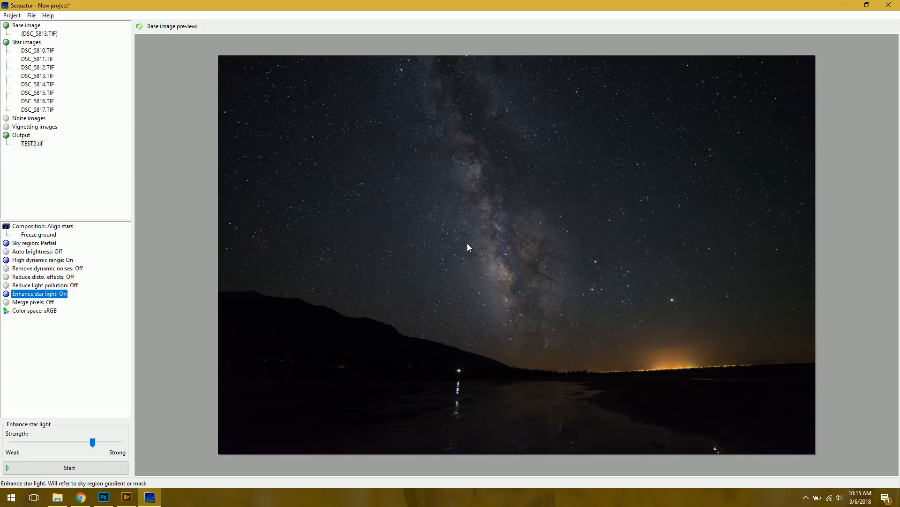
pyautogui.moveTo(107, 296)
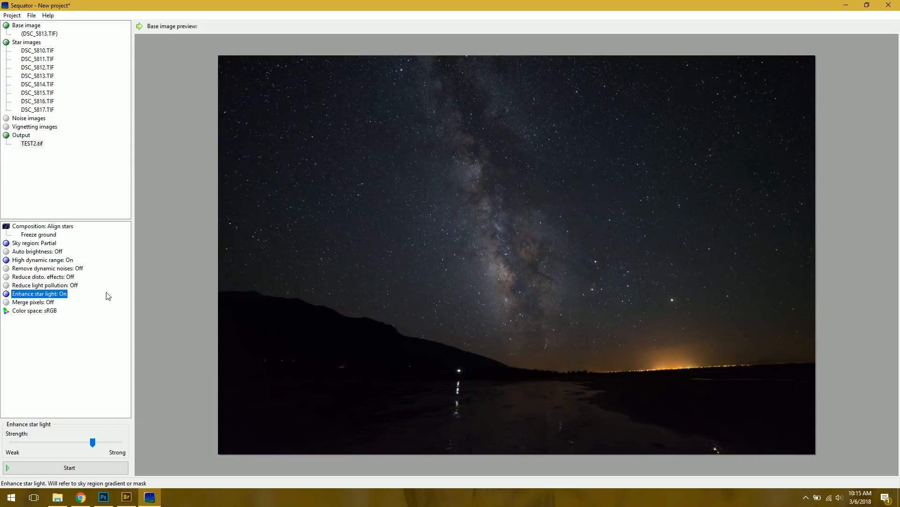
# Run the stacking of the eight frames into TEST2.tif until it completes successfully
pyautogui.click(34, 310)
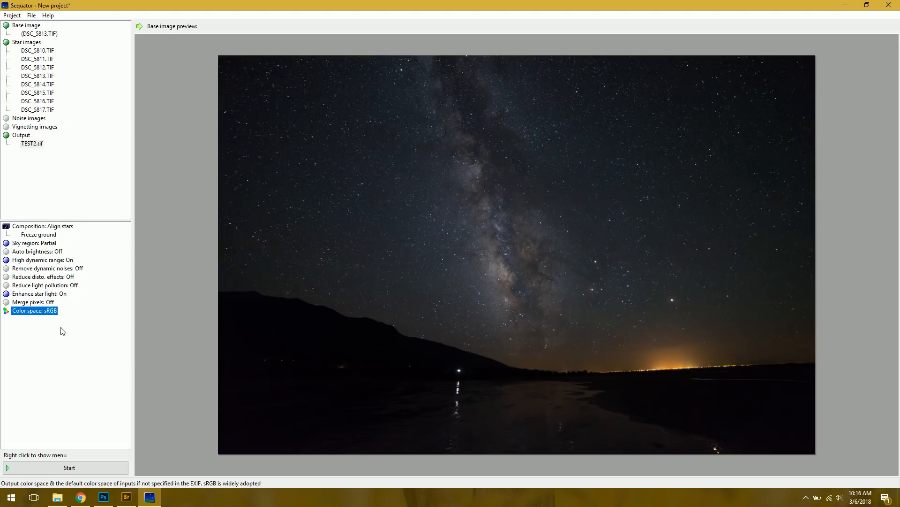
pyautogui.moveTo(9, 52)
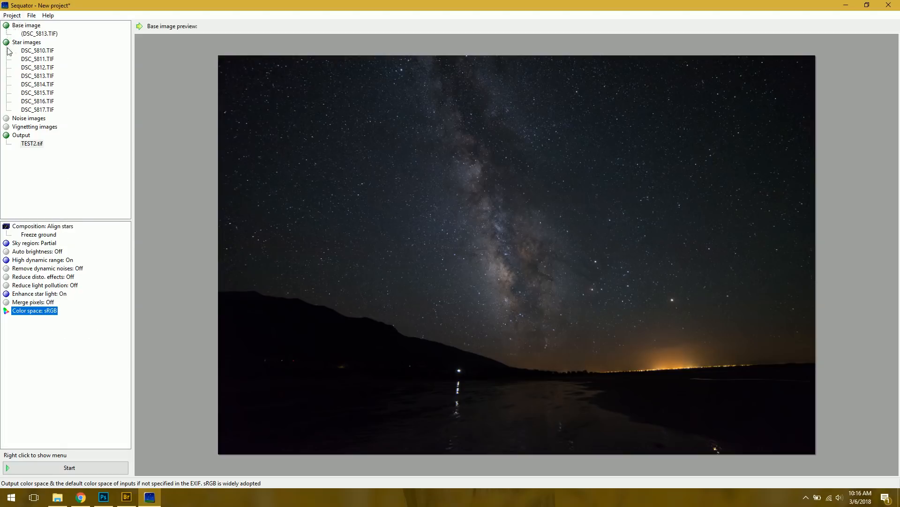
pyautogui.moveTo(45, 263)
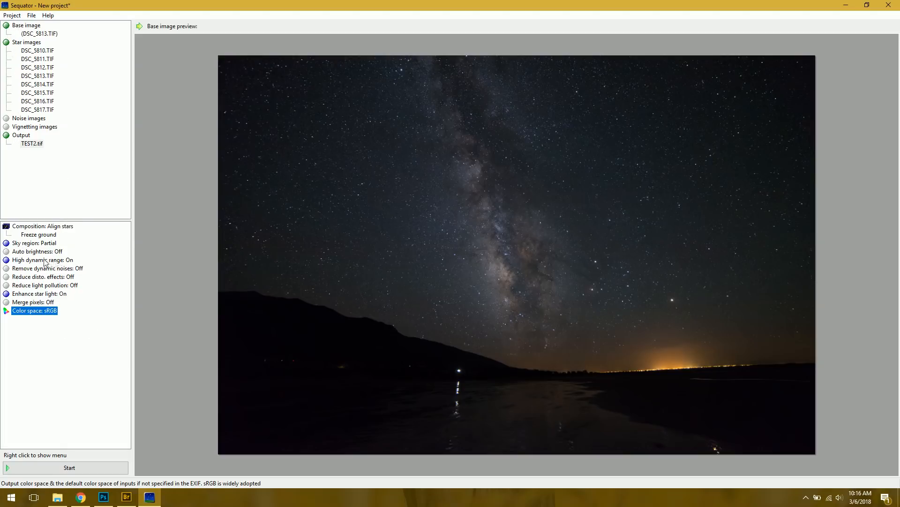
pyautogui.click(68, 467)
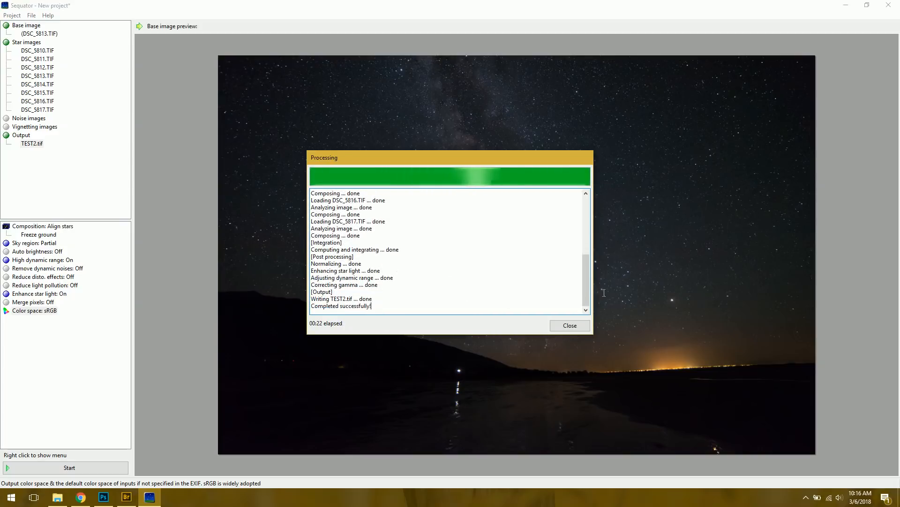
# Close the Processing report and open the TEST2.tif result in Photoshop
pyautogui.click(569, 326)
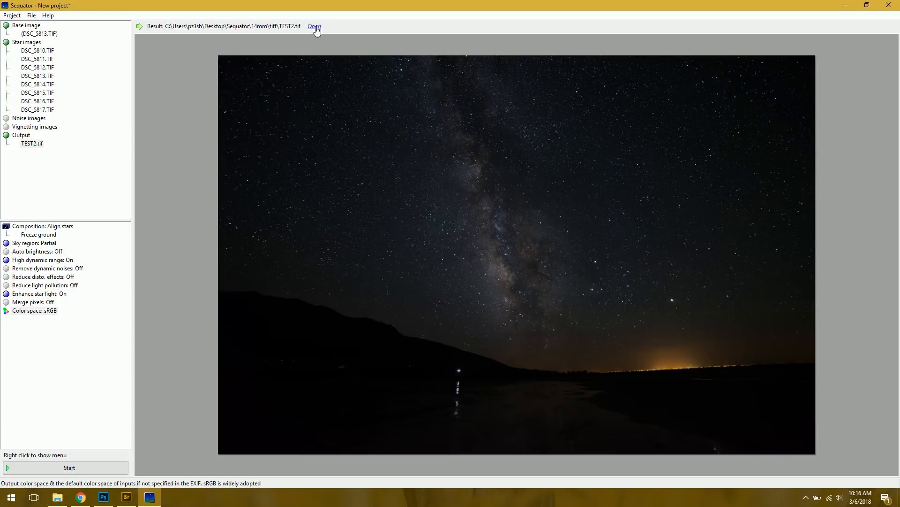
pyautogui.click(314, 26)
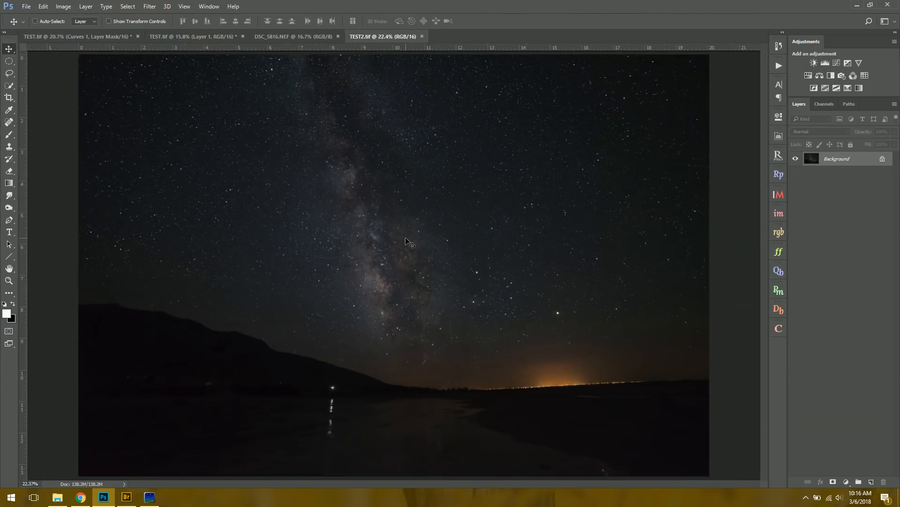
# Copy TEST2.tif into the Milky Way TEST.tif as Layer 2 and toggle its visibility to compare
pyautogui.click(75, 37)
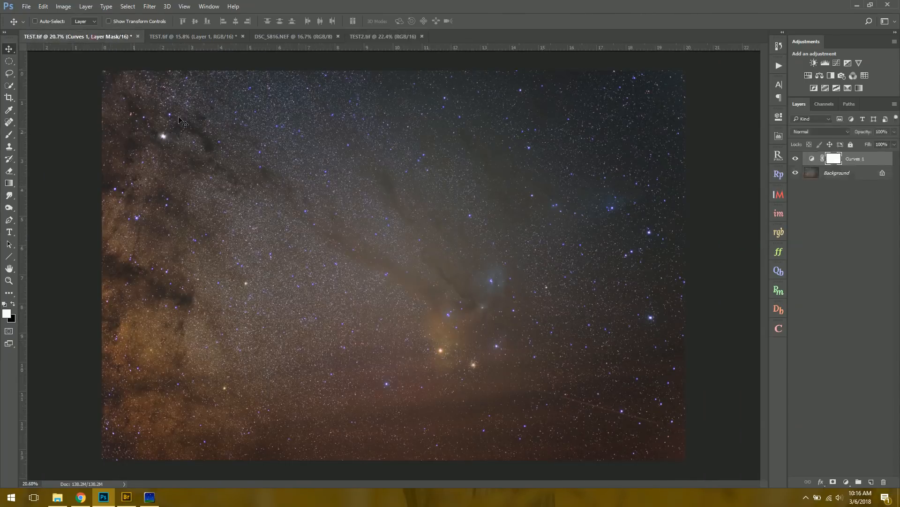
pyautogui.click(193, 37)
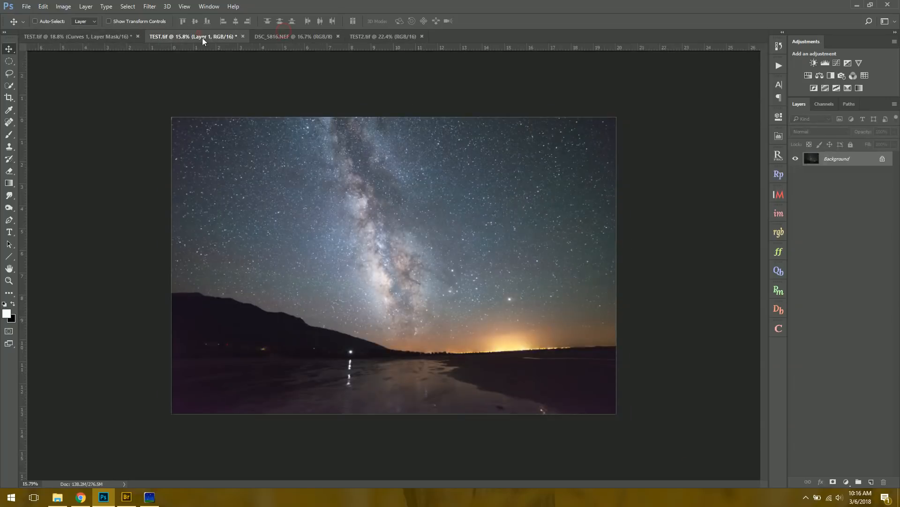
pyautogui.rightClick(838, 158)
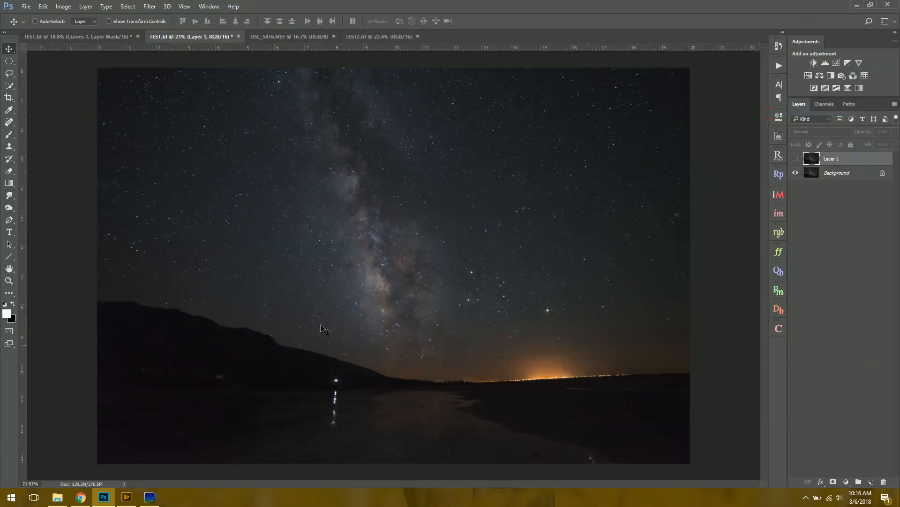
pyautogui.click(382, 36)
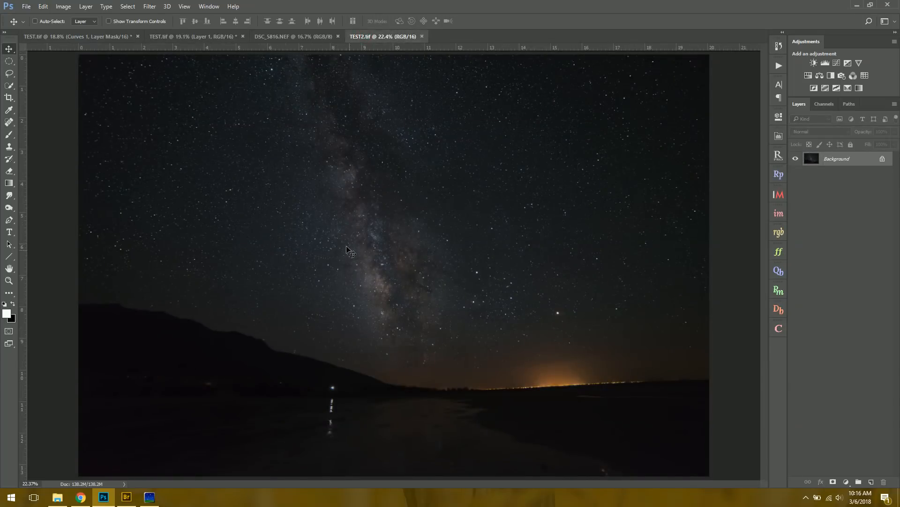
pyautogui.click(194, 37)
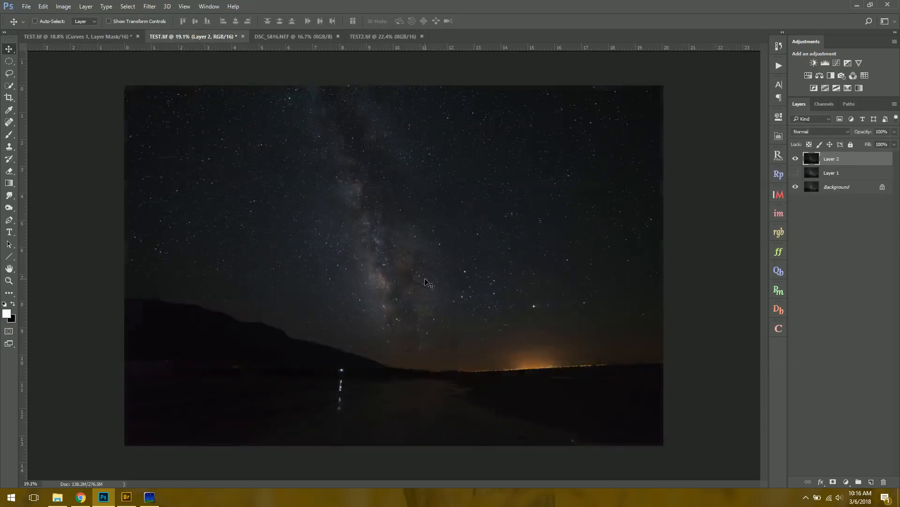
pyautogui.click(796, 173)
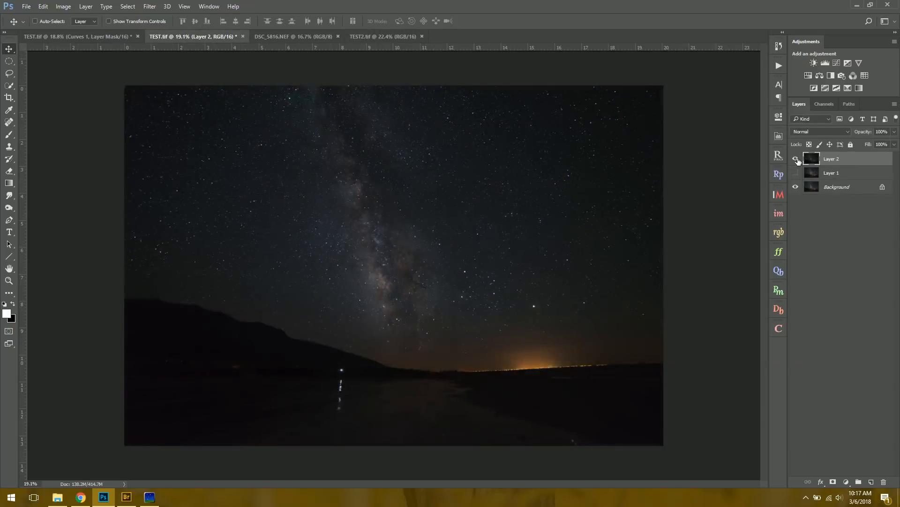
pyautogui.click(796, 158)
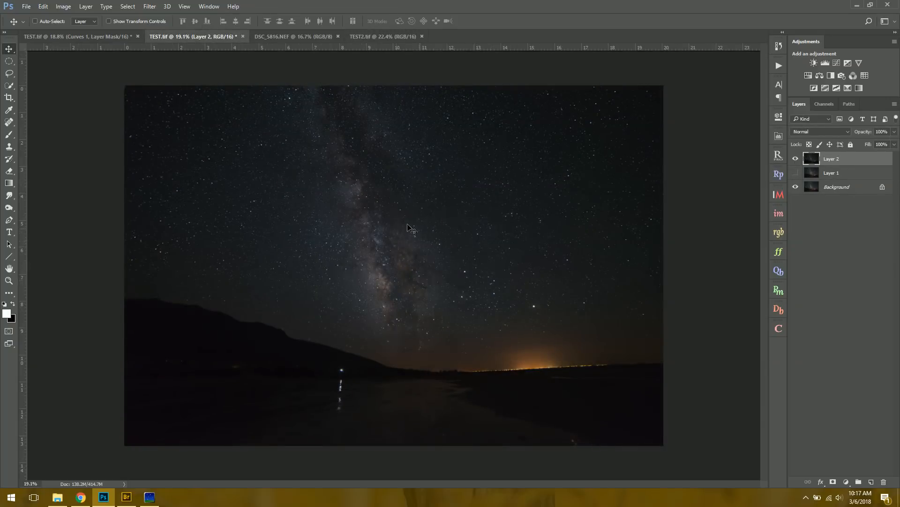
# Switch Enhance star light to Off in Sequator while checking back against Photoshop
pyautogui.click(149, 498)
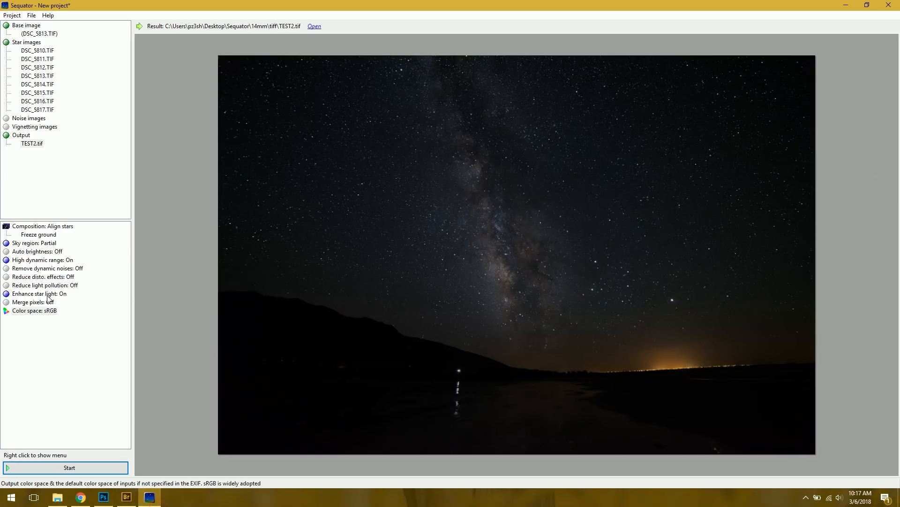
pyautogui.click(39, 293)
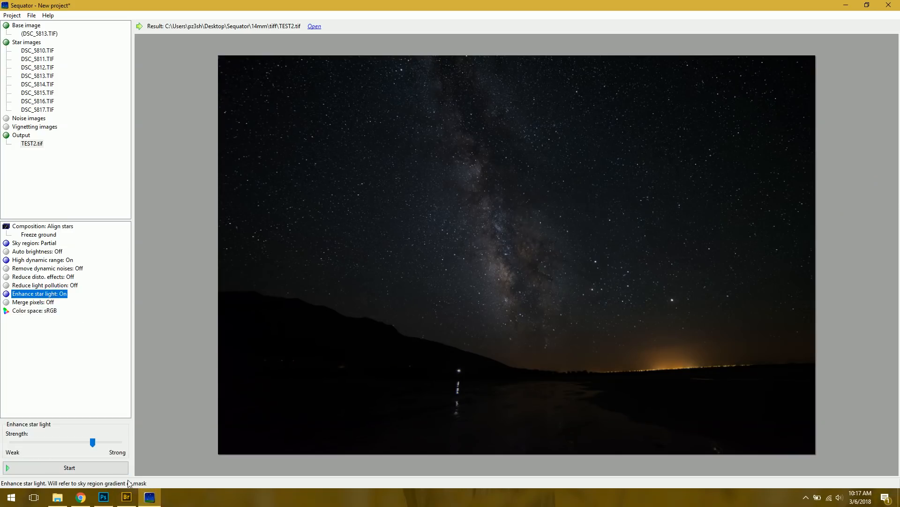
pyautogui.click(104, 497)
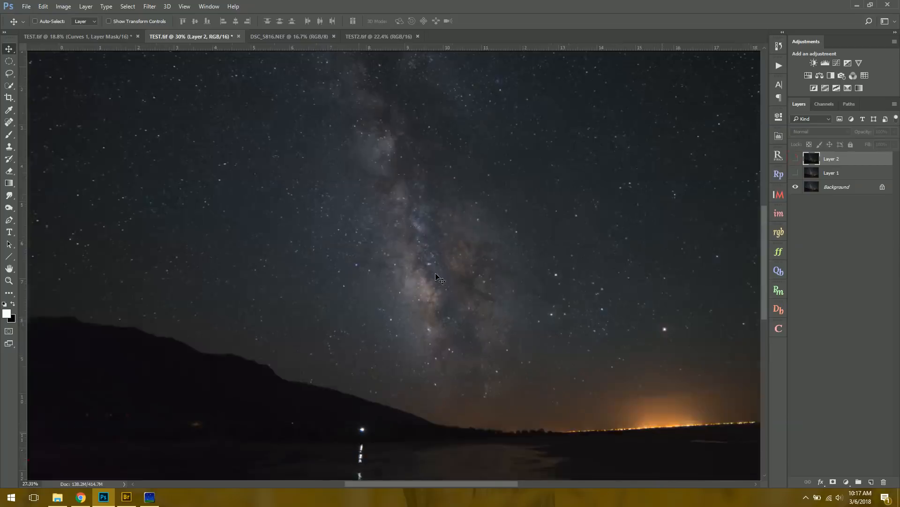
pyautogui.click(150, 496)
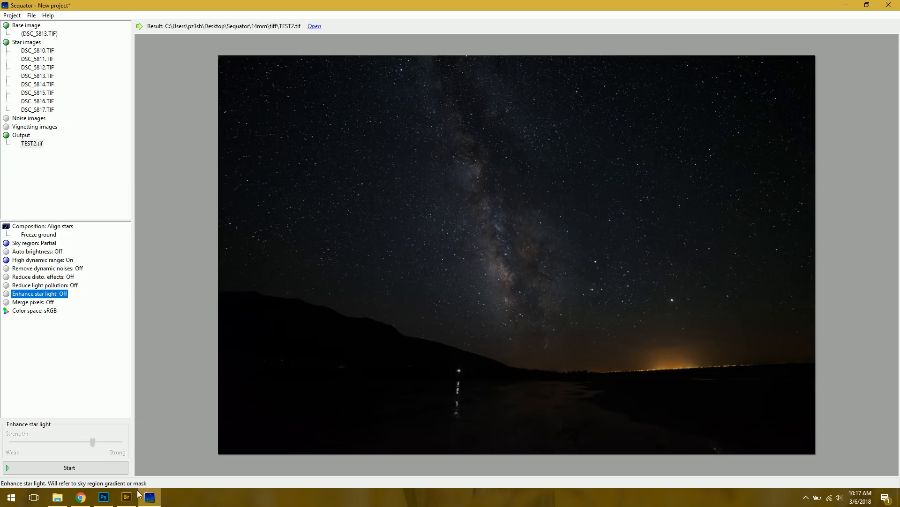
# Add a Brightness/Contrast adjustment at brightness 150 above the Background layer, then select Layer 1
pyautogui.click(103, 497)
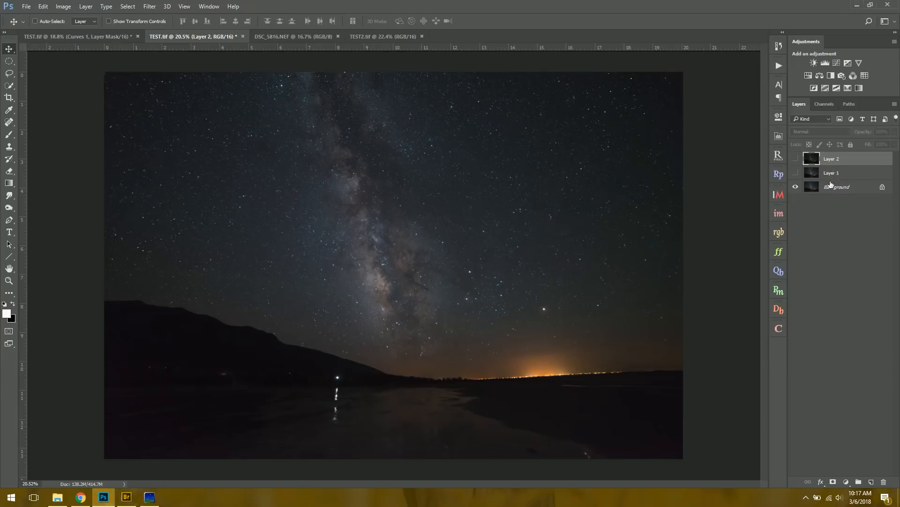
pyautogui.click(837, 185)
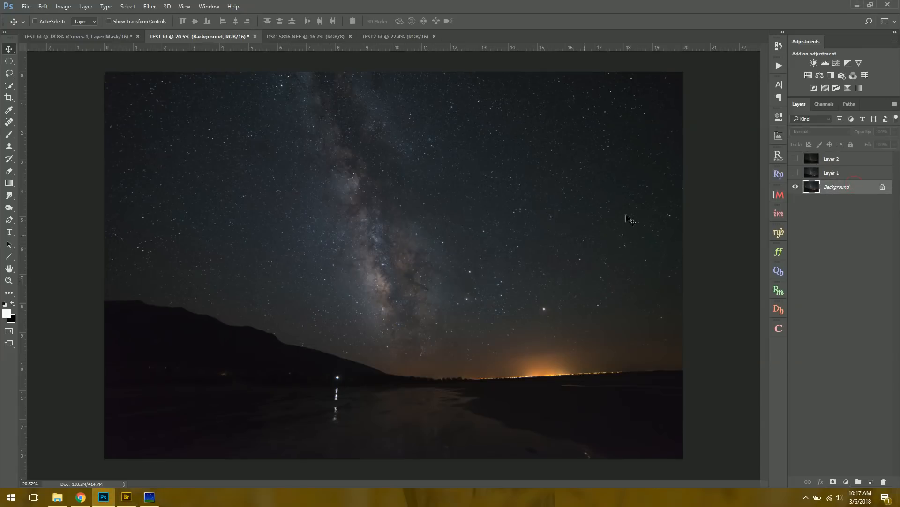
pyautogui.click(807, 63)
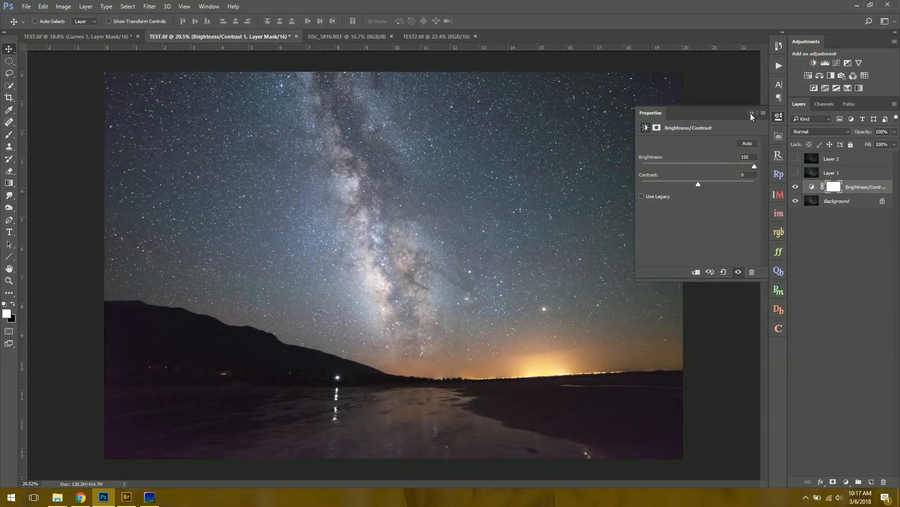
pyautogui.click(749, 113)
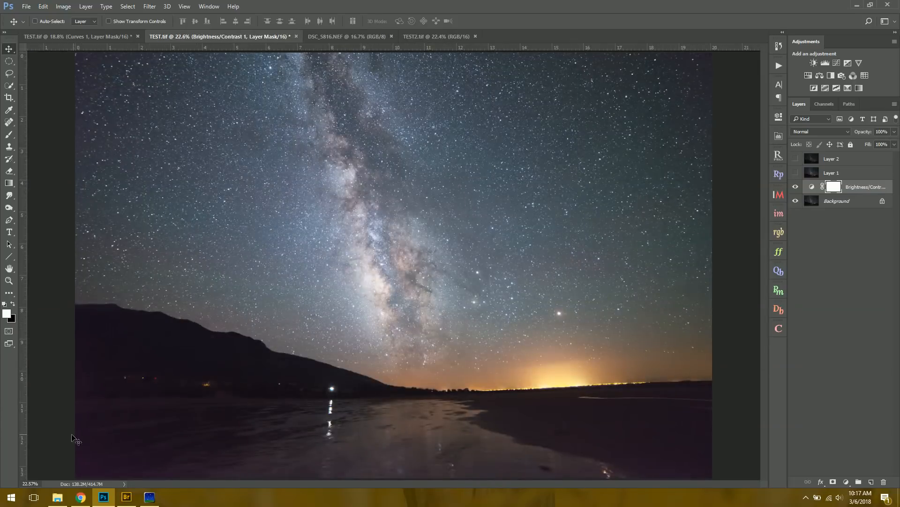
pyautogui.click(831, 173)
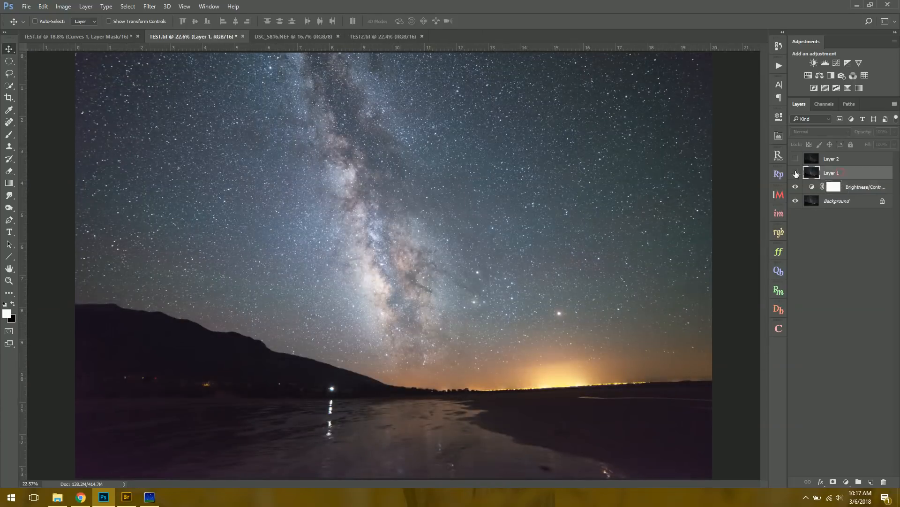
# Place Layer 1 beneath the Brightness/Contrast layer and toggle it while zooming to compare star detail
pyautogui.click(796, 158)
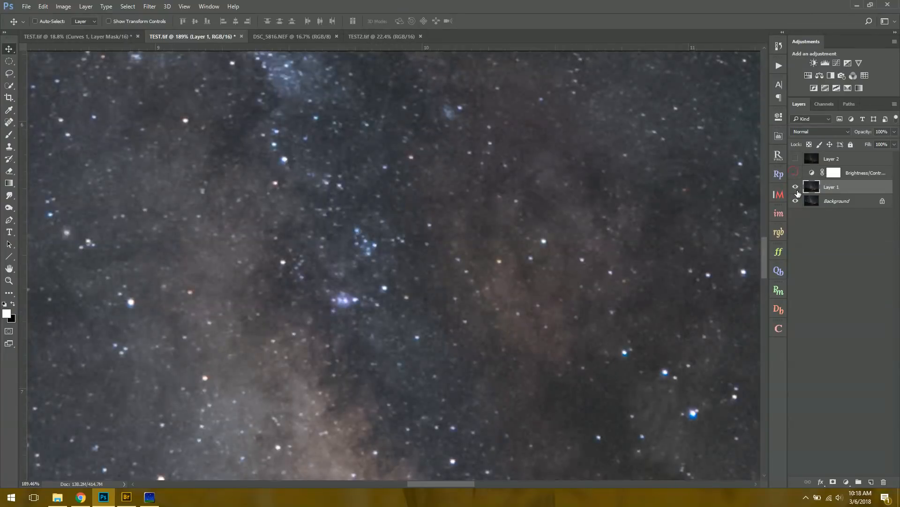
pyautogui.click(796, 172)
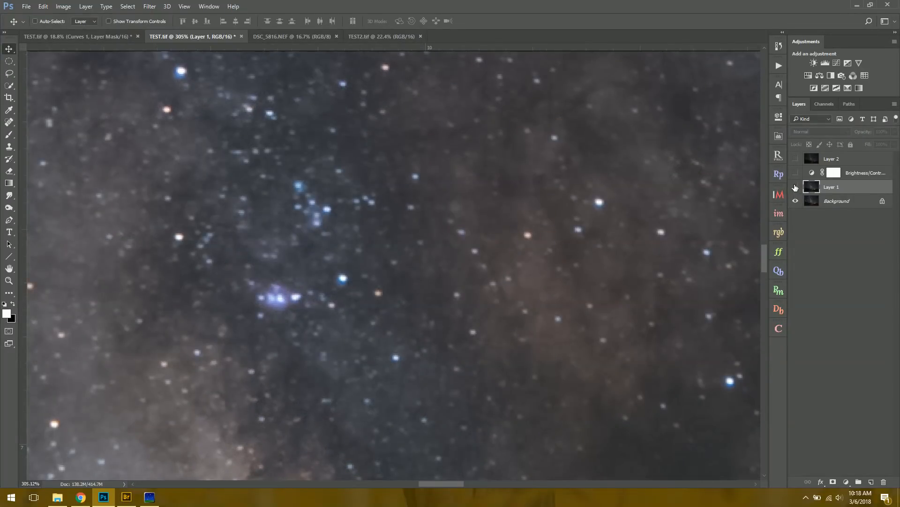
pyautogui.moveTo(797, 186)
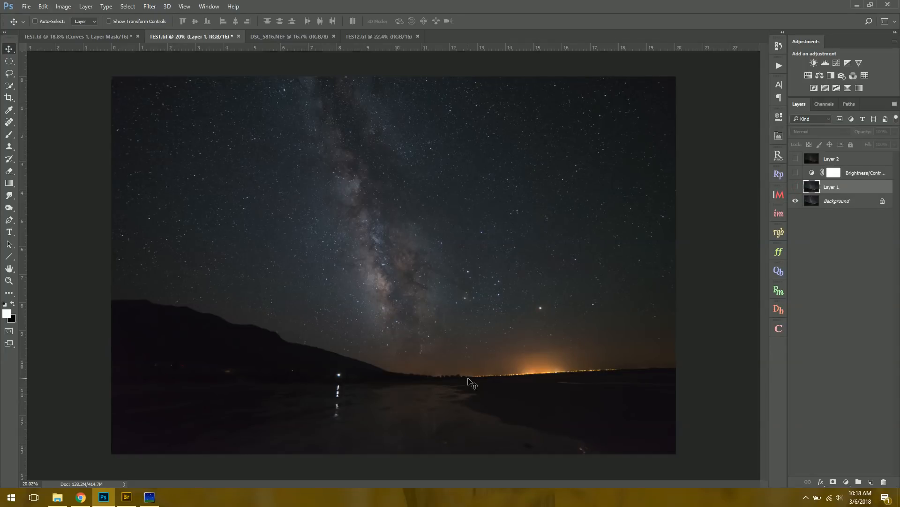
pyautogui.moveTo(387, 298)
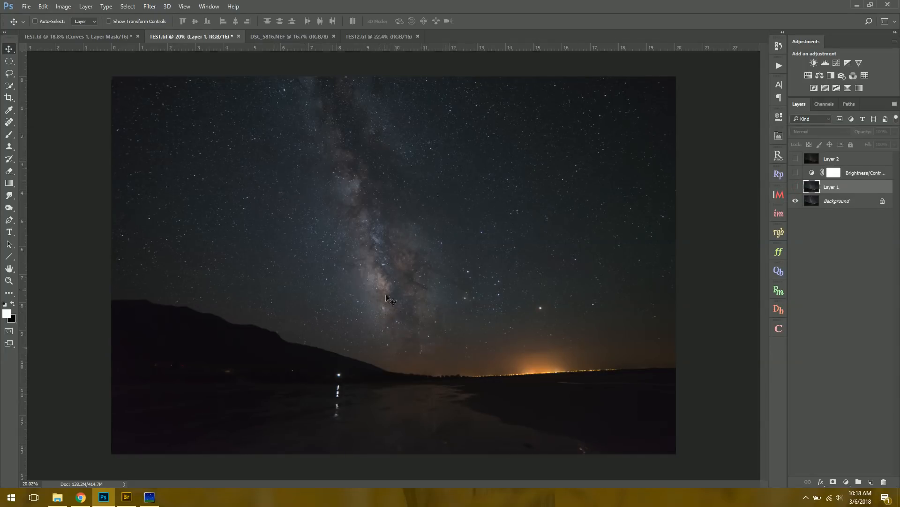
pyautogui.moveTo(425, 301)
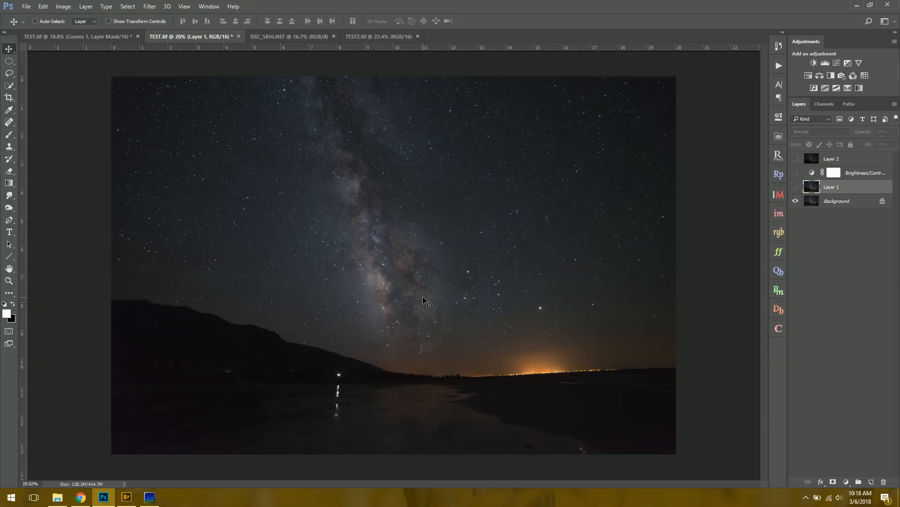
pyautogui.moveTo(155, 488)
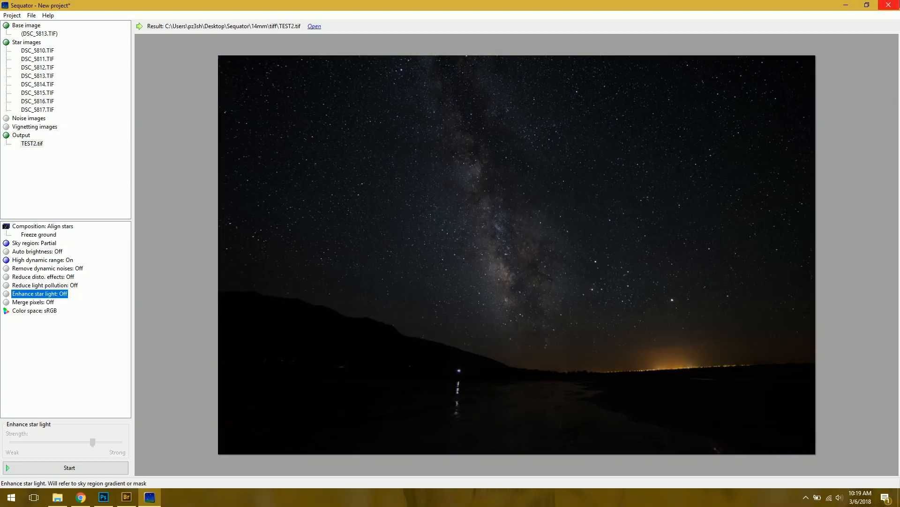
# Quit Sequator without saving and browse to the Desktop > Sequator > Orion folder of 750 frames
pyautogui.click(893, 4)
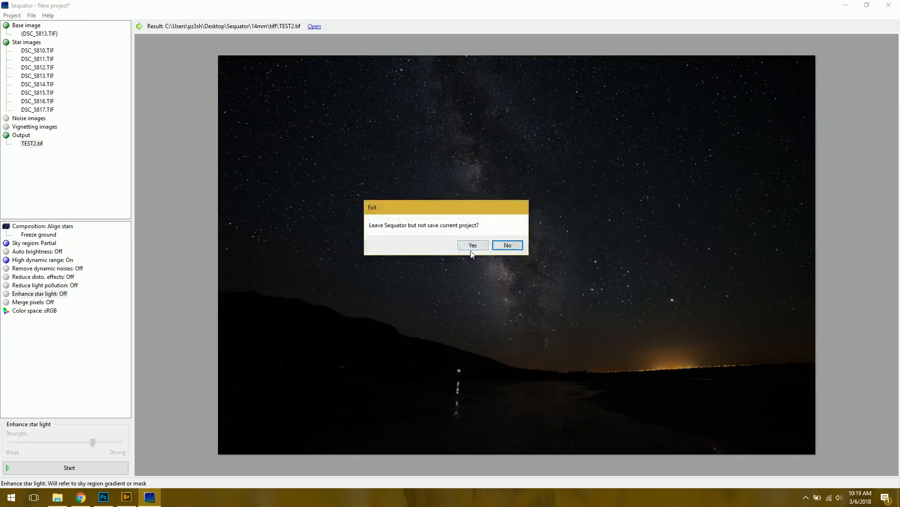
pyautogui.click(472, 245)
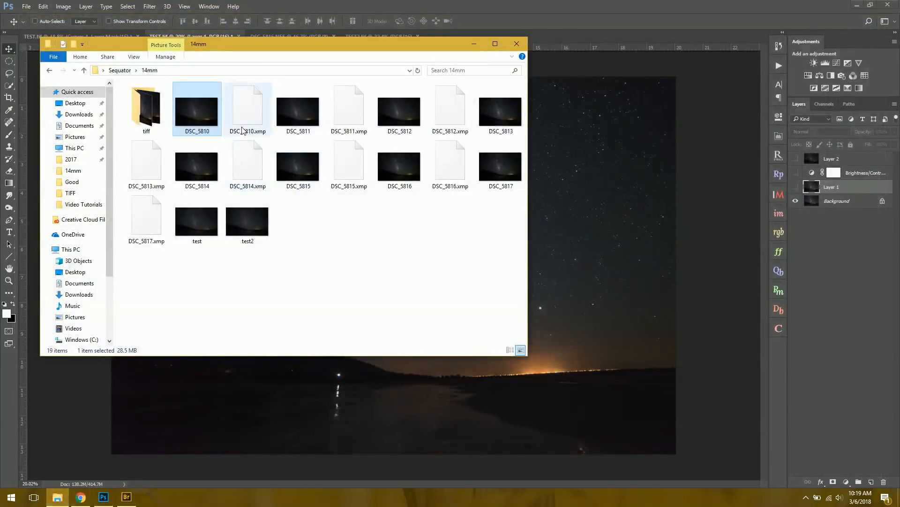
pyautogui.click(119, 71)
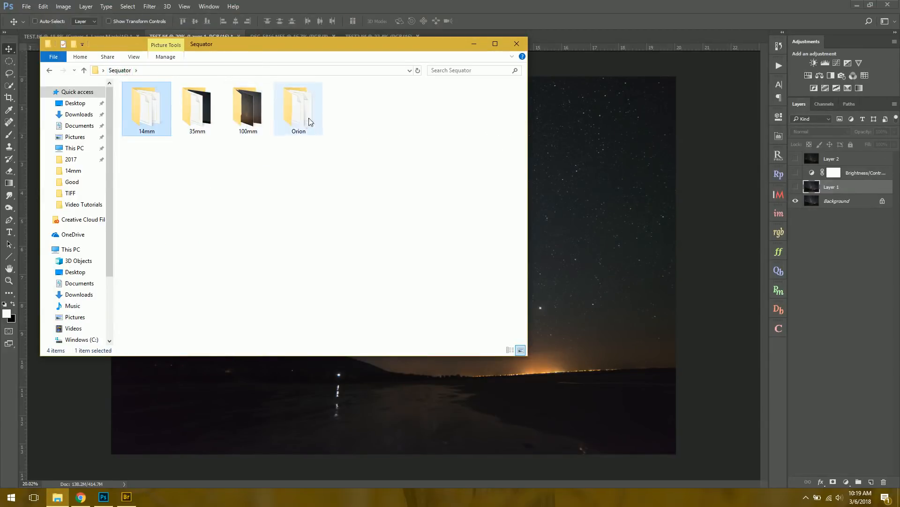
pyautogui.doubleClick(298, 106)
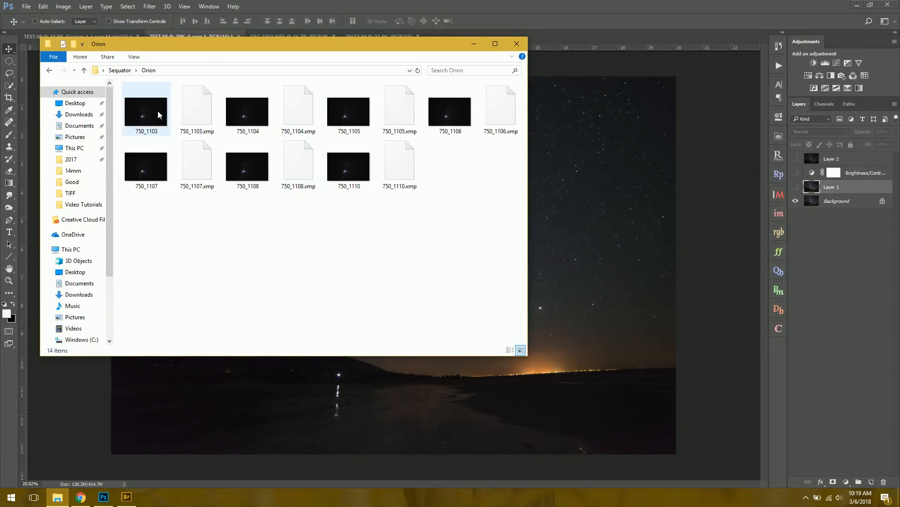
pyautogui.moveTo(148, 121)
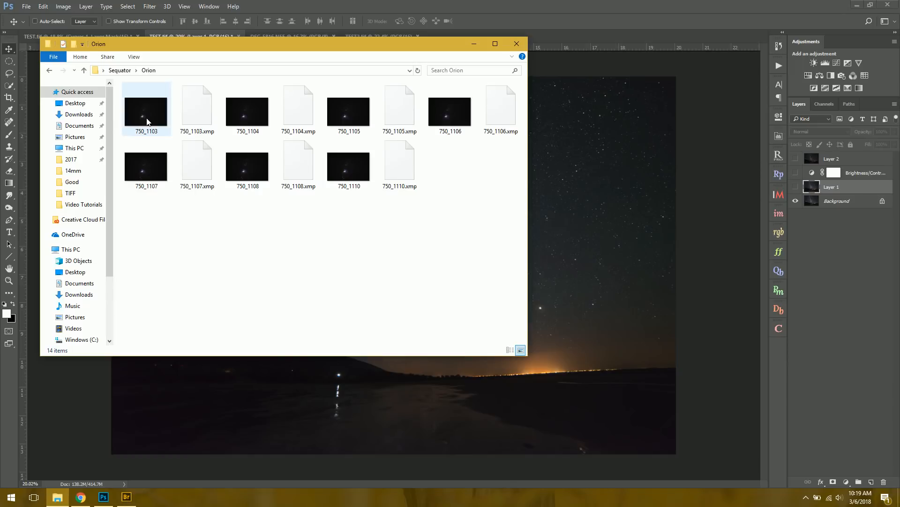
pyautogui.moveTo(150, 126)
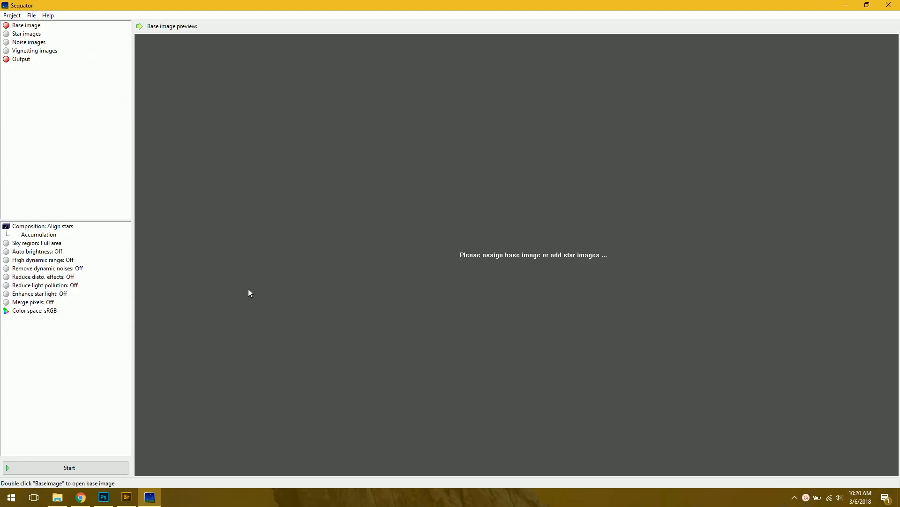
pyautogui.moveTo(193, 227)
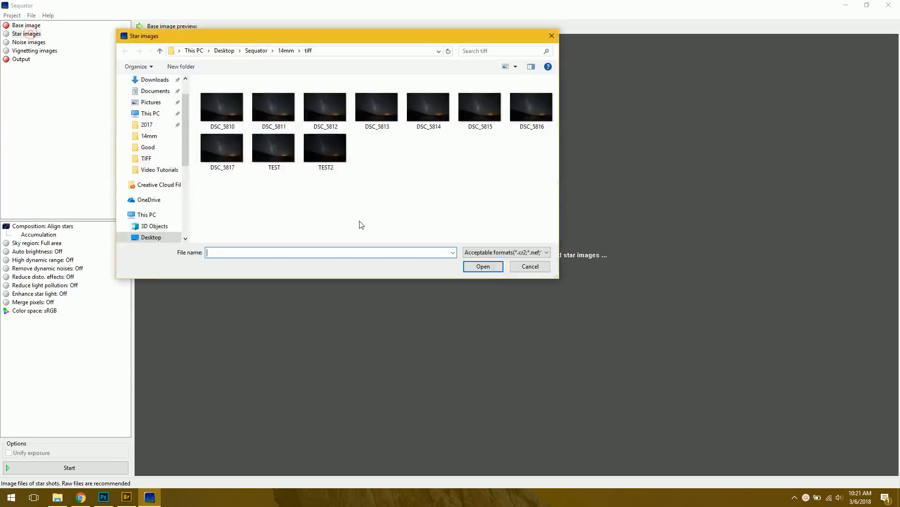
# Load the seven Orion TIFF frames 750_1103–750_1110 as star images
pyautogui.click(256, 51)
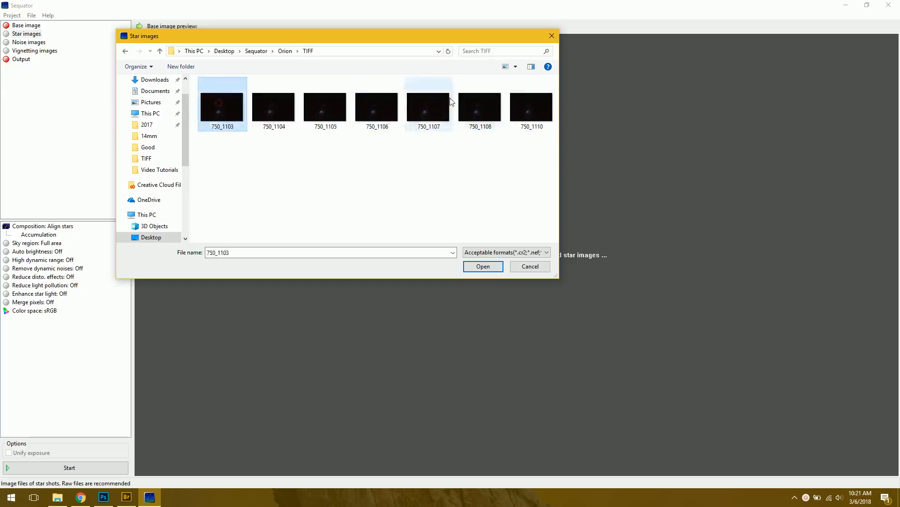
pyautogui.moveTo(529, 109)
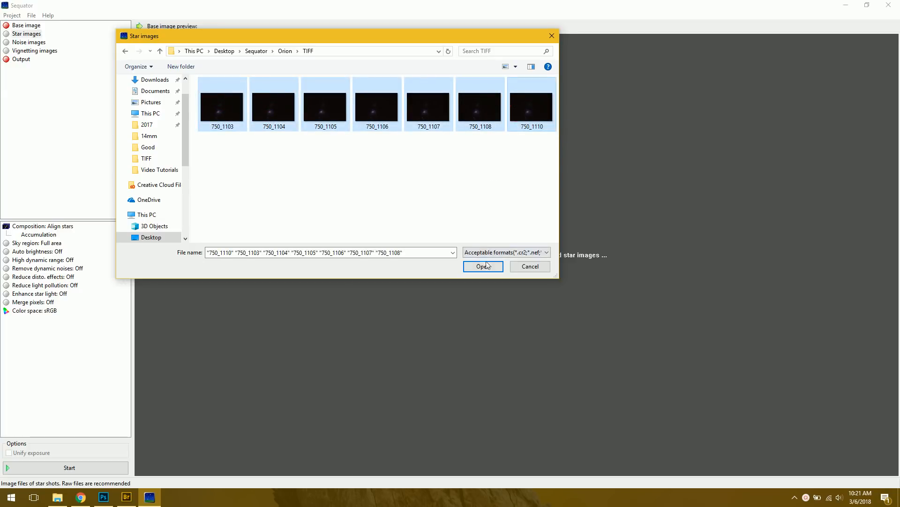
pyautogui.click(482, 266)
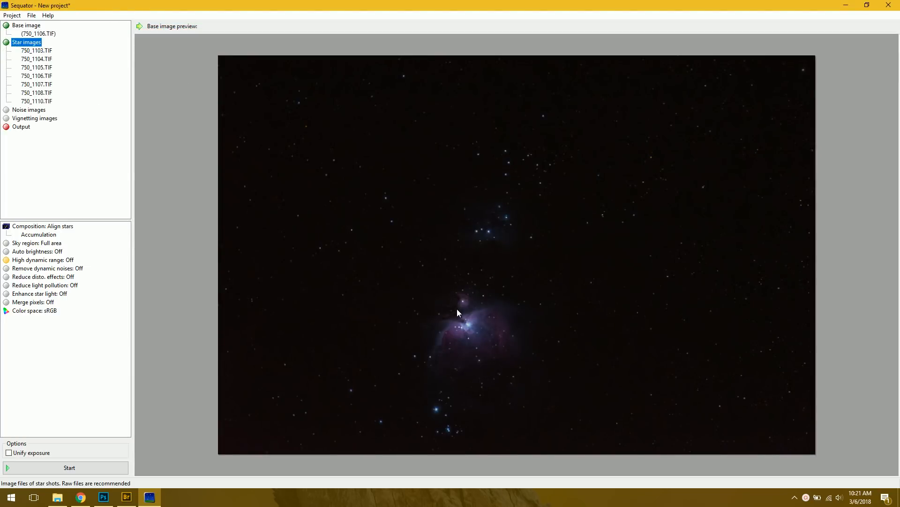
pyautogui.moveTo(249, 232)
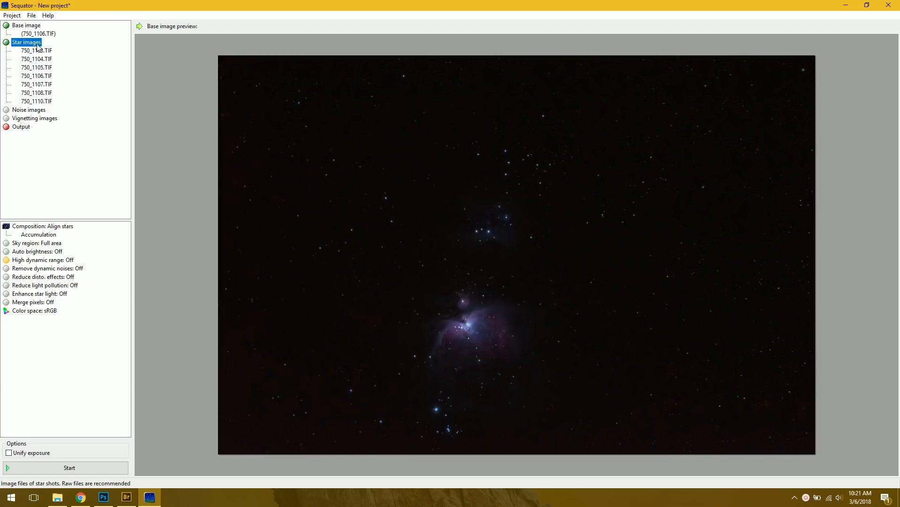
pyautogui.moveTo(19, 130)
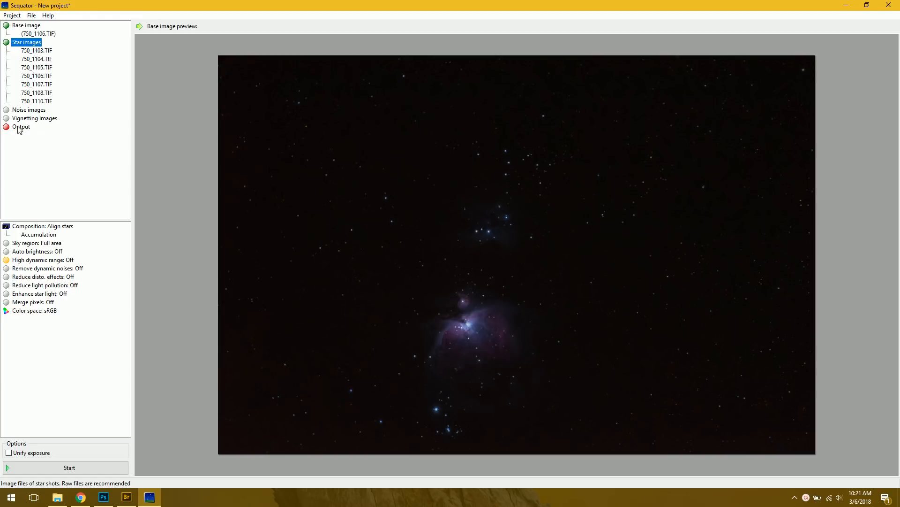
# Set the output file to TEST.tif in the Orion\TIFF folder
pyautogui.click(21, 126)
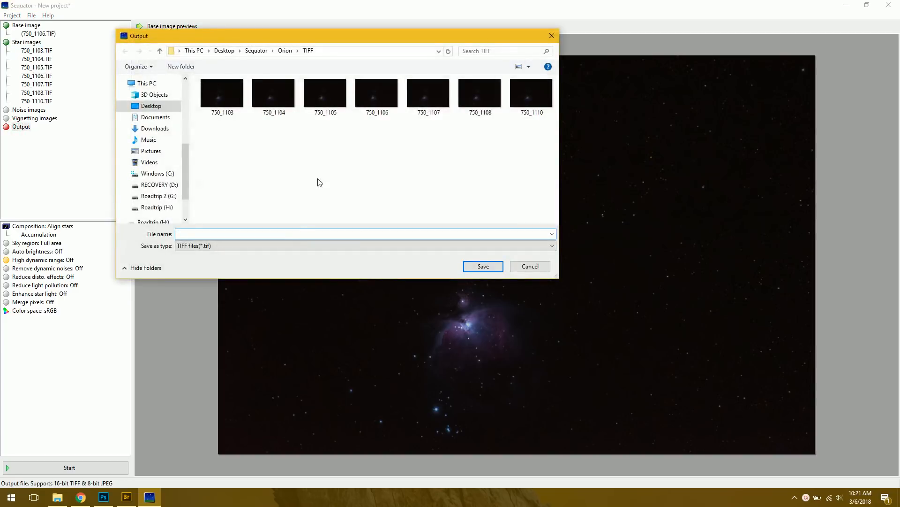
pyautogui.write('TEST')
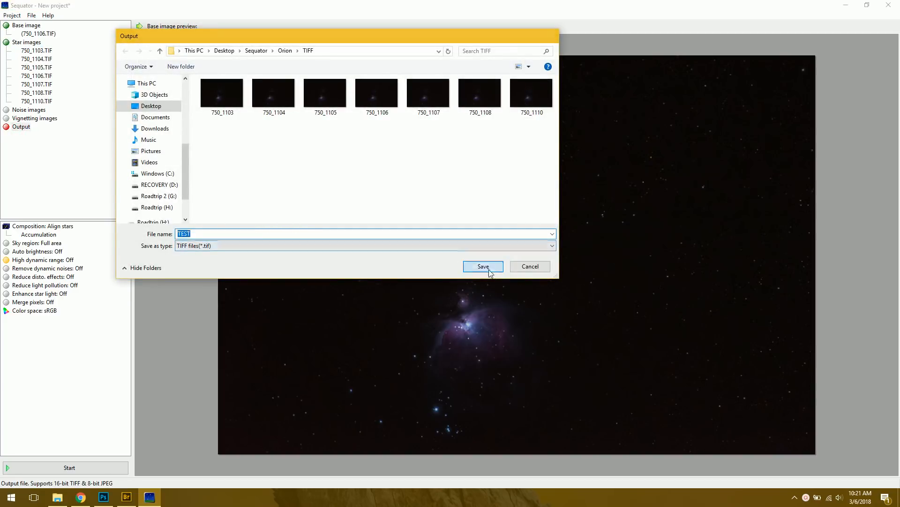
pyautogui.click(483, 266)
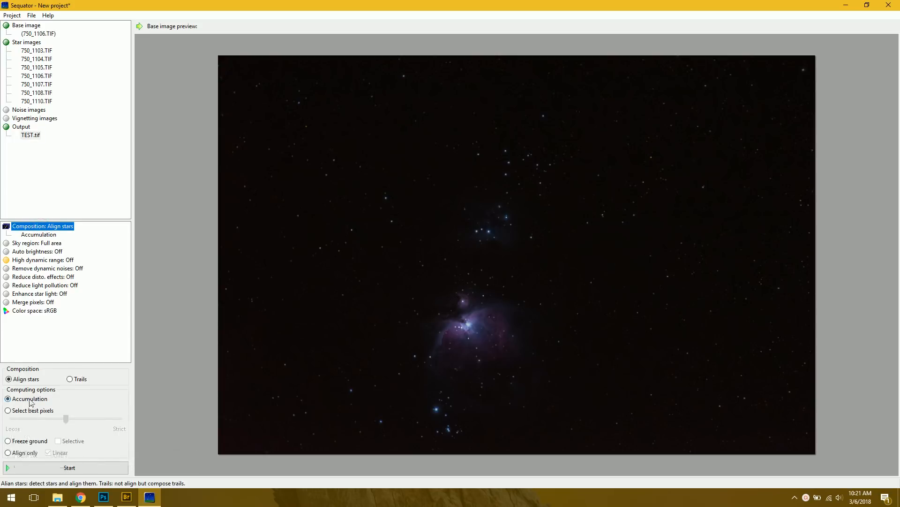
pyautogui.moveTo(30, 399)
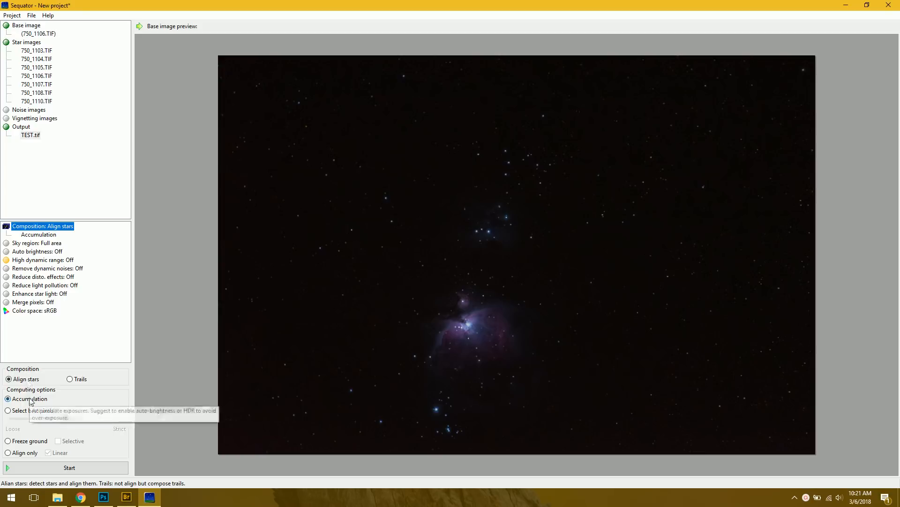
pyautogui.moveTo(30, 410)
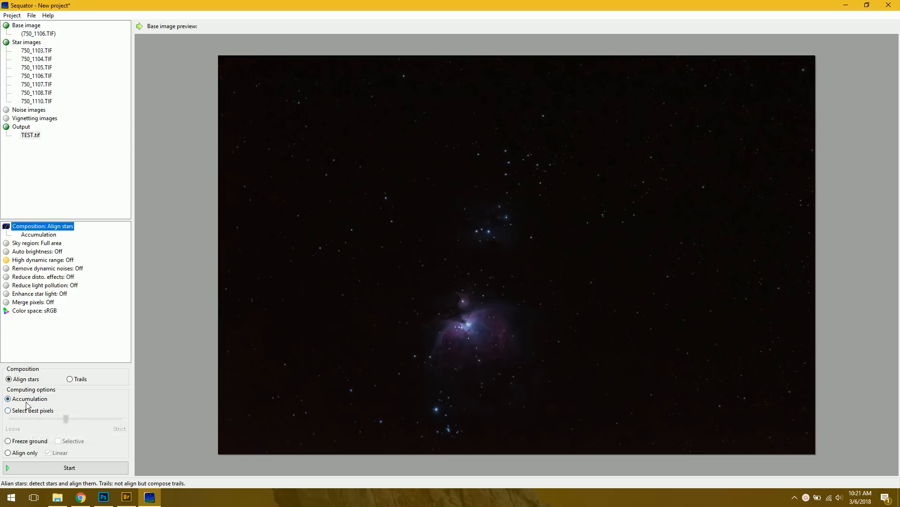
pyautogui.moveTo(29, 398)
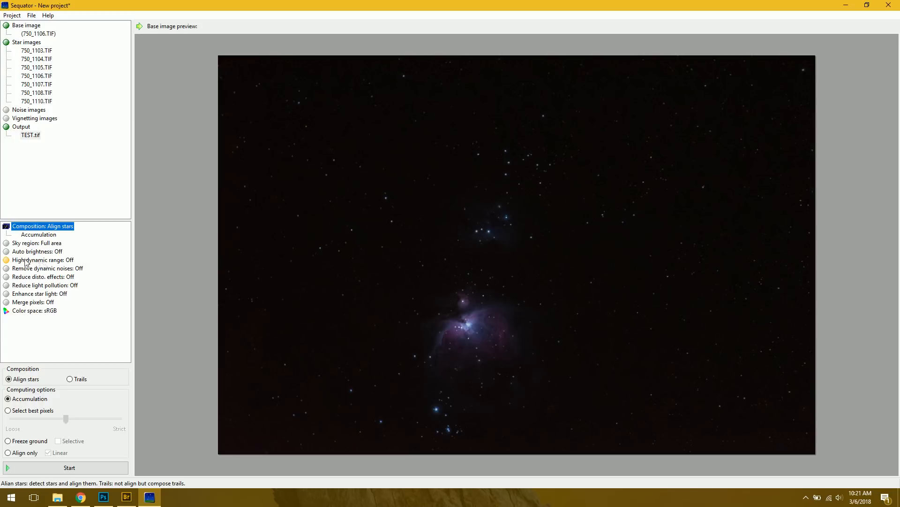
pyautogui.moveTo(65, 255)
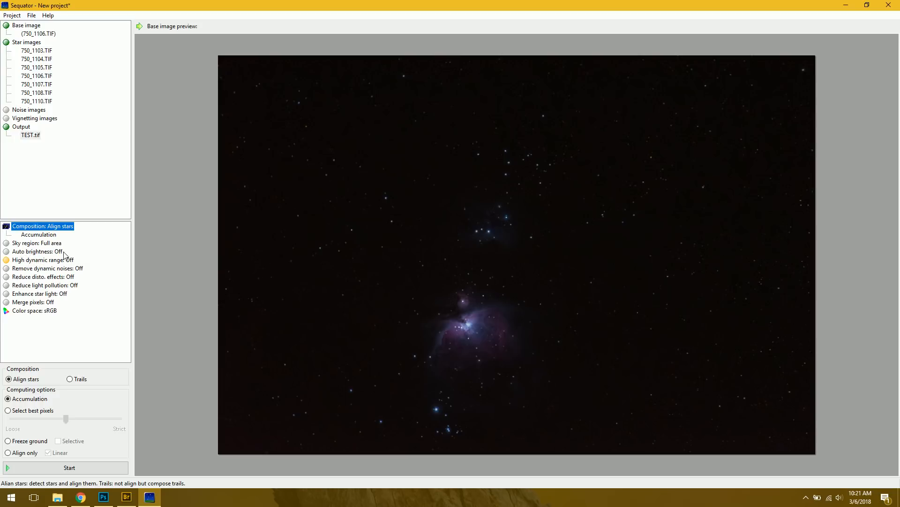
pyautogui.moveTo(68, 467)
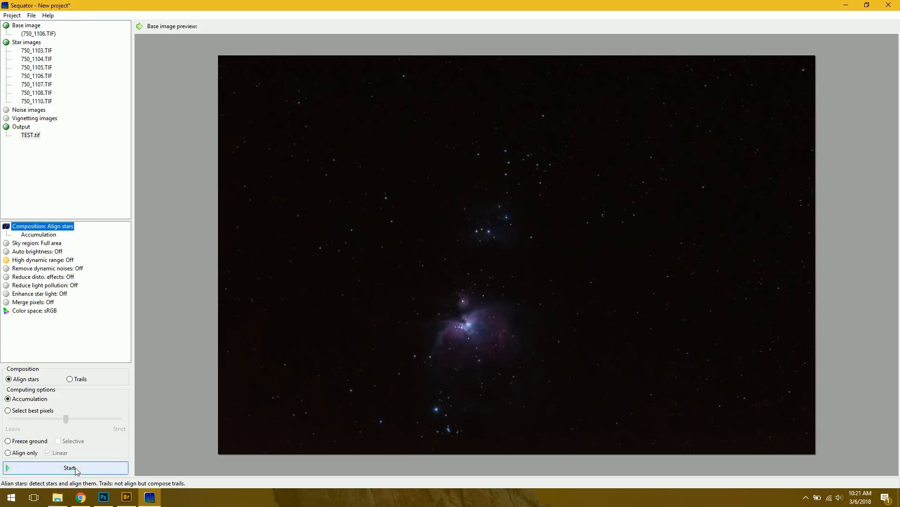
# Run the Orion stack into TEST.tif, view the result in Photoshop and return to Sequator
pyautogui.click(66, 467)
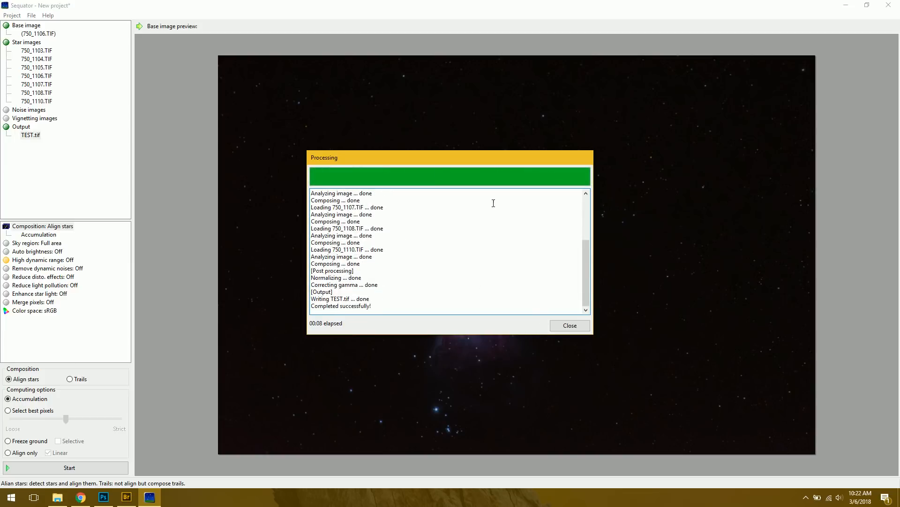
pyautogui.moveTo(489, 265)
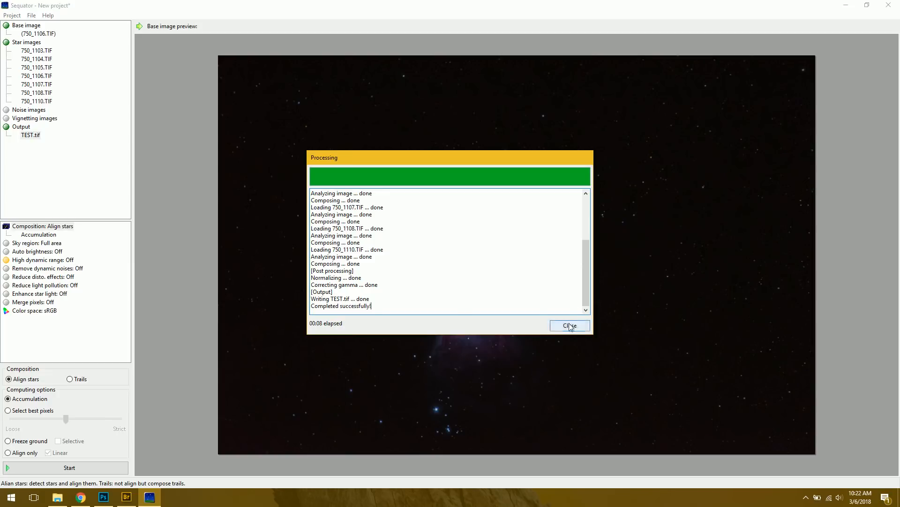
pyautogui.moveTo(578, 325)
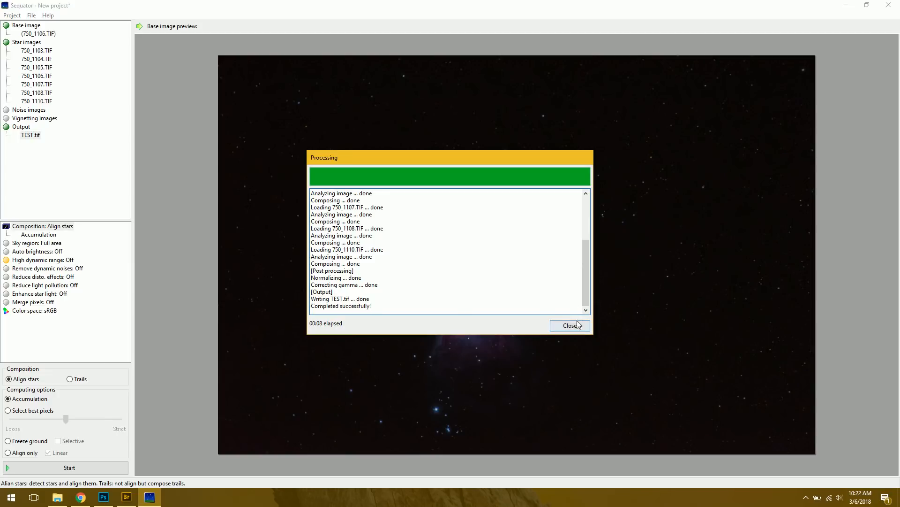
pyautogui.click(570, 325)
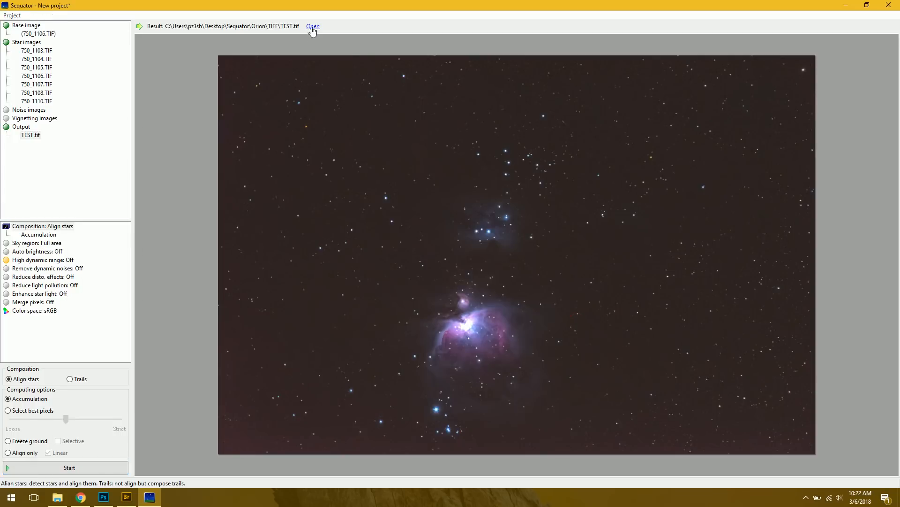
pyautogui.click(314, 26)
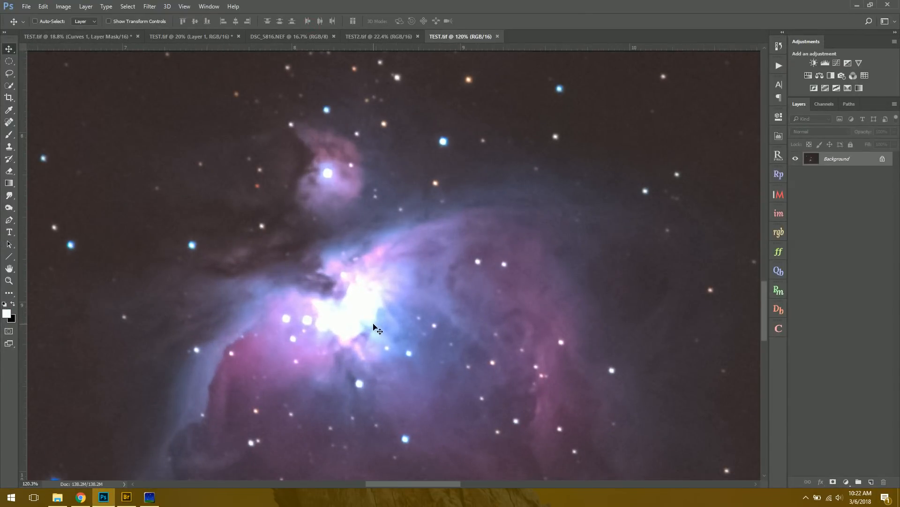
pyautogui.click(149, 497)
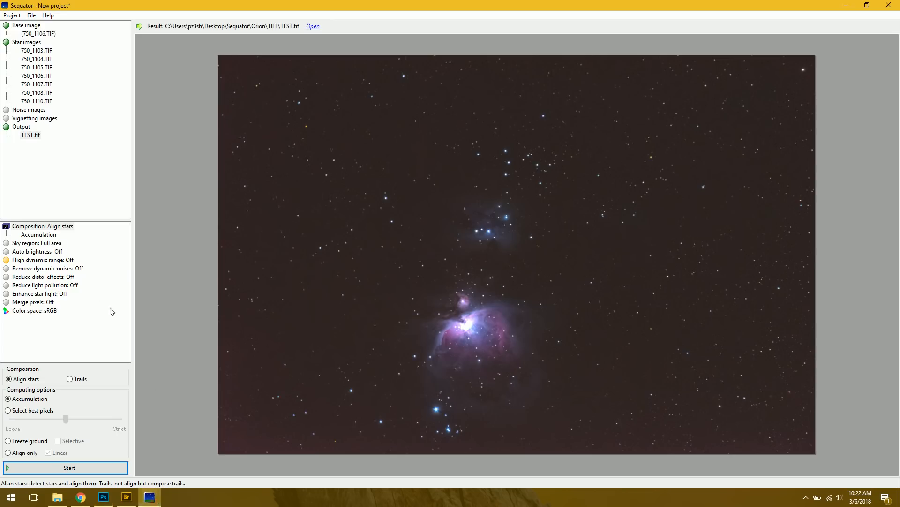
pyautogui.moveTo(46, 262)
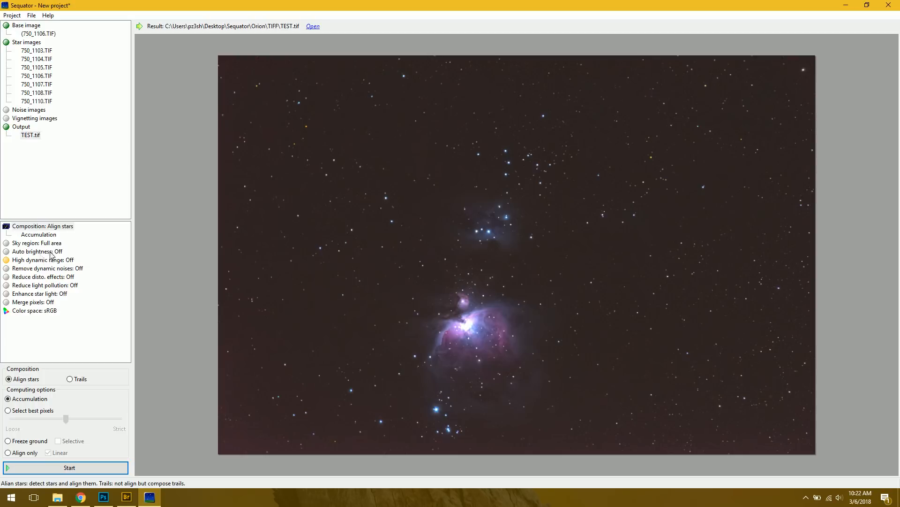
# Switch high dynamic range On and change stacking from accumulation to select best pixels
pyautogui.click(37, 252)
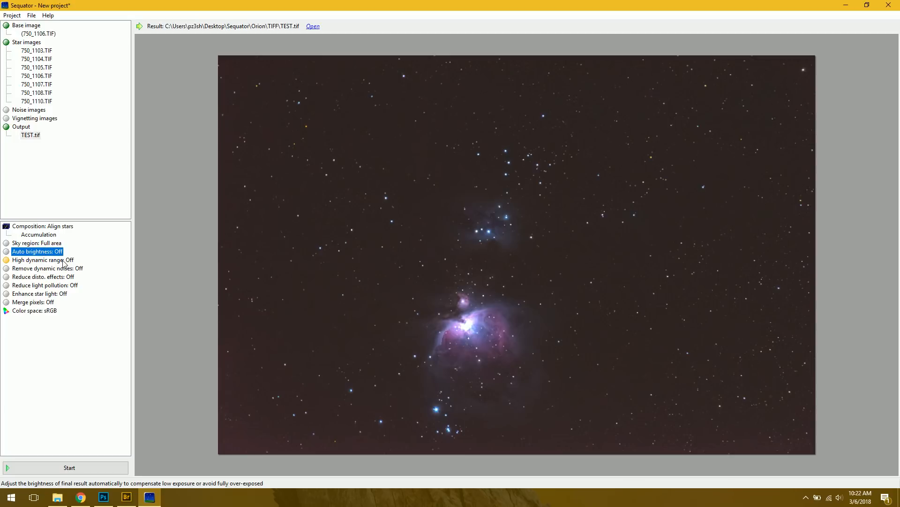
pyautogui.click(42, 260)
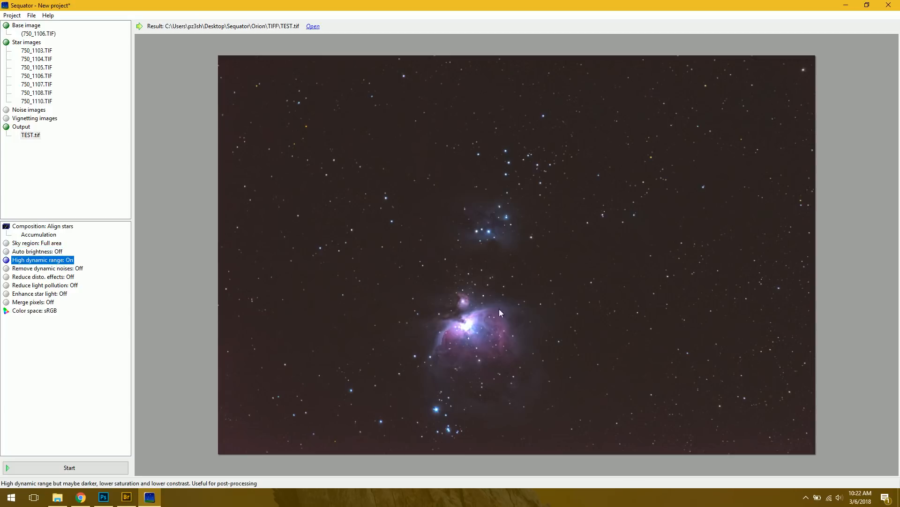
pyautogui.click(39, 235)
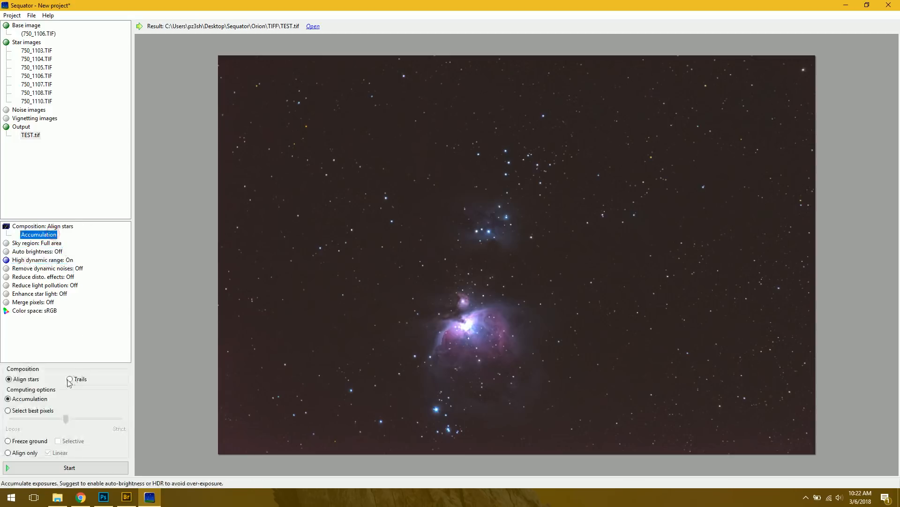
pyautogui.moveTo(32, 410)
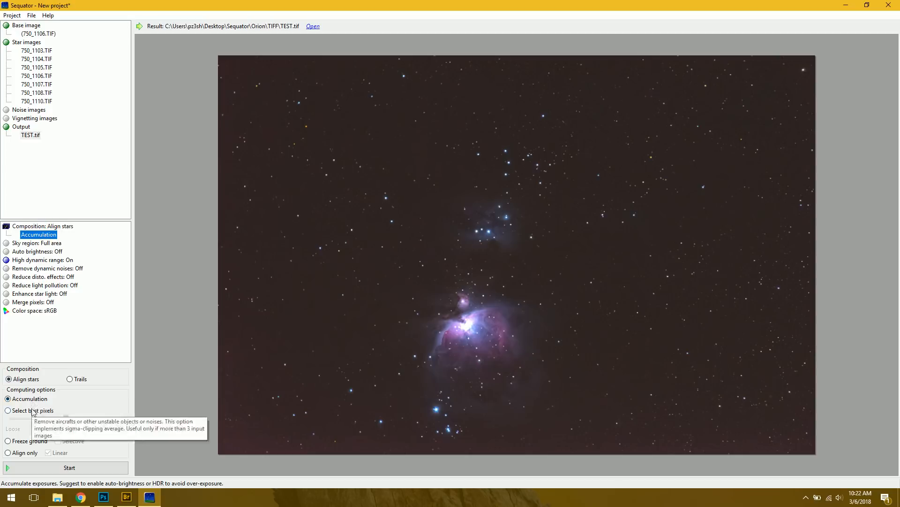
pyautogui.click(8, 410)
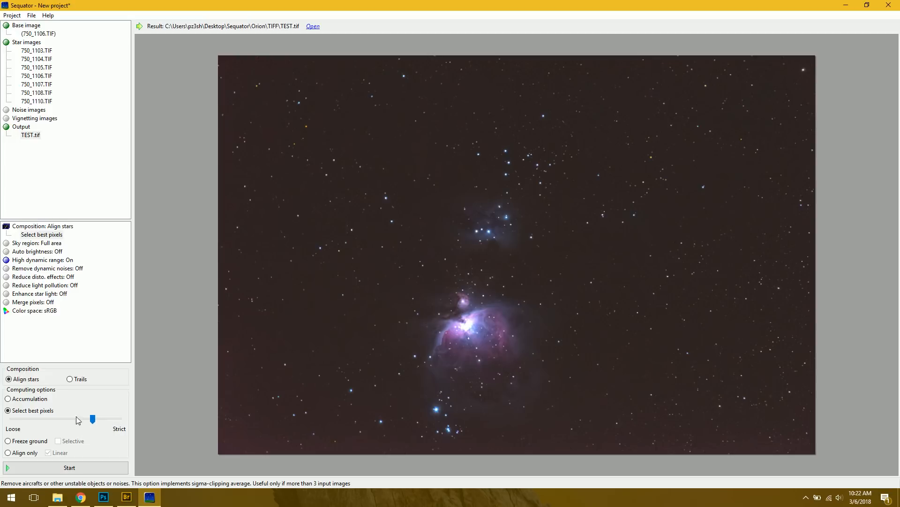
pyautogui.moveTo(55, 293)
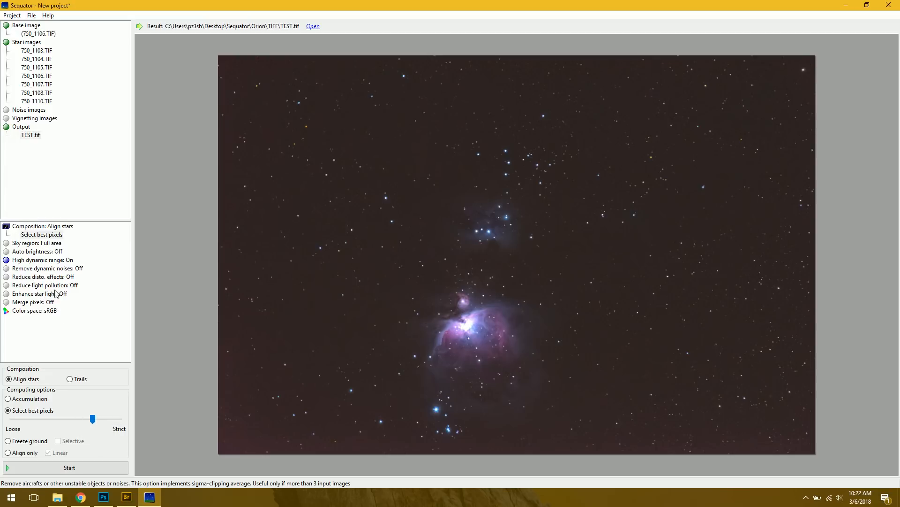
pyautogui.moveTo(42, 271)
pyautogui.write('TES')
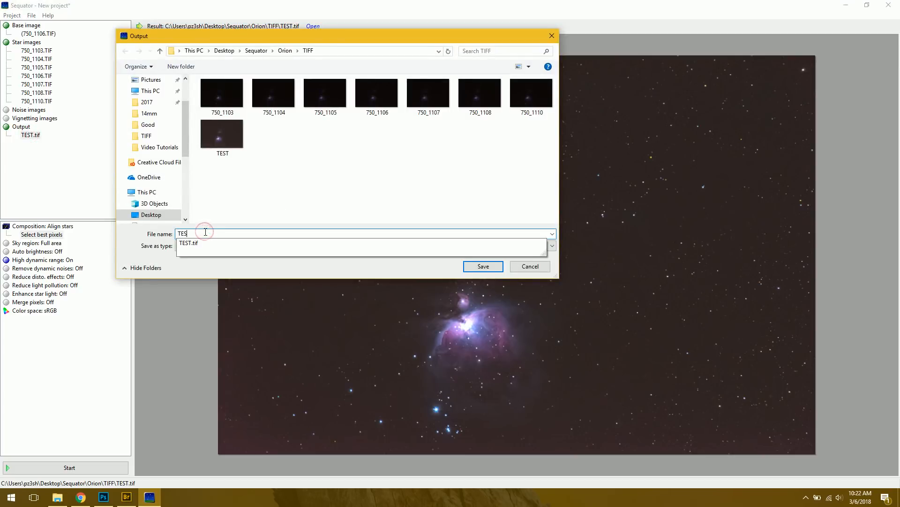
# Save the output as TEST1.tif, stack the Orion frames and view the result in Photoshop
pyautogui.click(482, 266)
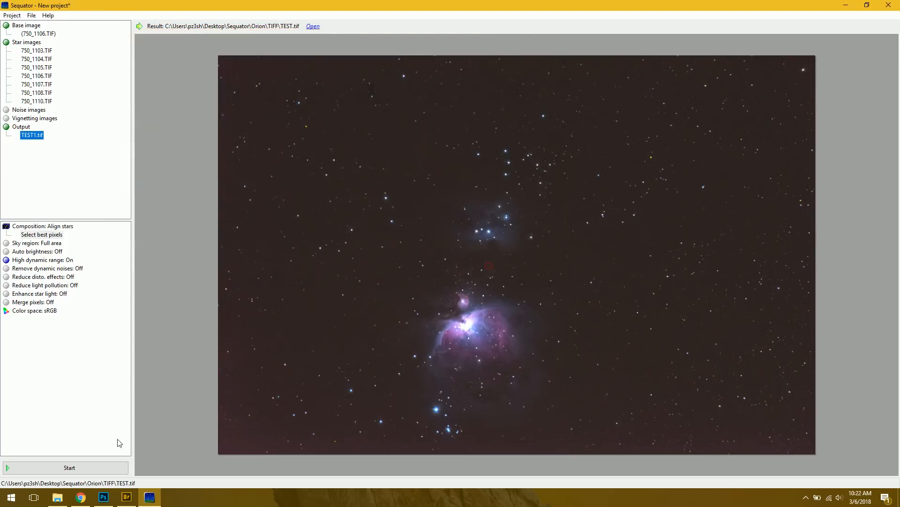
pyautogui.click(69, 467)
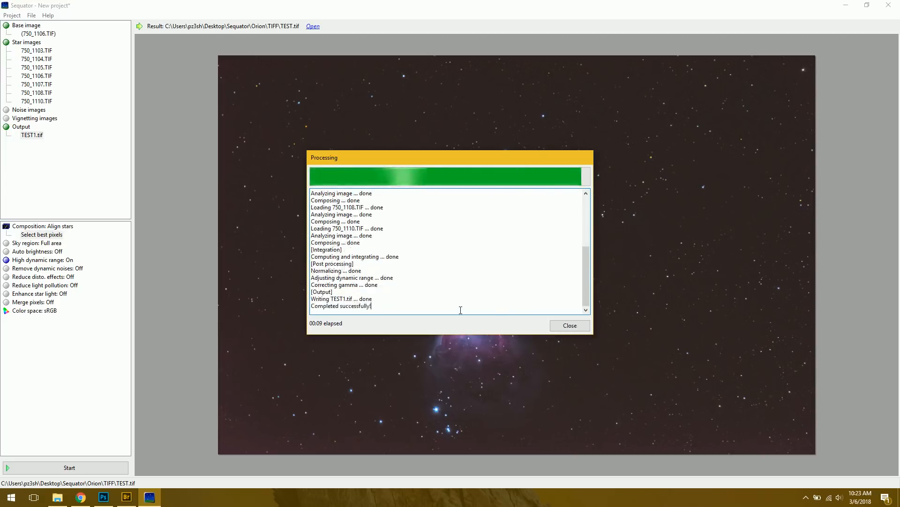
pyautogui.click(570, 326)
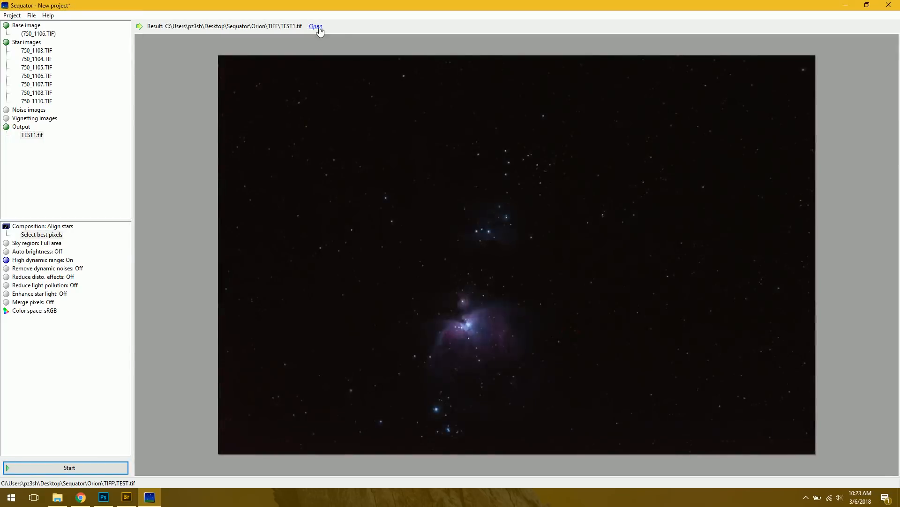
pyautogui.click(316, 26)
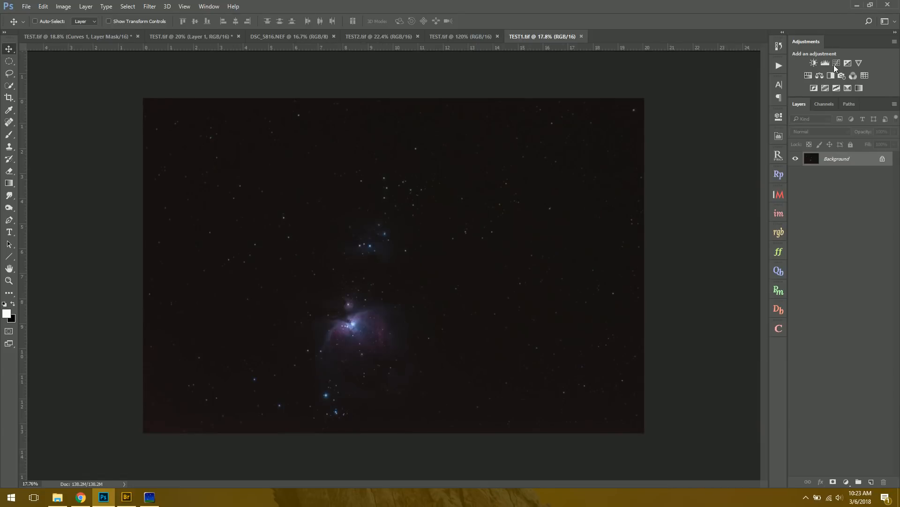
# Add a second Curves layer to TEST1.tif, change its blend mode and select Curves 1
pyautogui.click(824, 63)
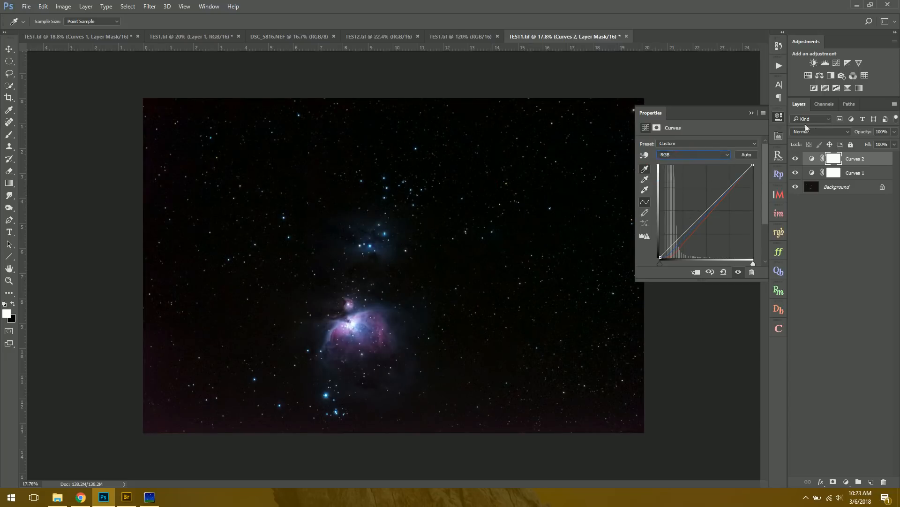
pyautogui.click(821, 132)
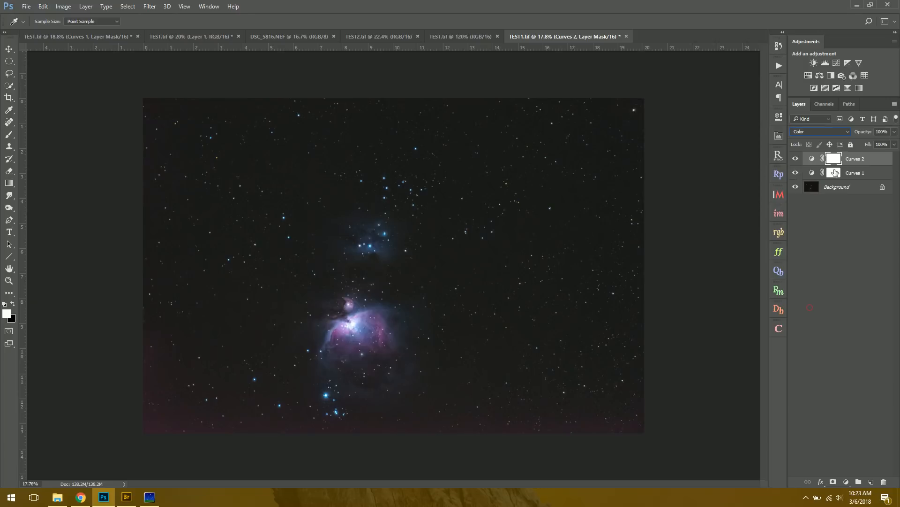
pyautogui.click(856, 173)
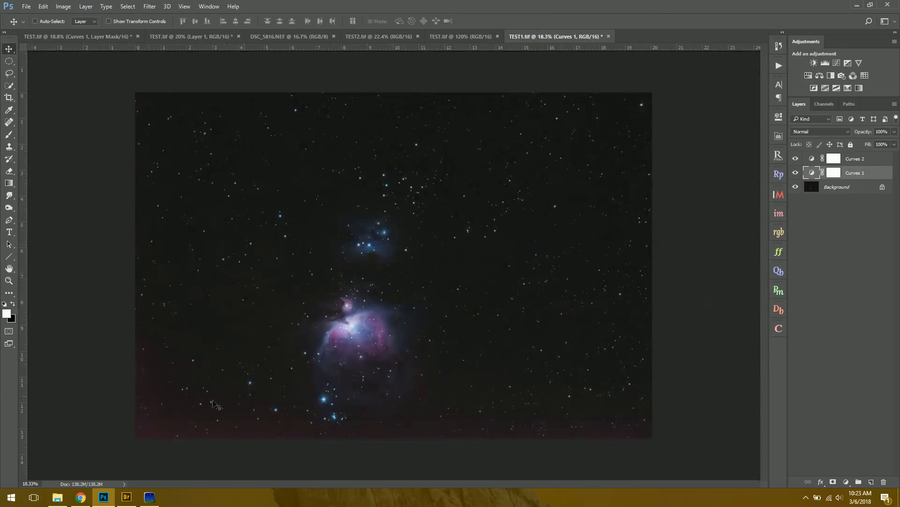
pyautogui.moveTo(494, 217)
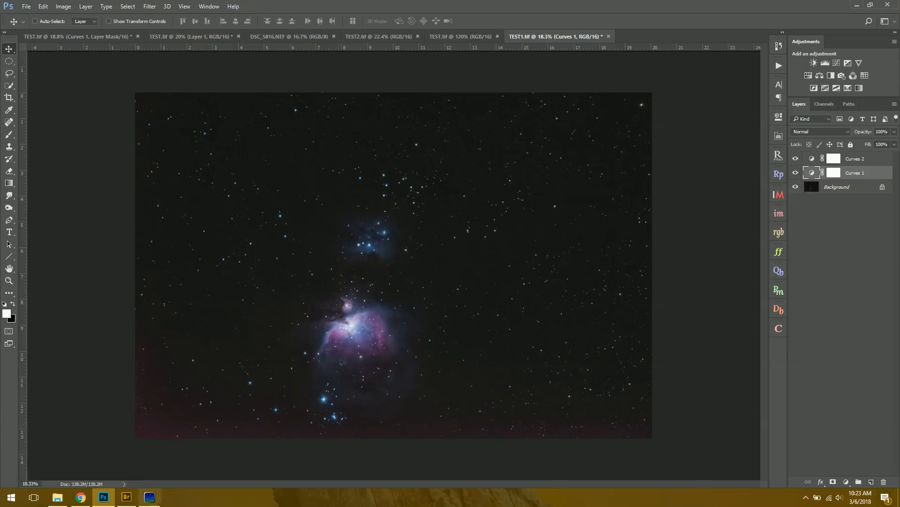
pyautogui.moveTo(57, 497)
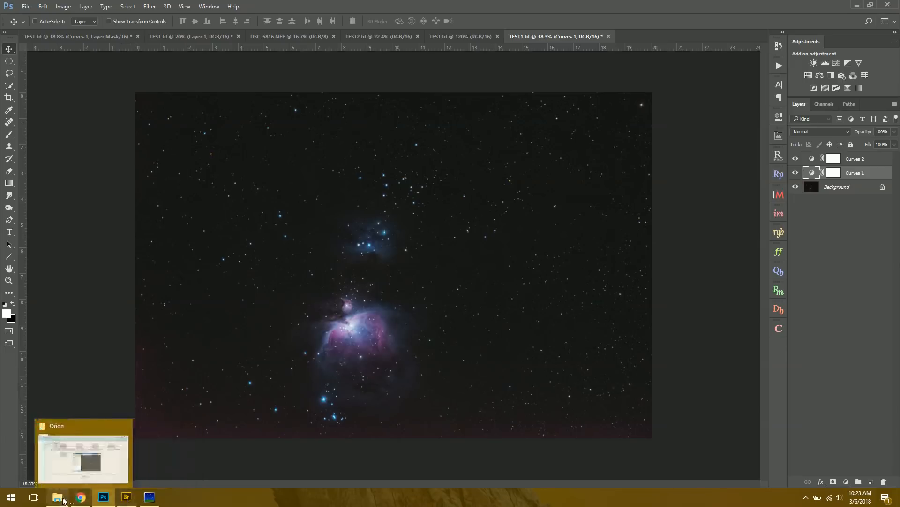
# Bring File Explorer forward and scroll the 35mm folder's NEF raw frames
pyautogui.click(56, 496)
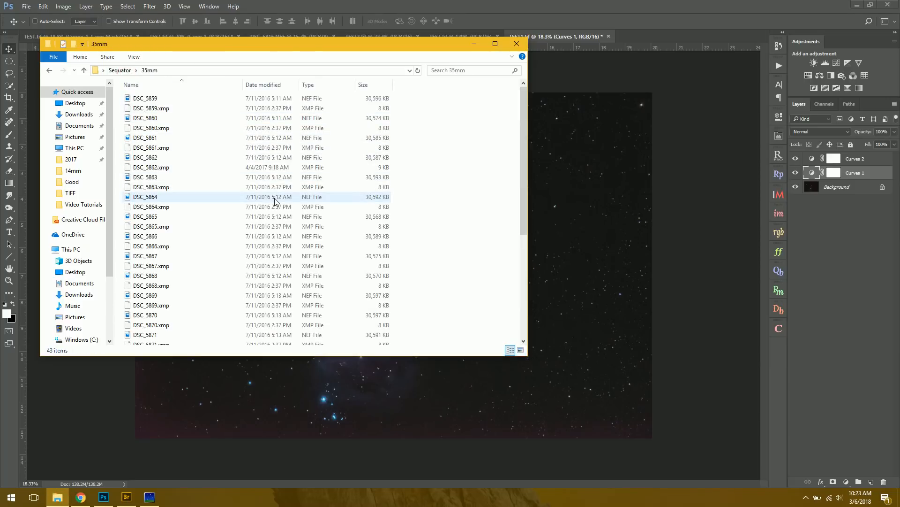
pyautogui.scroll(-3)
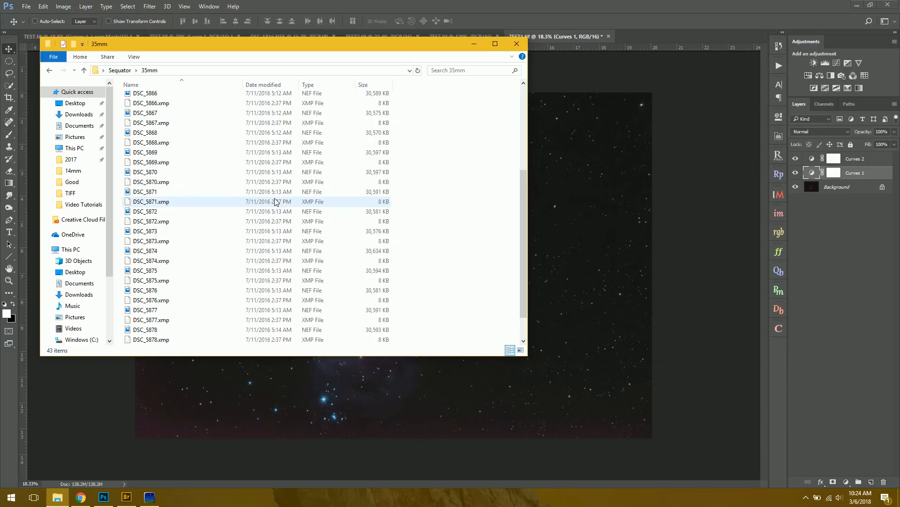
pyautogui.moveTo(237, 203)
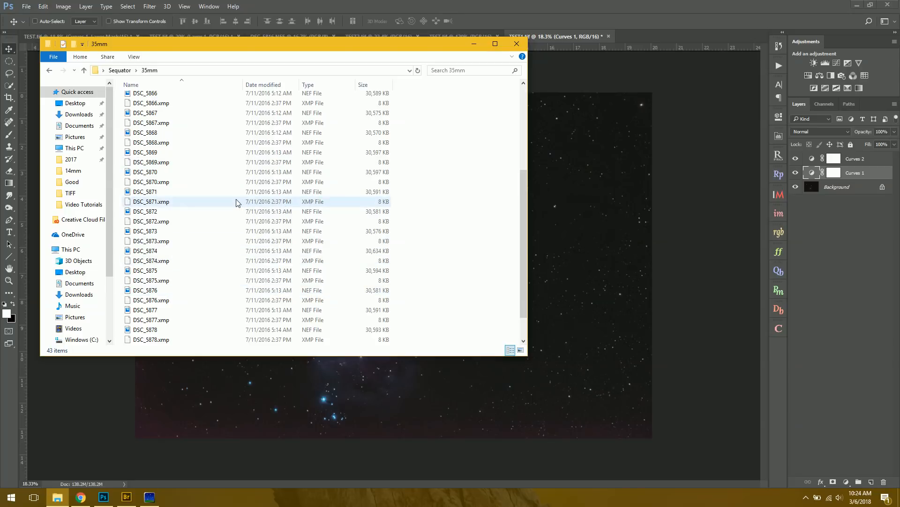
pyautogui.moveTo(236, 202)
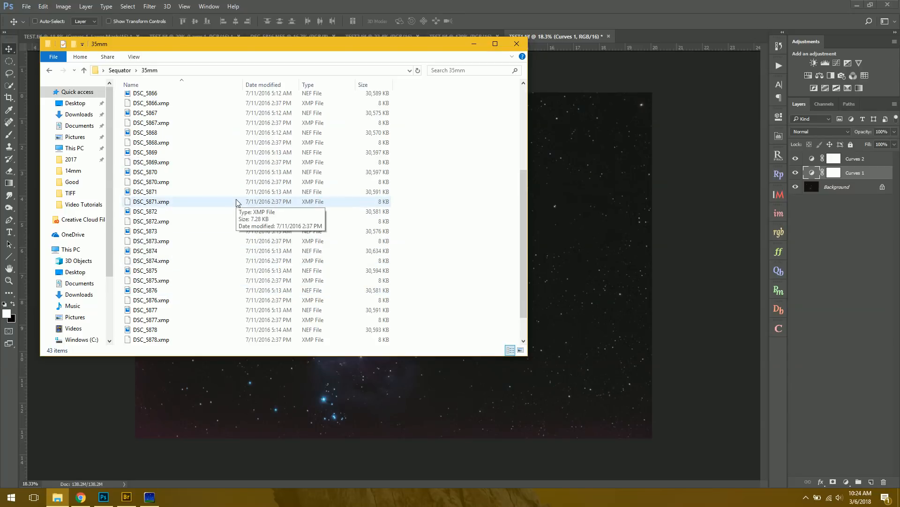
pyautogui.moveTo(212, 279)
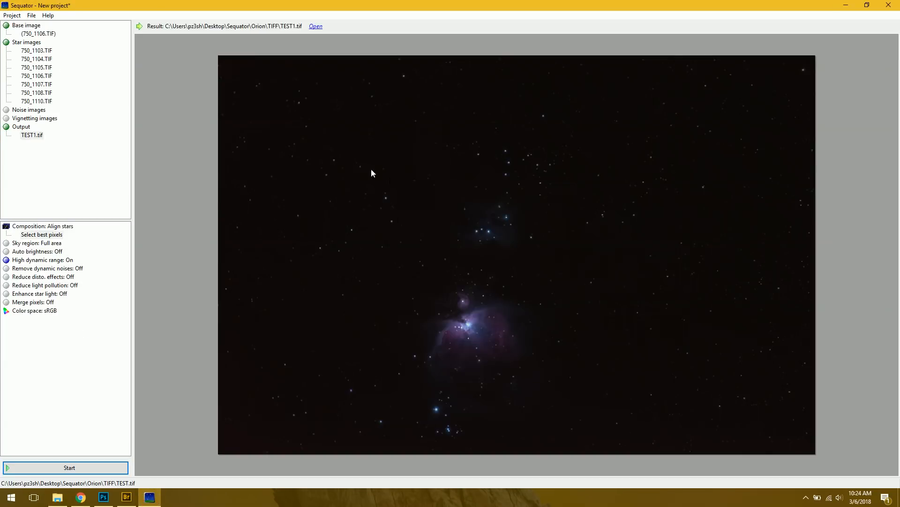
# Quit without saving, relaunch Sequator and load the 21 DSC frames from 35mm as star images
pyautogui.click(894, 6)
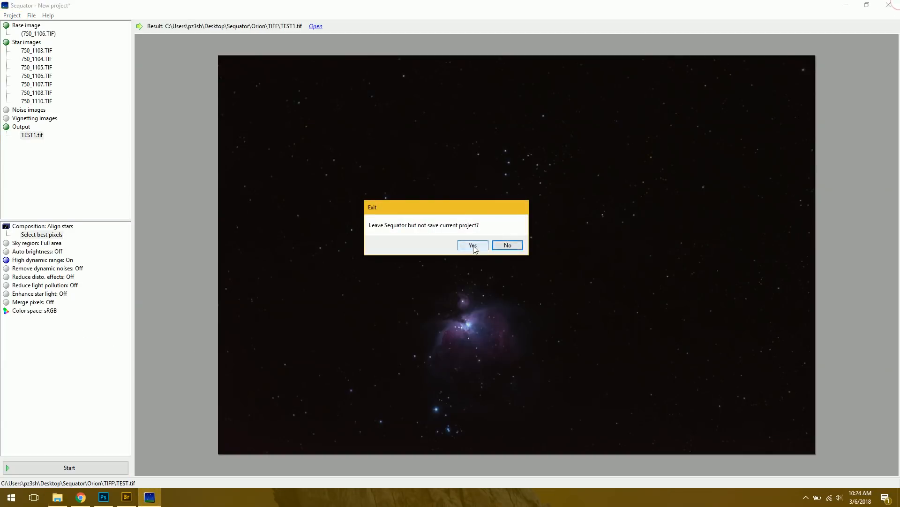
pyautogui.click(472, 245)
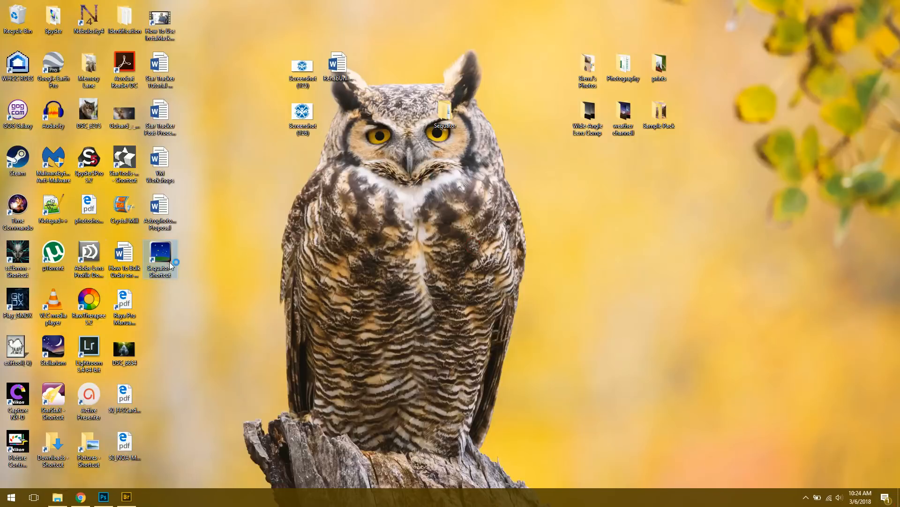
pyautogui.doubleClick(159, 259)
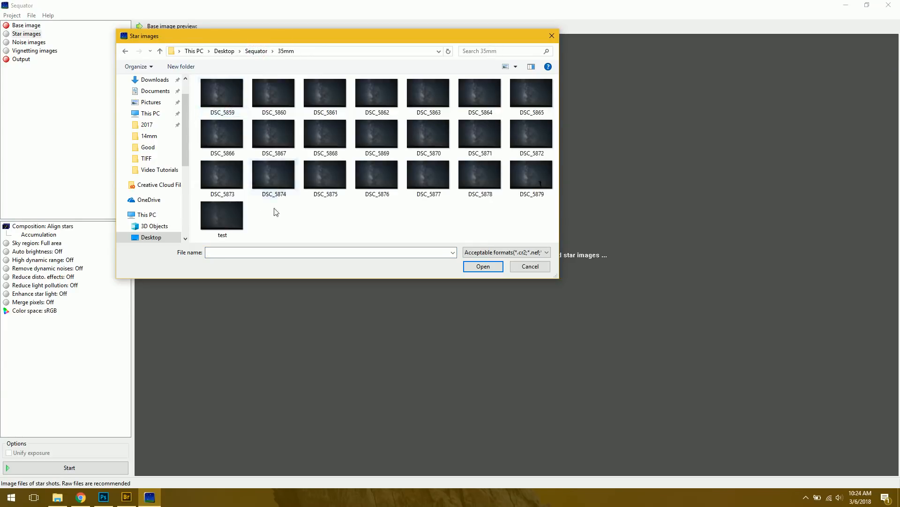
pyautogui.click(221, 93)
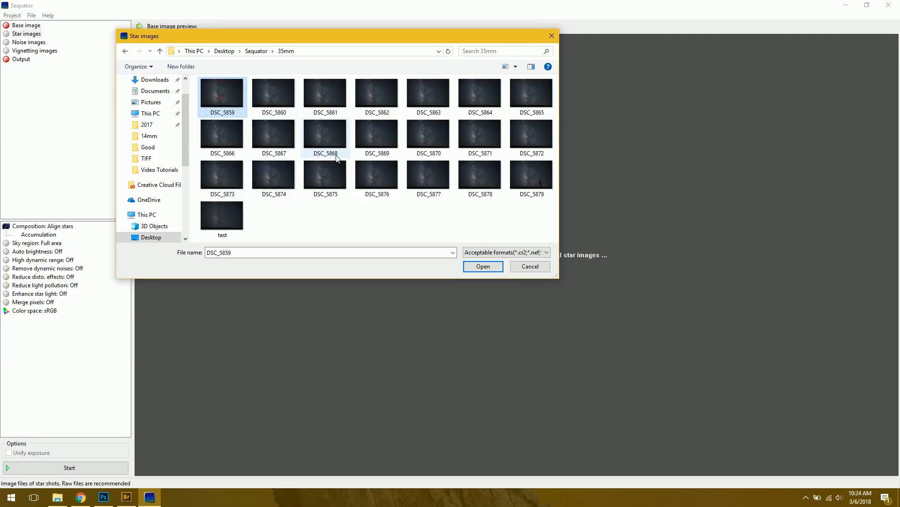
pyautogui.moveTo(355, 106)
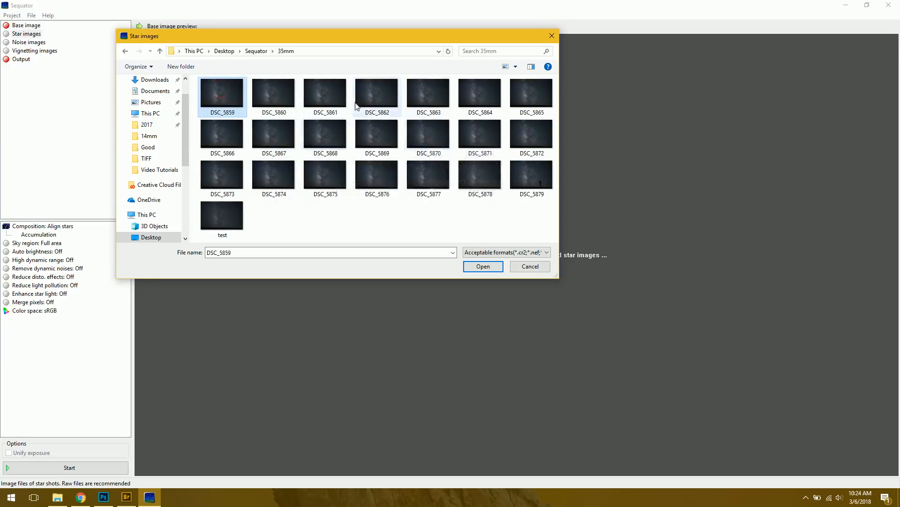
pyautogui.moveTo(355, 108)
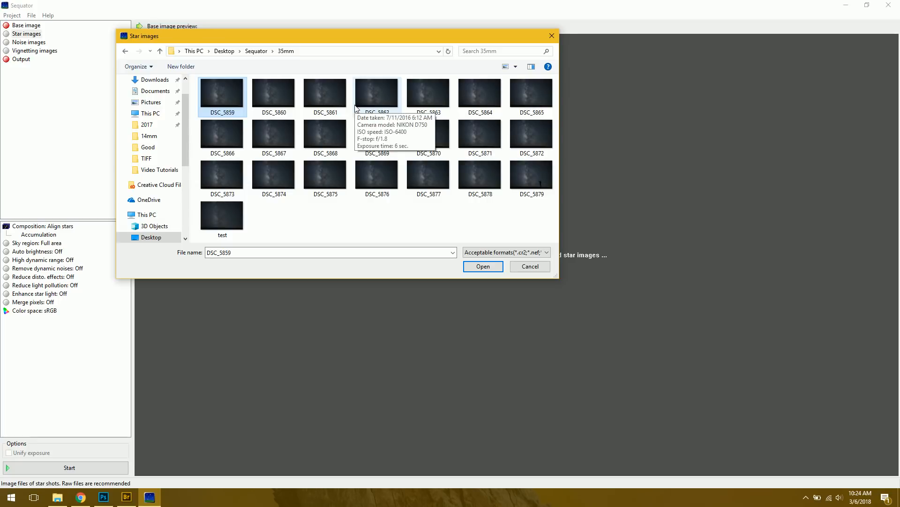
pyautogui.moveTo(368, 85)
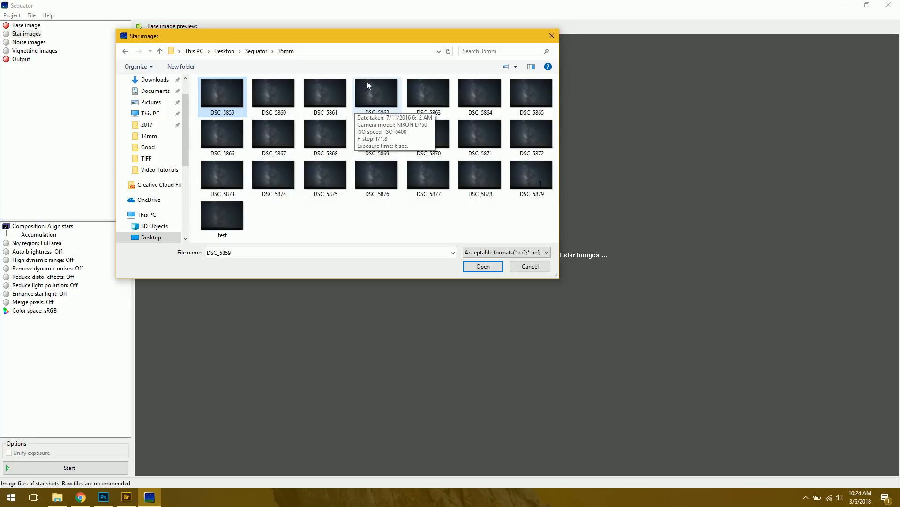
pyautogui.moveTo(359, 96)
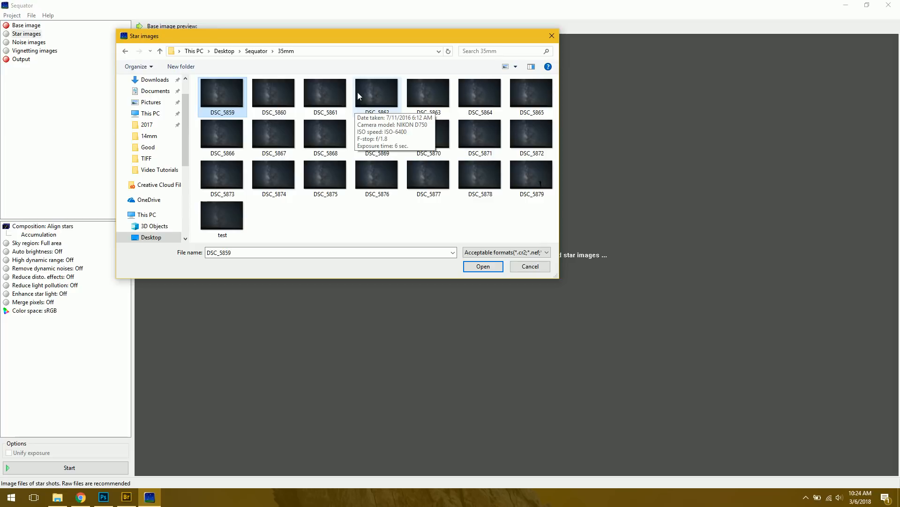
pyautogui.moveTo(327, 145)
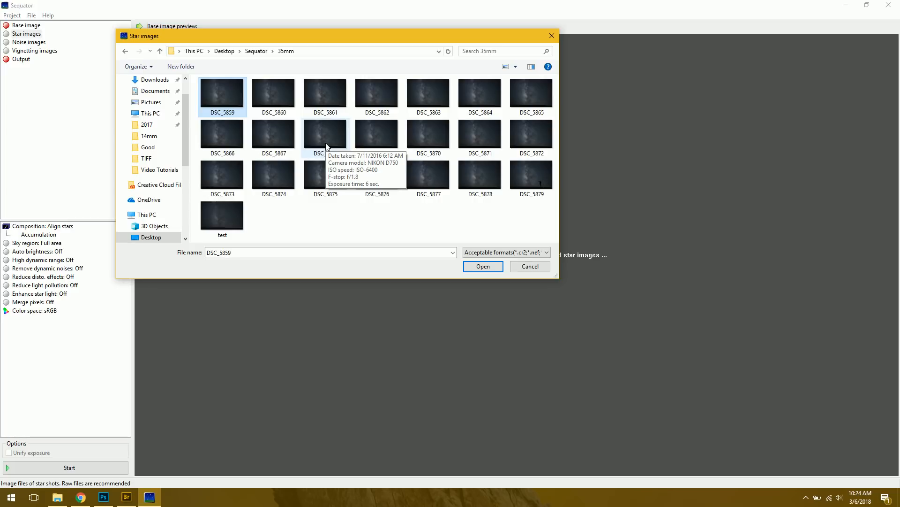
pyautogui.click(482, 266)
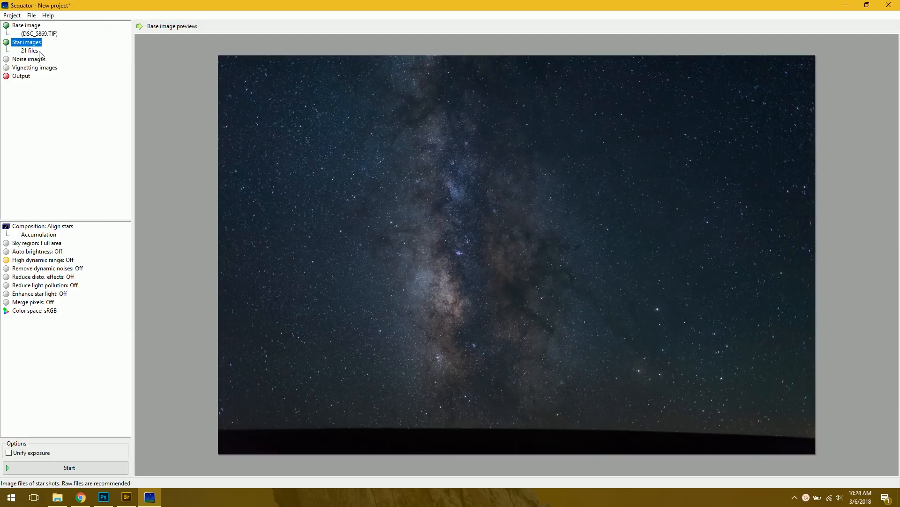
pyautogui.moveTo(84, 96)
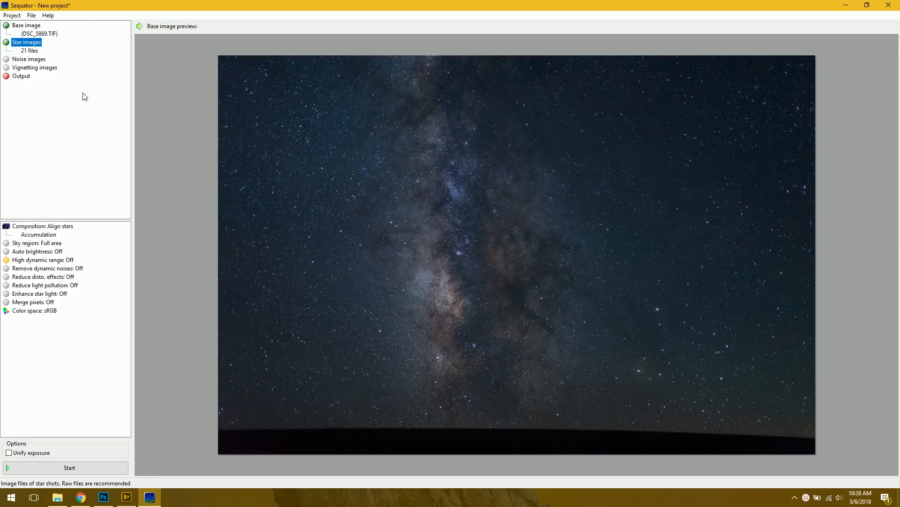
pyautogui.moveTo(83, 101)
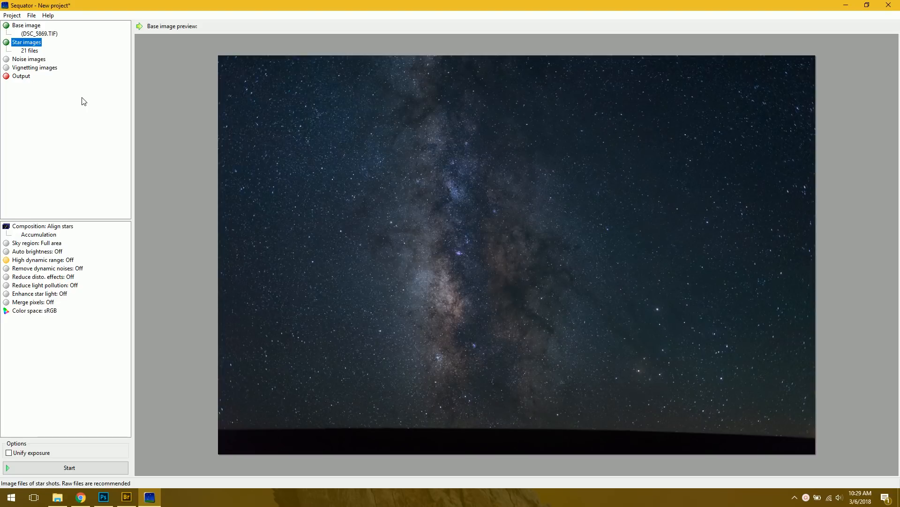
pyautogui.moveTo(57, 95)
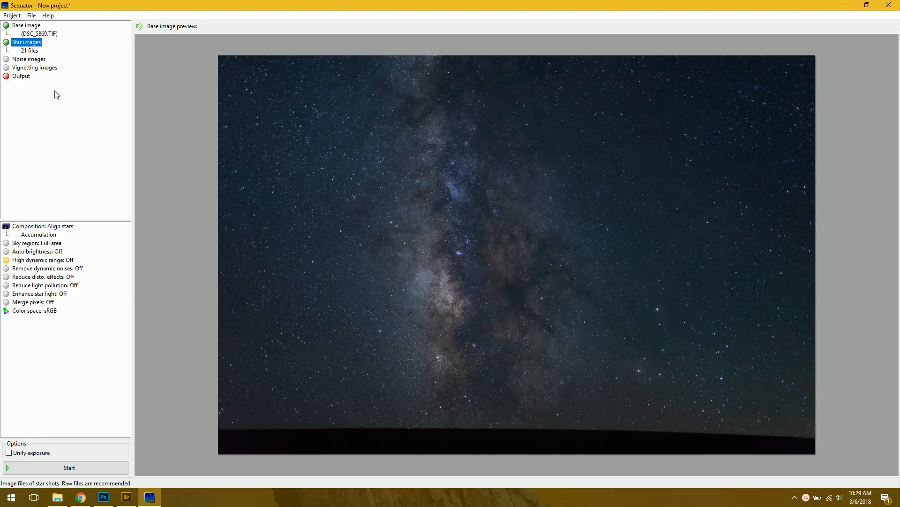
# Set composition to align stars with freeze ground in the Milky Way project
pyautogui.click(43, 226)
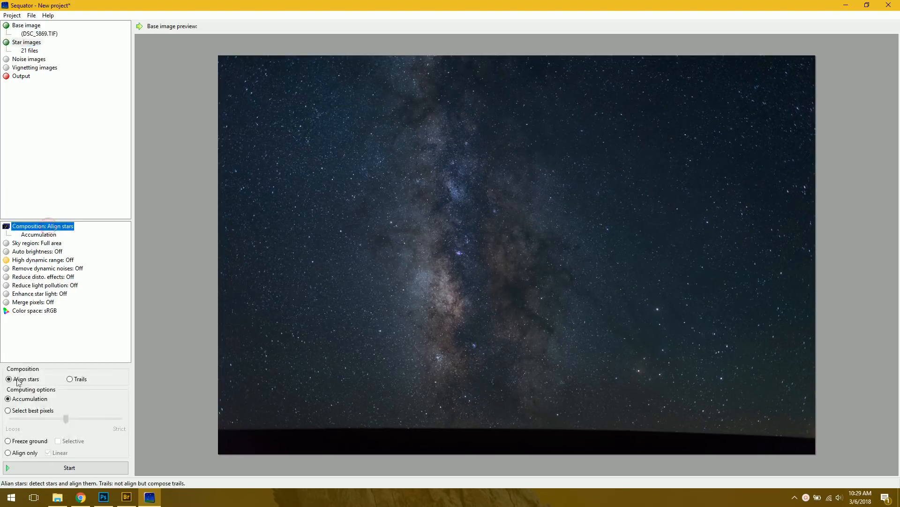
pyautogui.moveTo(28, 441)
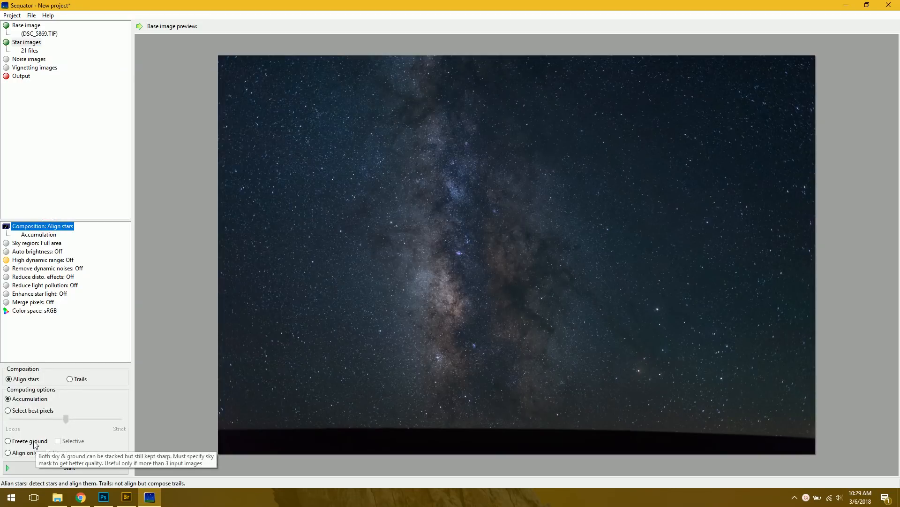
pyautogui.moveTo(290, 433)
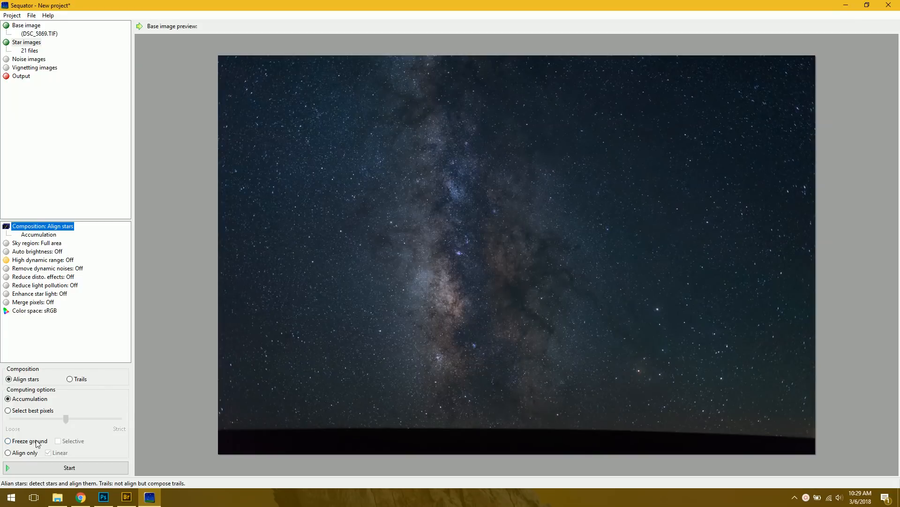
pyautogui.click(8, 441)
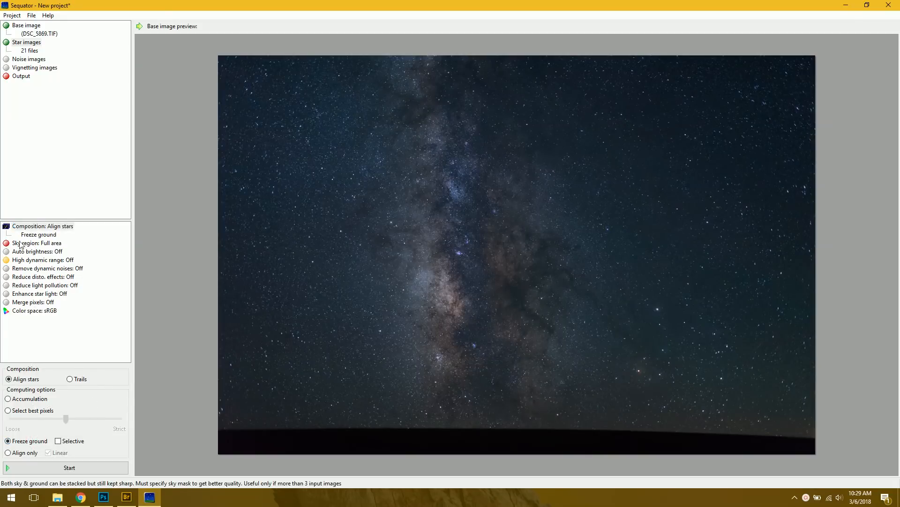
pyautogui.click(37, 242)
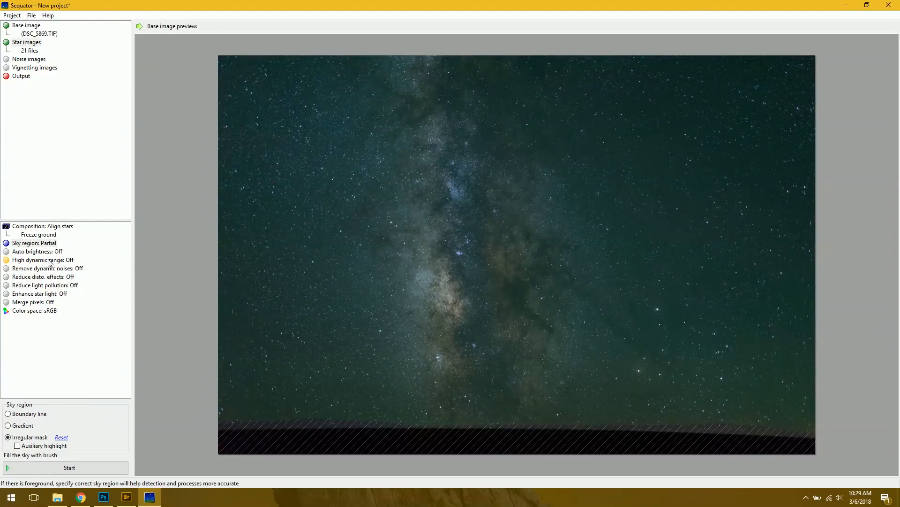
# Switch high dynamic range On for the Milky Way project
pyautogui.click(42, 260)
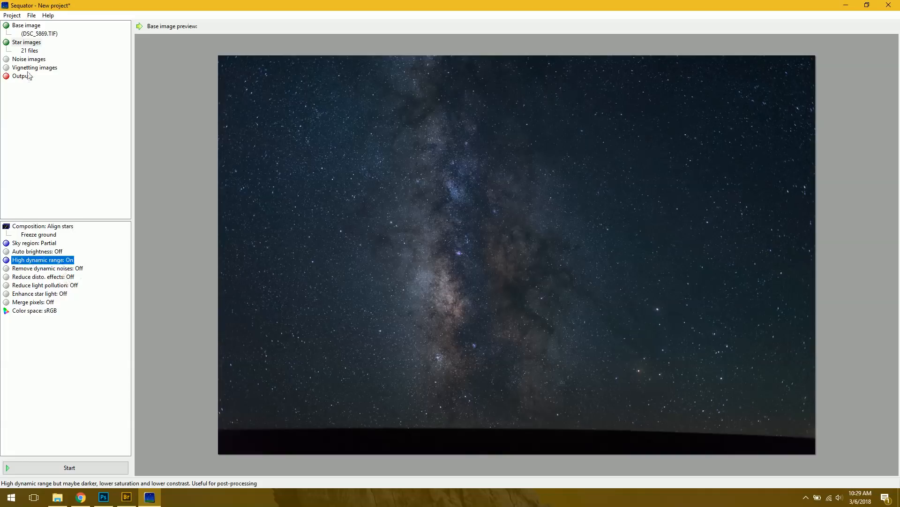
# Set the output file to TEST.tif for the 21-frame Milky Way stack
pyautogui.click(21, 75)
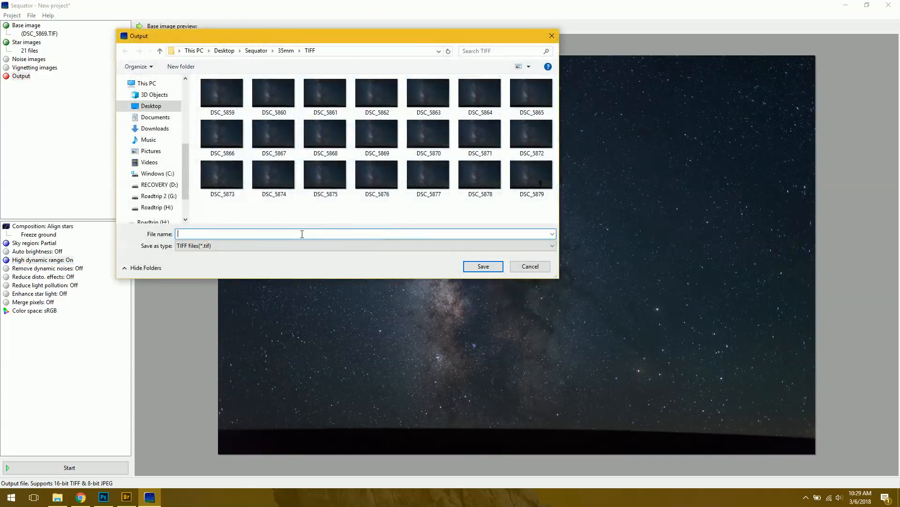
pyautogui.write('TEST')
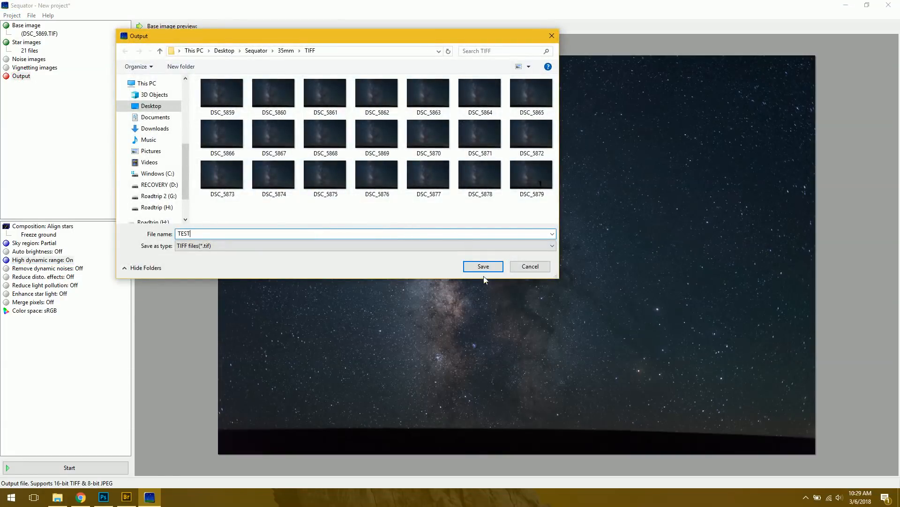
pyautogui.click(482, 265)
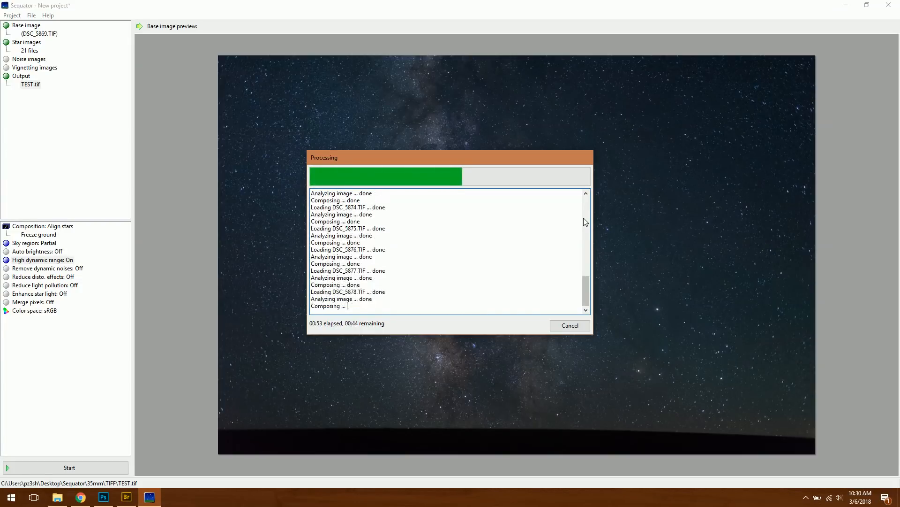
# Show the Brightness/Contrast layer on TEST.tif and toggle Layer 1 to compare with the background
pyautogui.click(103, 497)
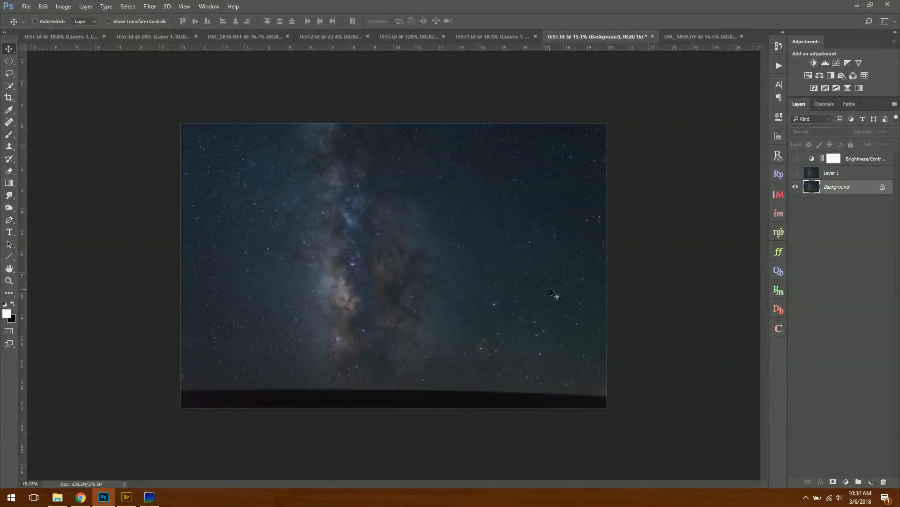
pyautogui.moveTo(546, 297)
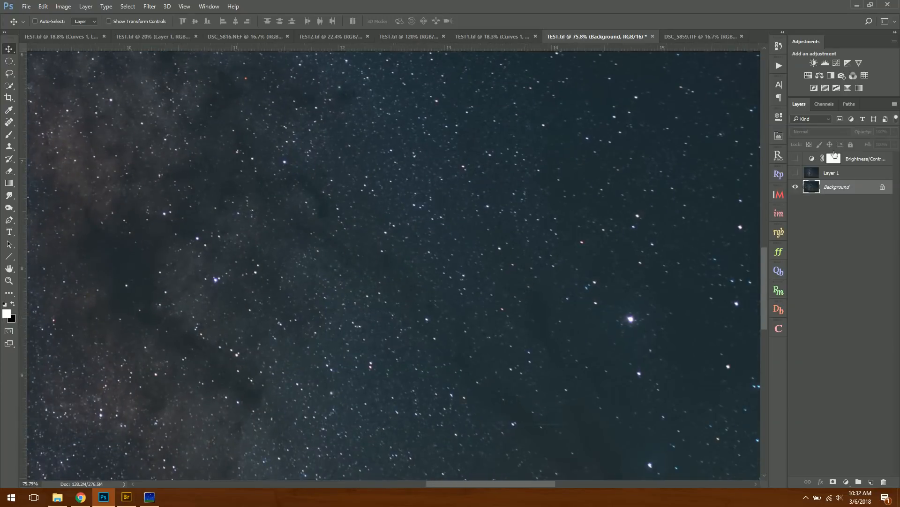
pyautogui.click(796, 159)
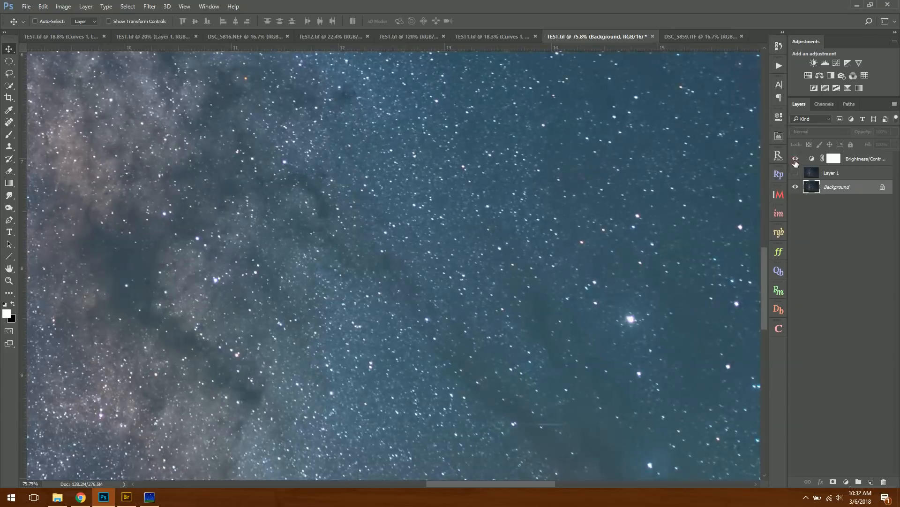
pyautogui.click(797, 173)
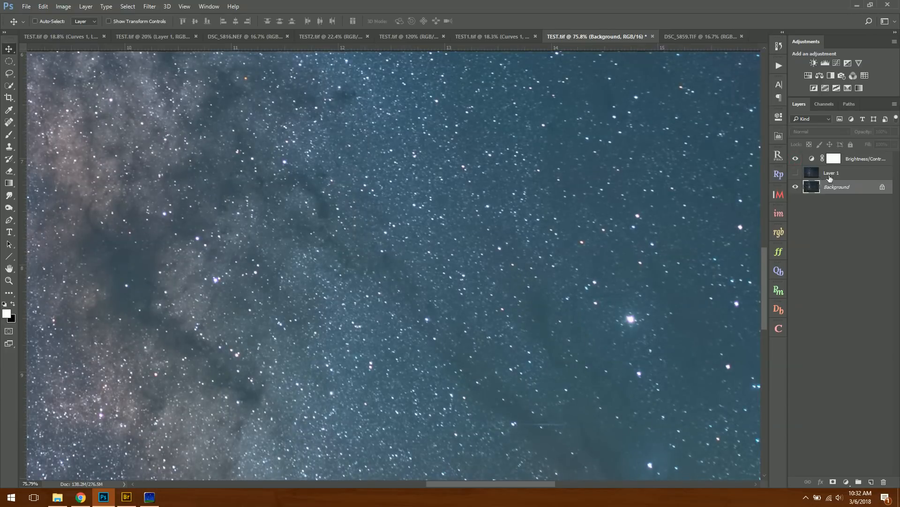
pyautogui.click(832, 172)
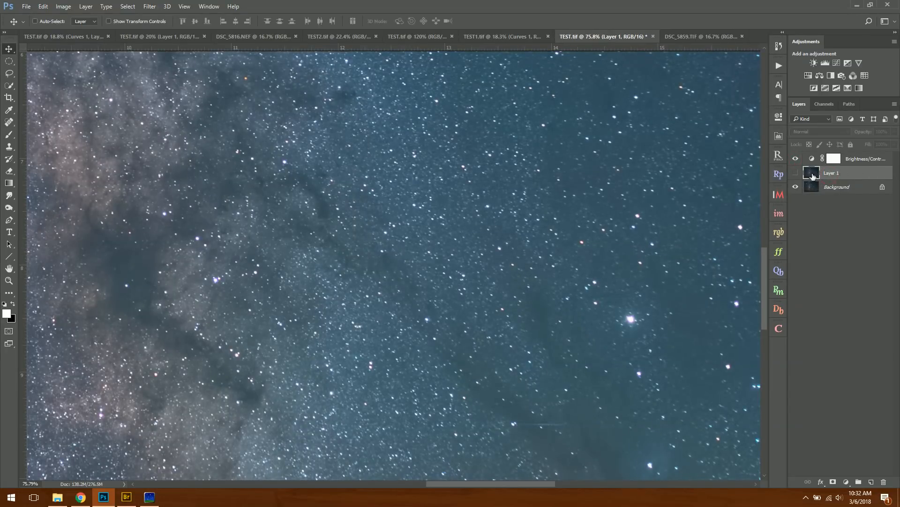
pyautogui.moveTo(812, 187)
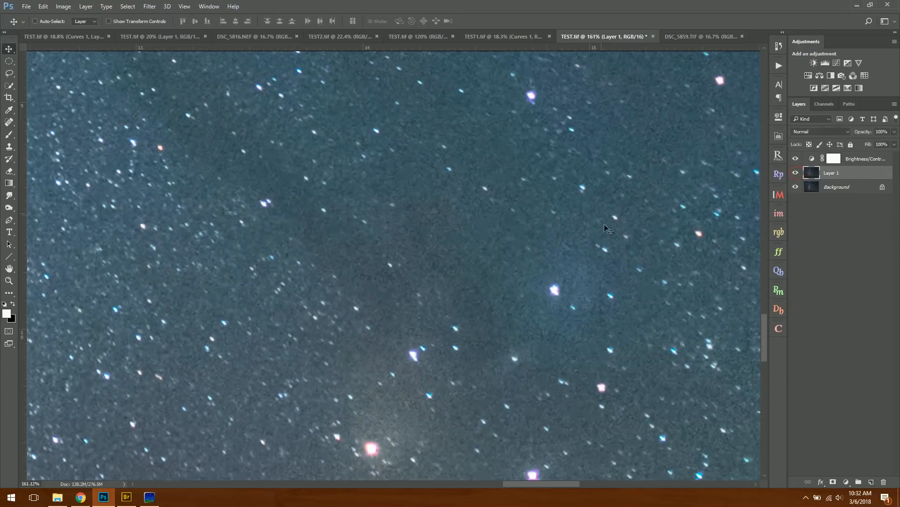
pyautogui.moveTo(400, 298)
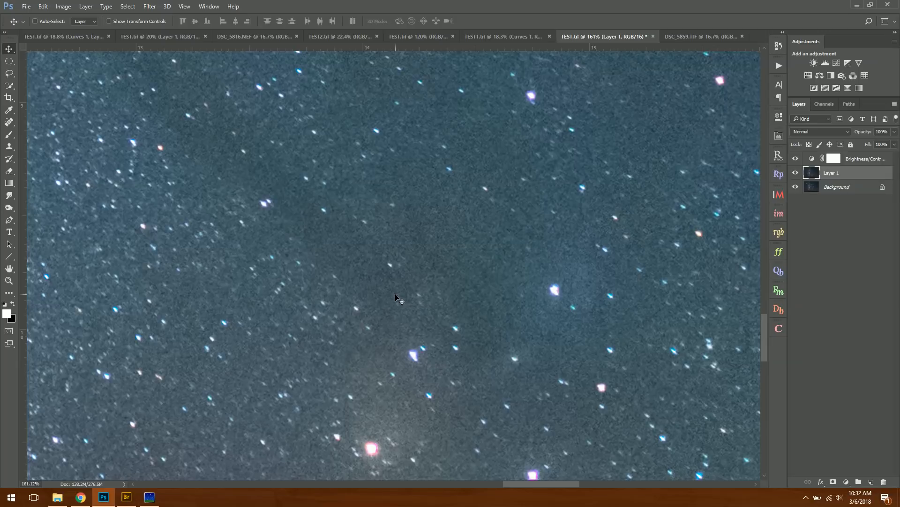
pyautogui.moveTo(506, 305)
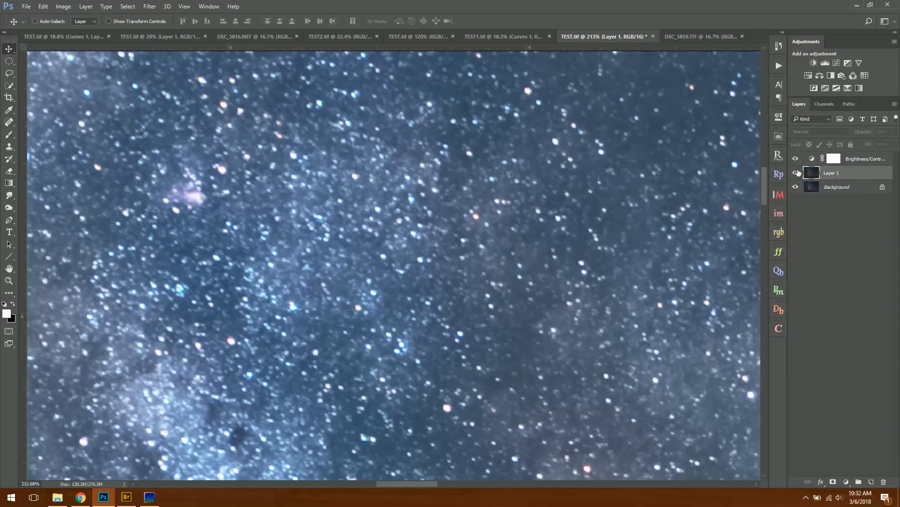
pyautogui.click(796, 172)
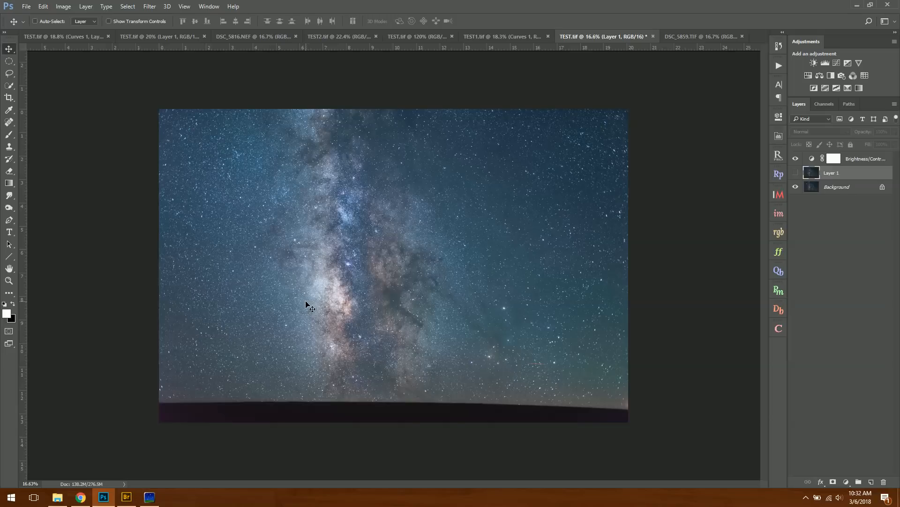
# Bring Sequator's finished TEST.tif stack back in front after comparing it in Photoshop
pyautogui.click(149, 497)
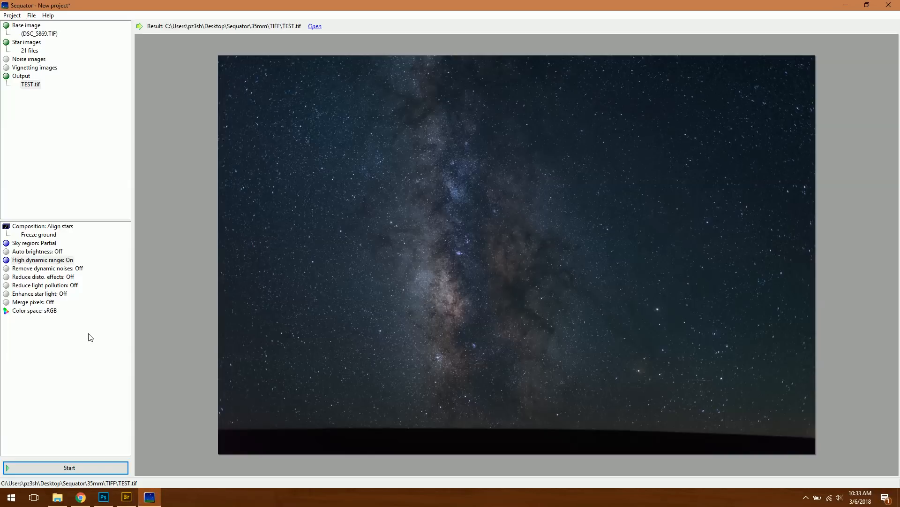
pyautogui.moveTo(65, 329)
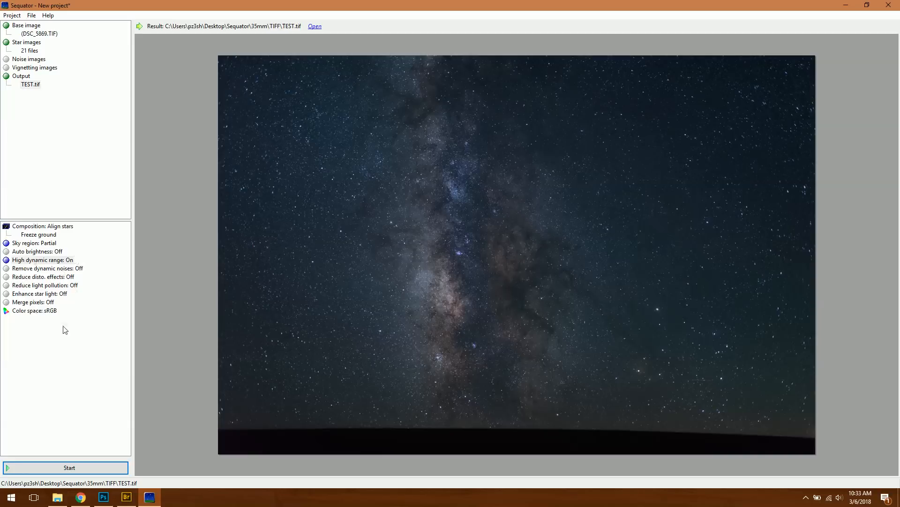
pyautogui.moveTo(134, 445)
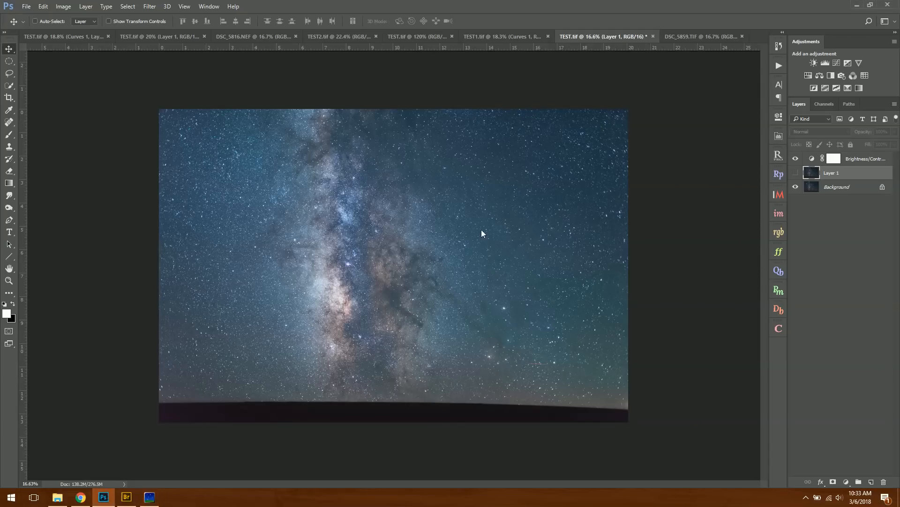
pyautogui.moveTo(497, 250)
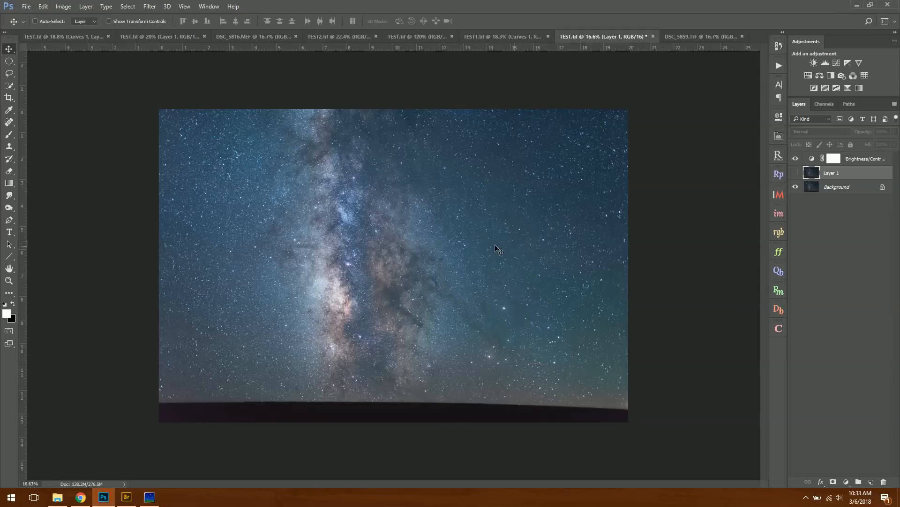
pyautogui.moveTo(447, 258)
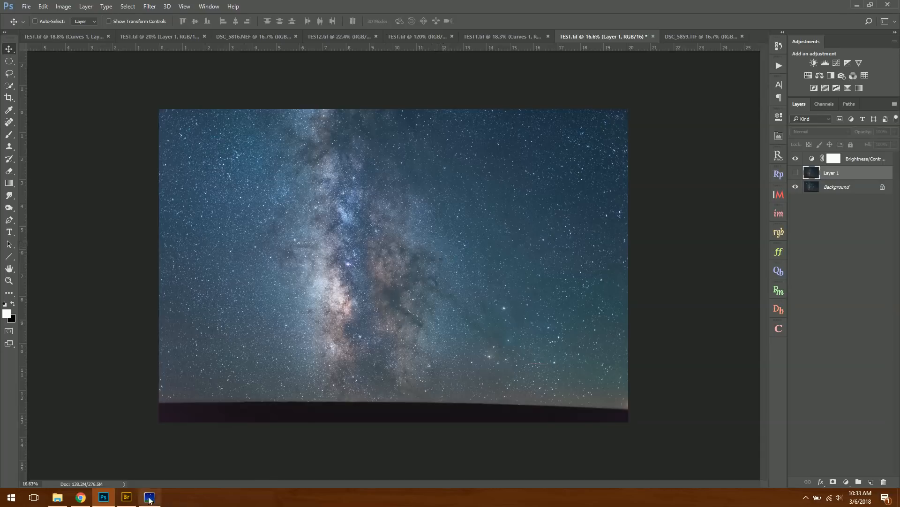
pyautogui.click(149, 497)
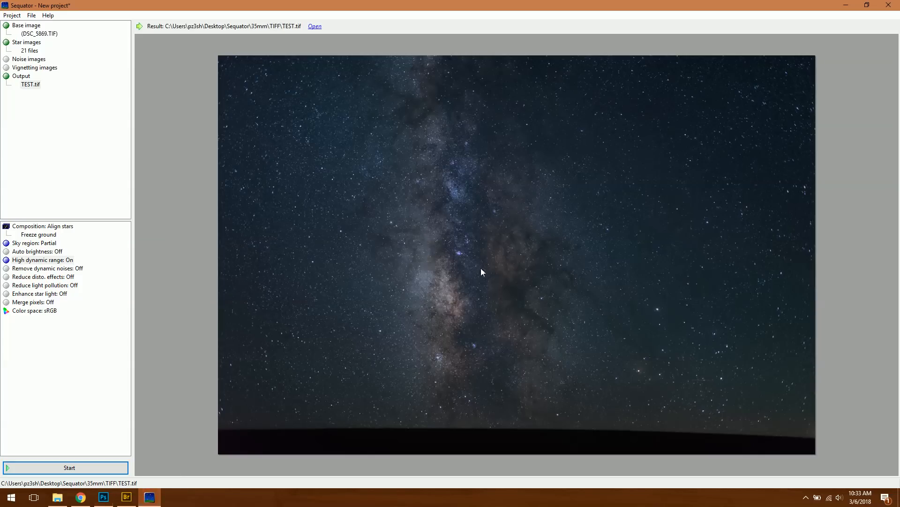
pyautogui.moveTo(458, 303)
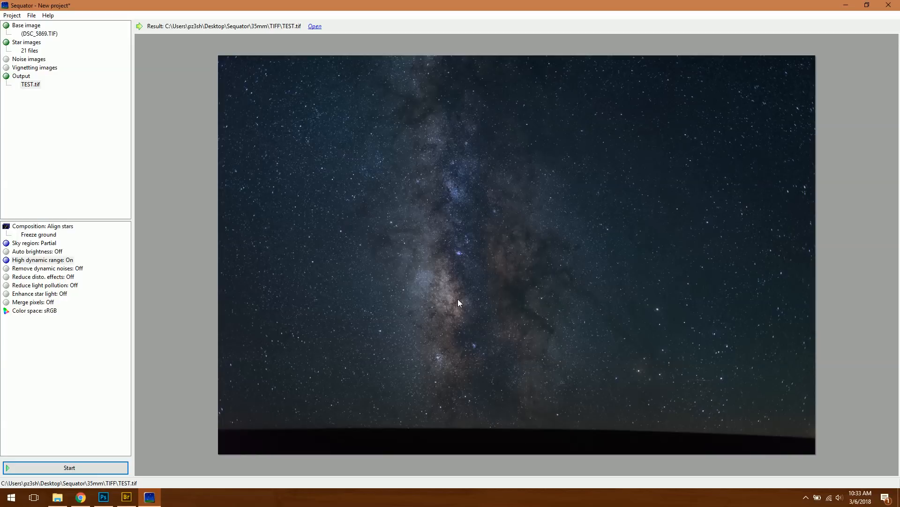
pyautogui.moveTo(400, 280)
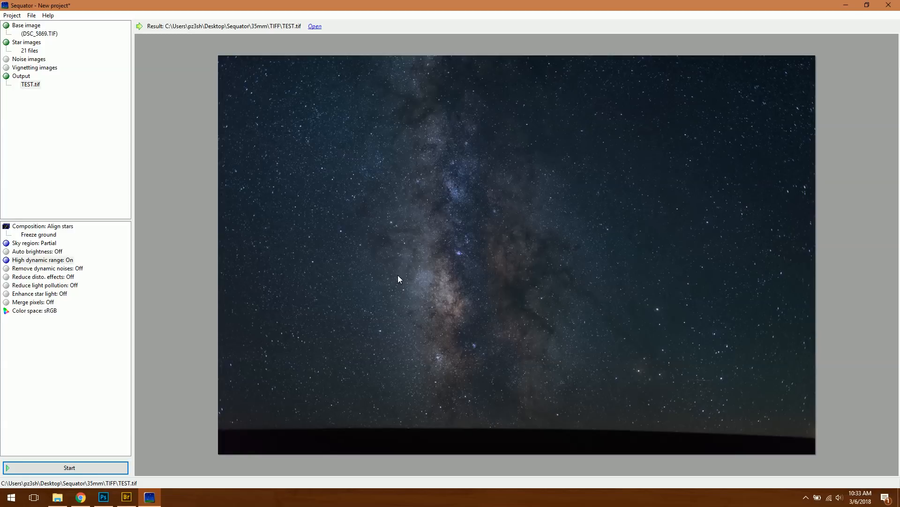
pyautogui.moveTo(271, 340)
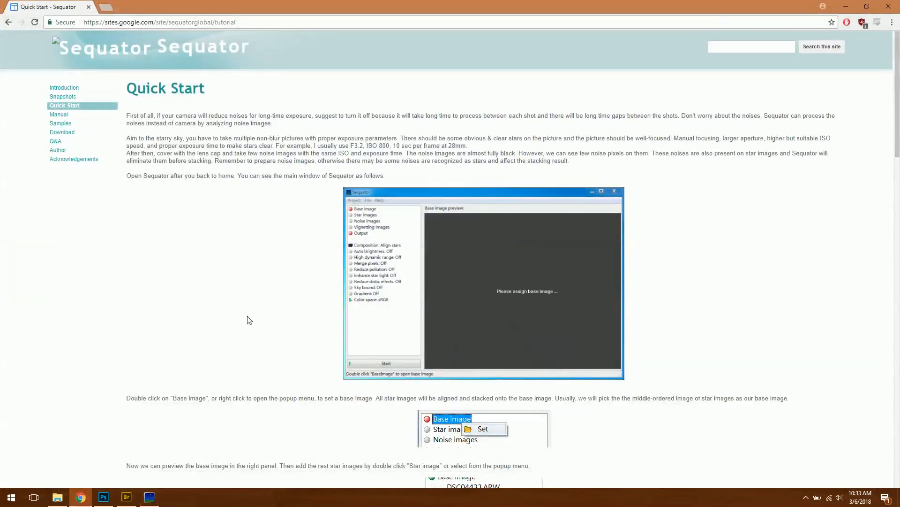
# Browse the Sequator Manual's option explanations, then return to the finished TEST.tif stack
pyautogui.scroll(-3)
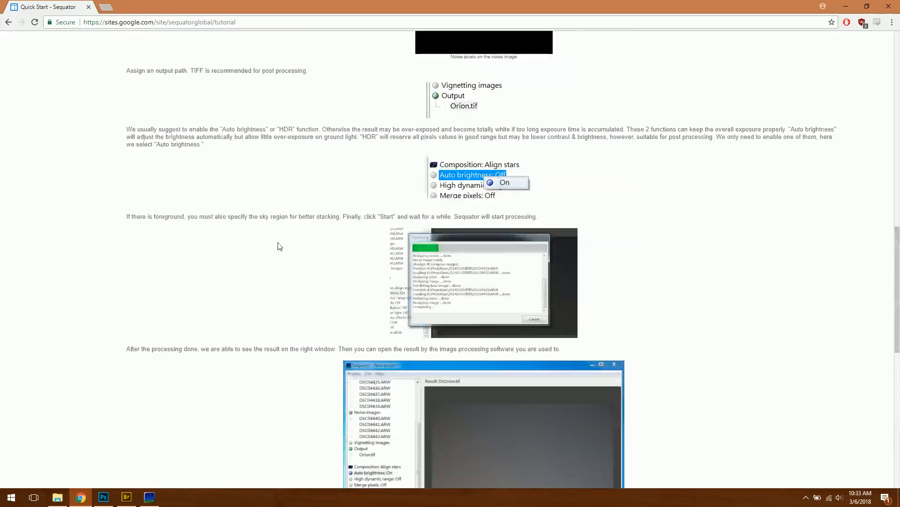
pyautogui.click(58, 114)
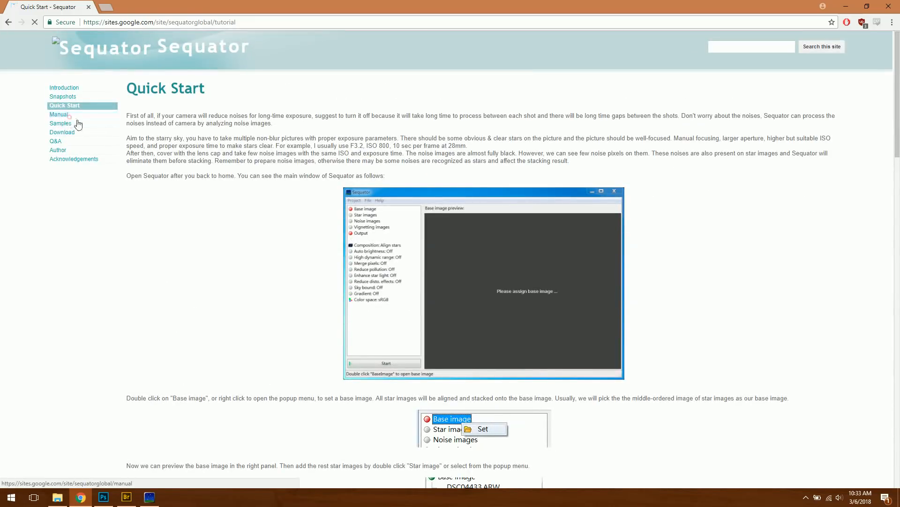
pyautogui.click(59, 115)
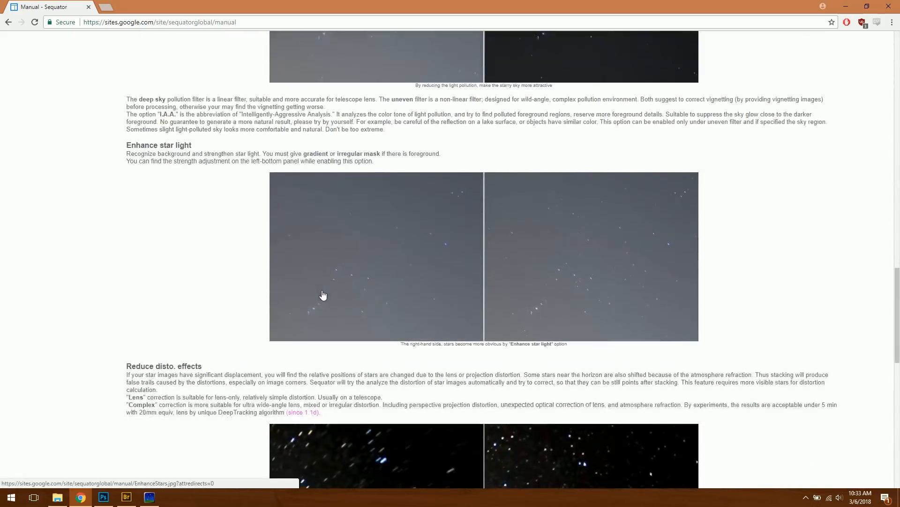
pyautogui.scroll(-3)
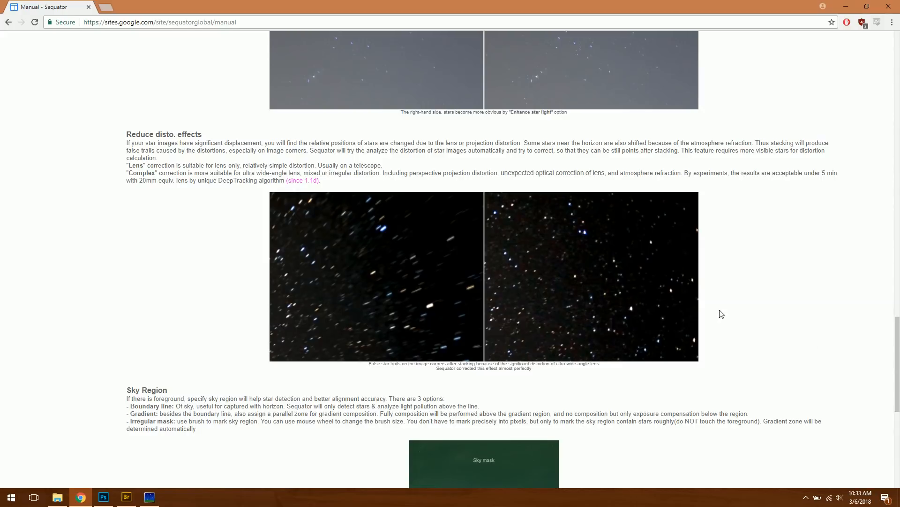
pyautogui.scroll(3)
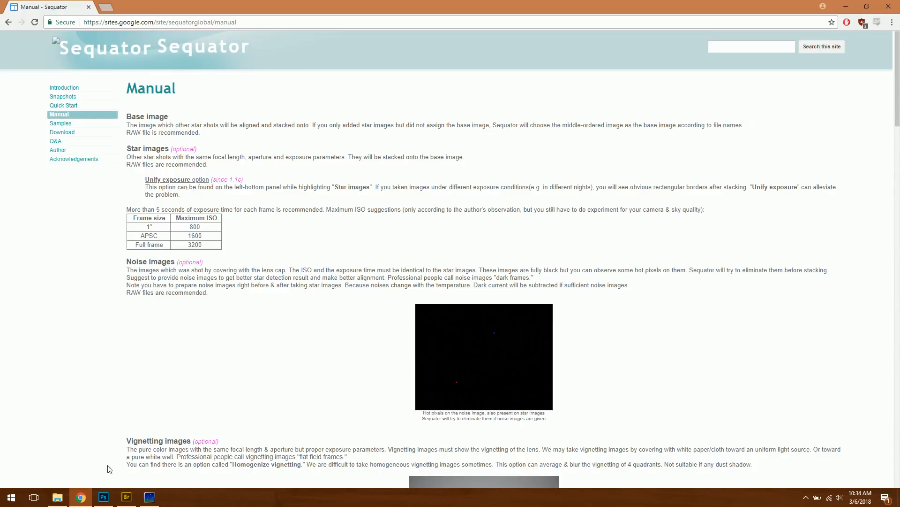
pyautogui.click(151, 497)
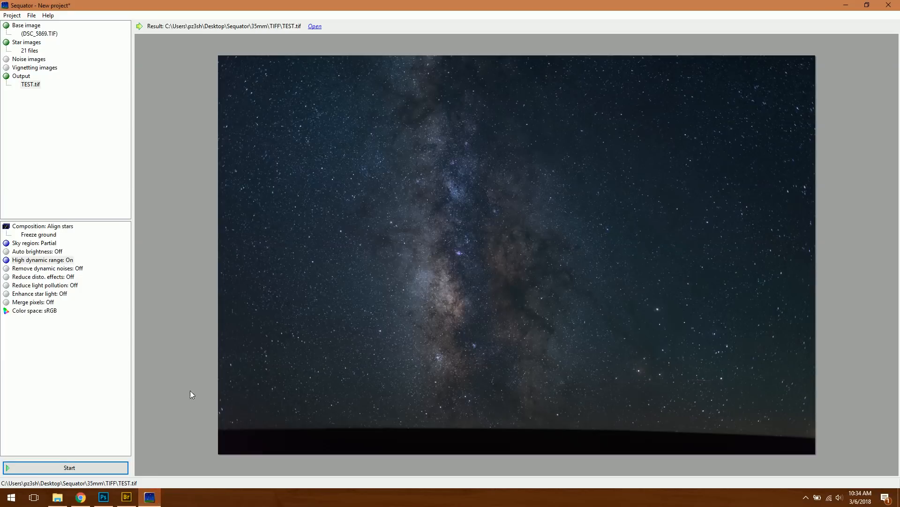